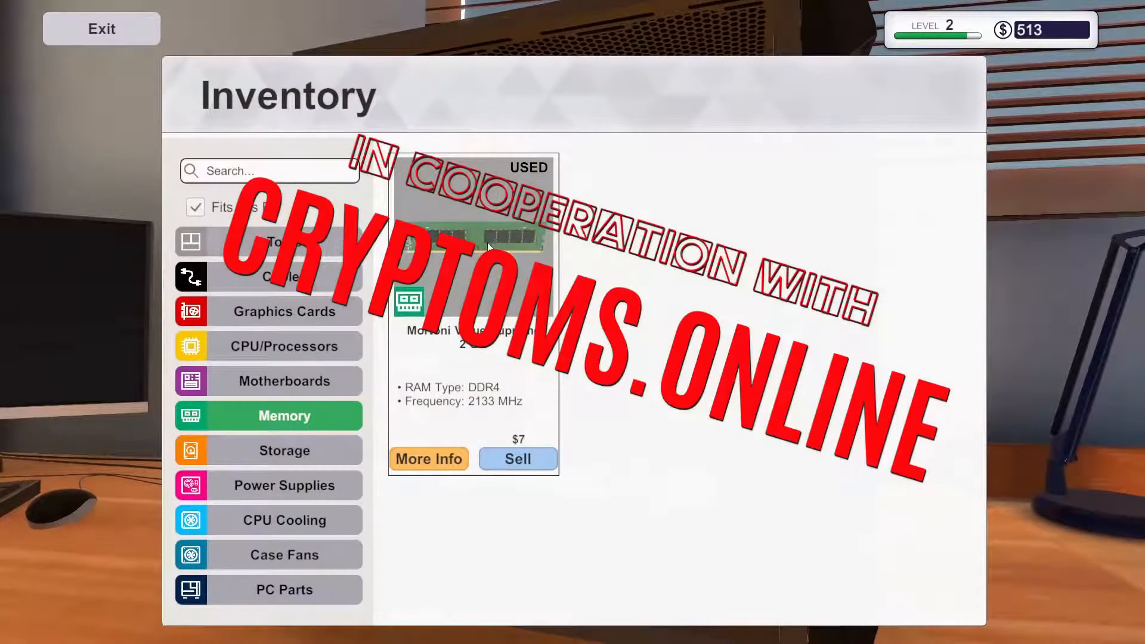
# Step: Leave the workshop to view the January 3 calendar of jobs and deliveries
pyautogui.click(101, 28)
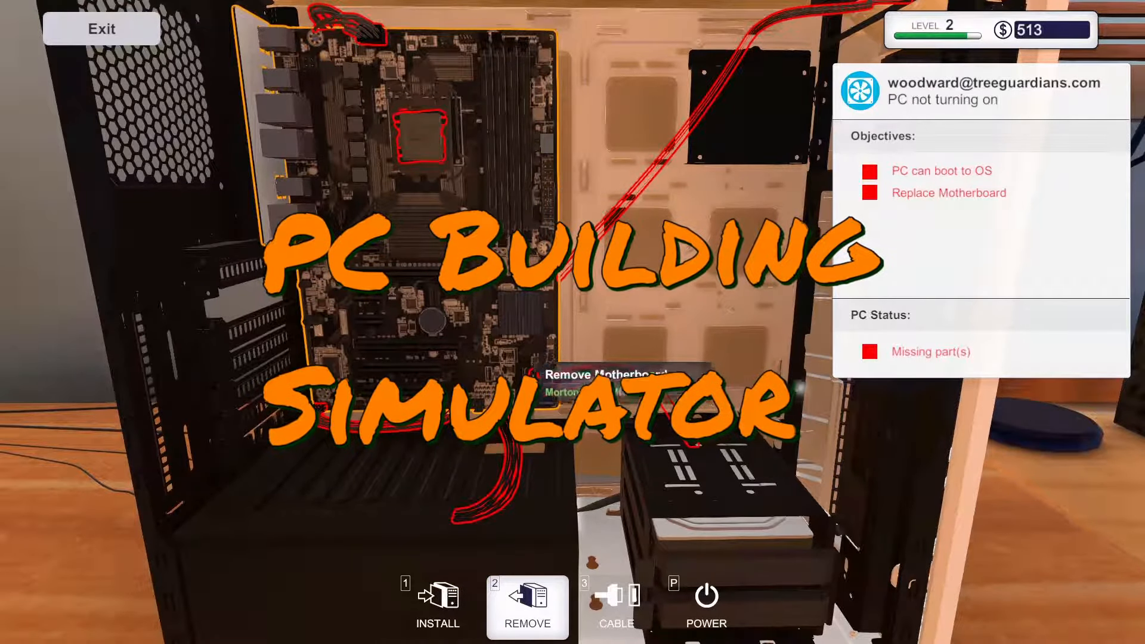
pyautogui.moveTo(501, 432)
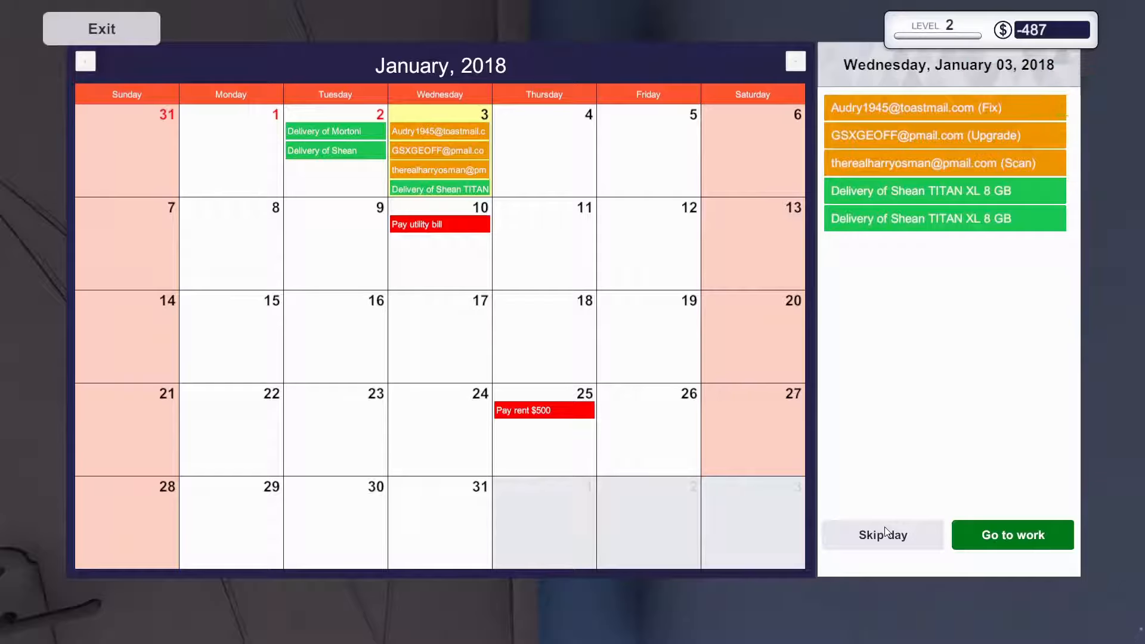
pyautogui.moveTo(876, 550)
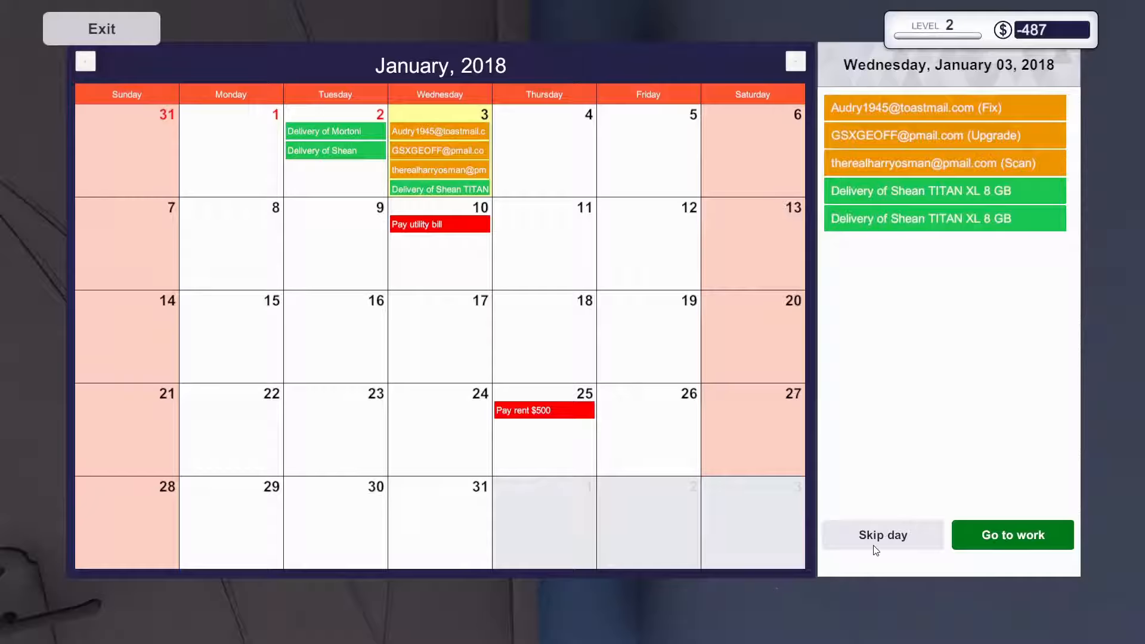
# Step: Start the workday, collect the two Shean TITAN XL 8 GB RAM sticks, and dismiss the manifest
pyautogui.click(1012, 534)
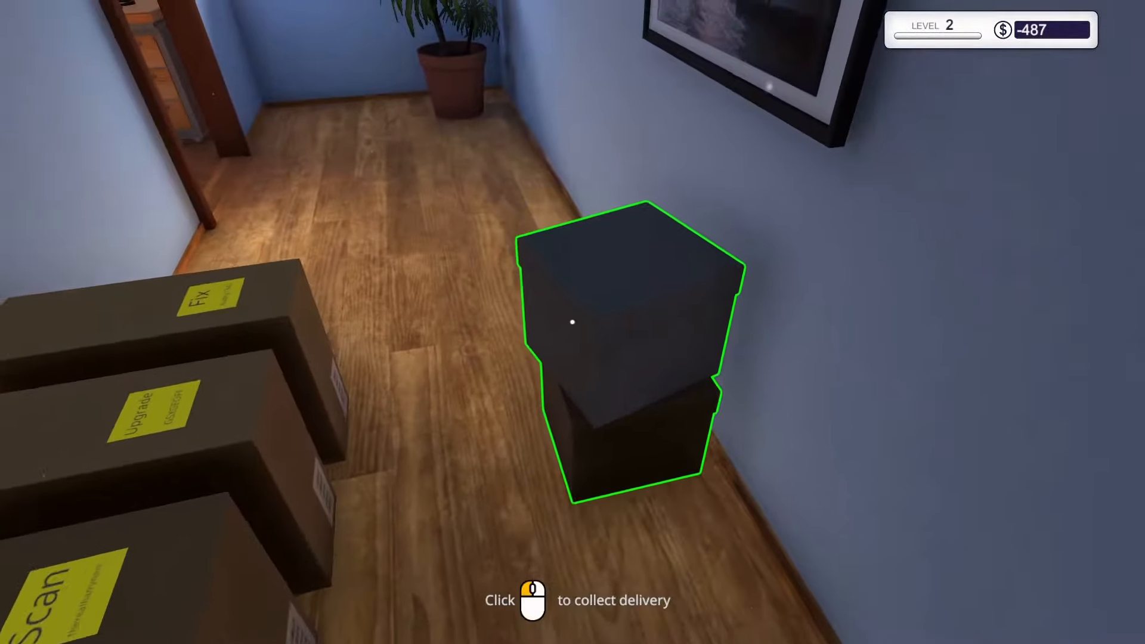
pyautogui.click(631, 322)
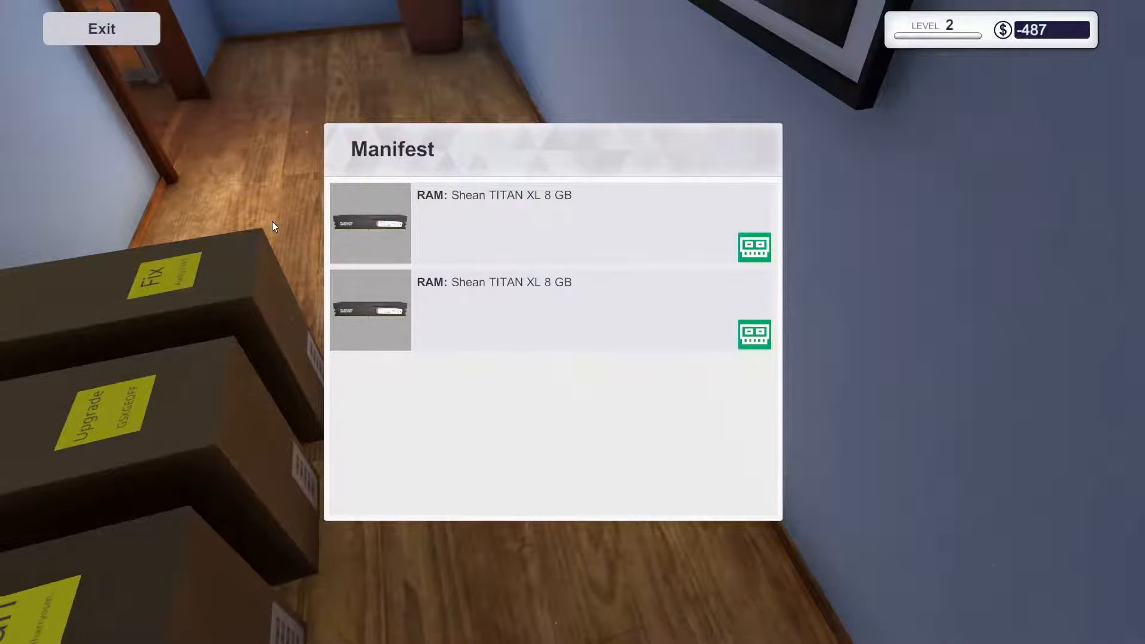
pyautogui.click(100, 29)
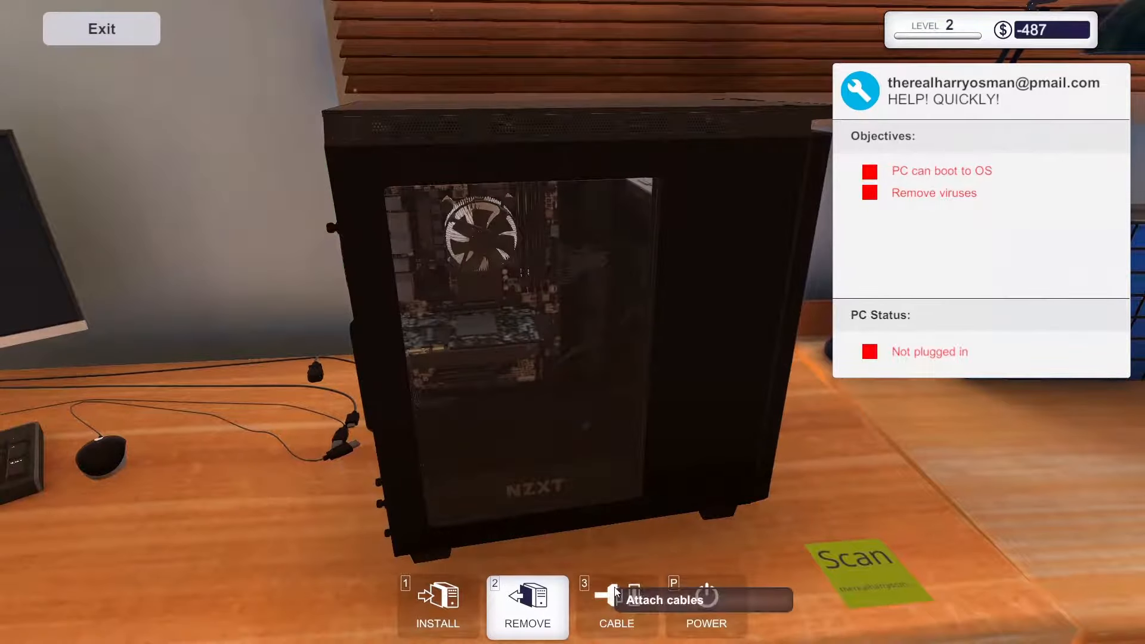
# Step: Connect the motherboard cable, check the parts shop, then place the virus-job PC at the desk
pyautogui.click(616, 606)
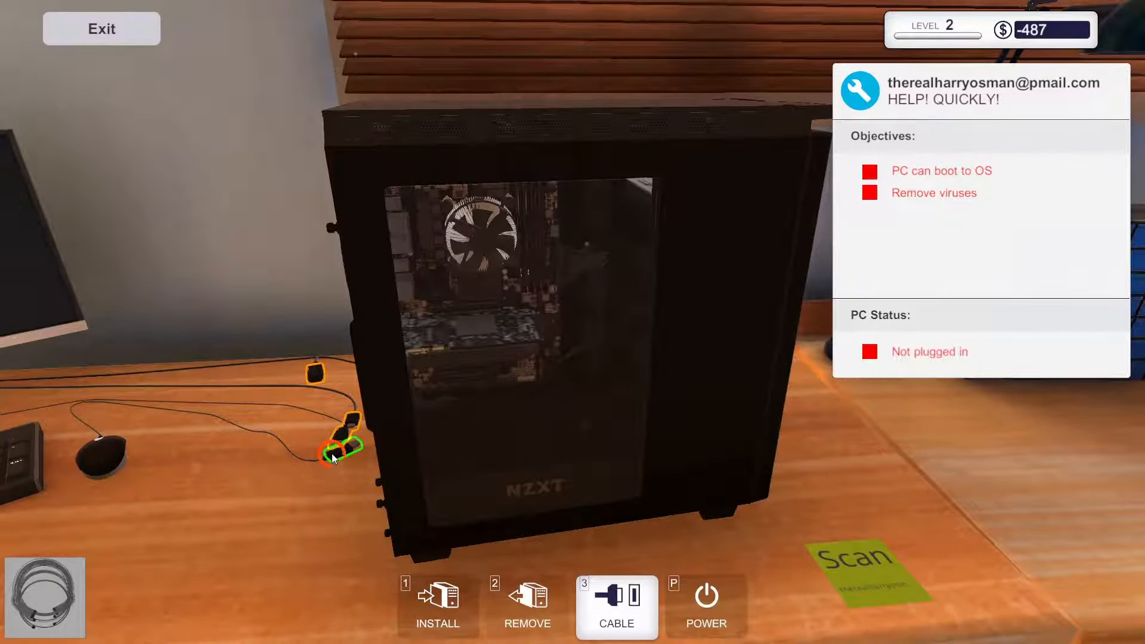
pyautogui.moveTo(388, 247)
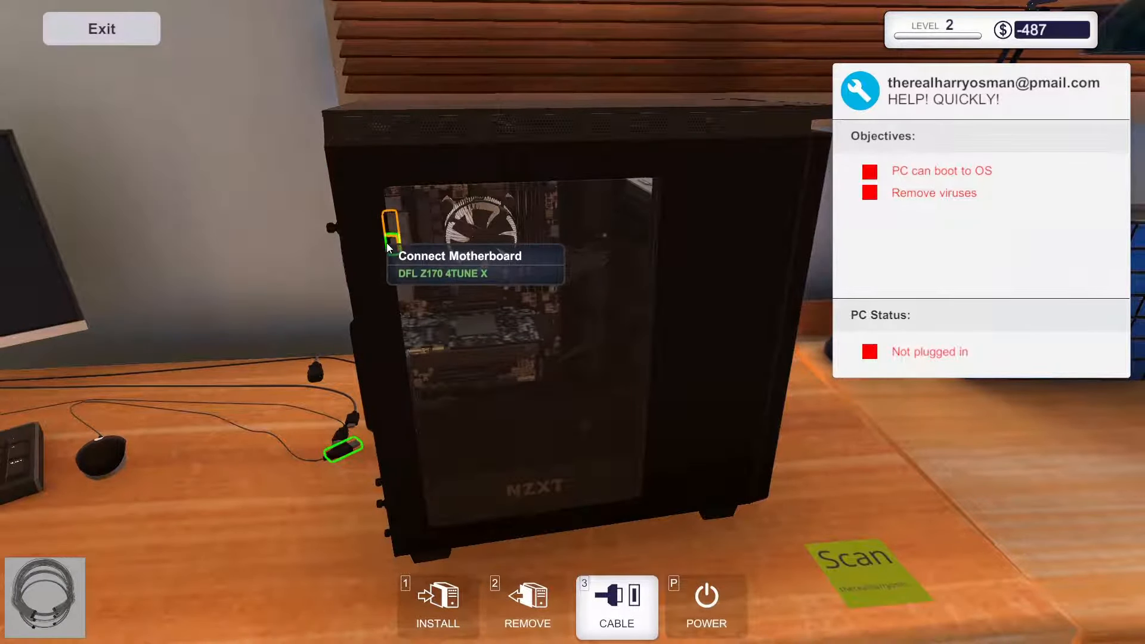
pyautogui.click(615, 606)
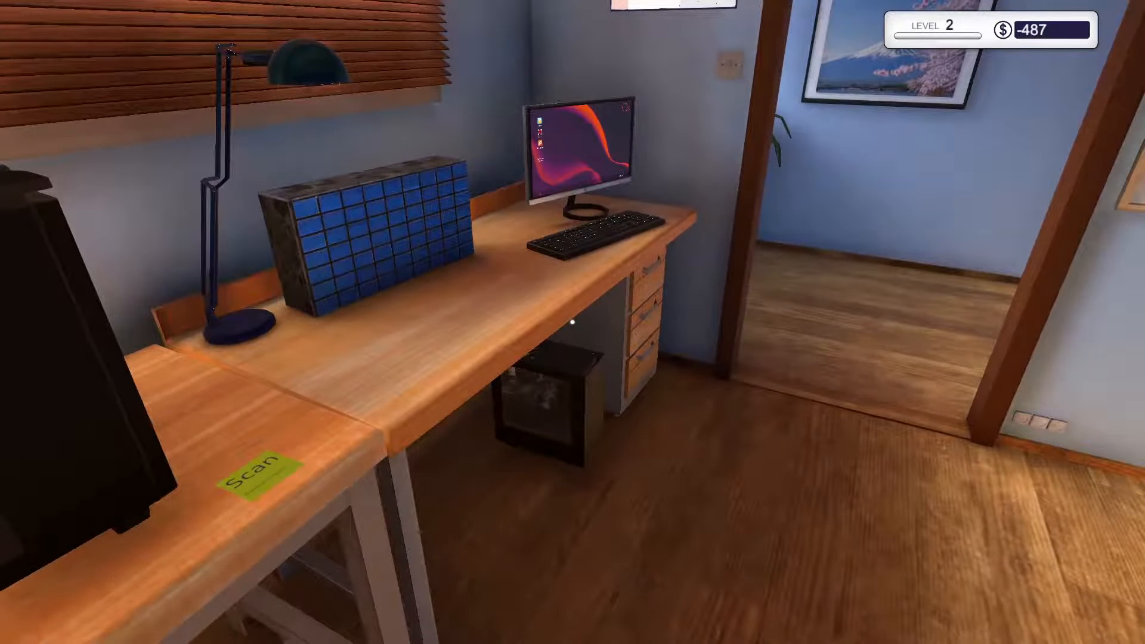
pyautogui.click(573, 154)
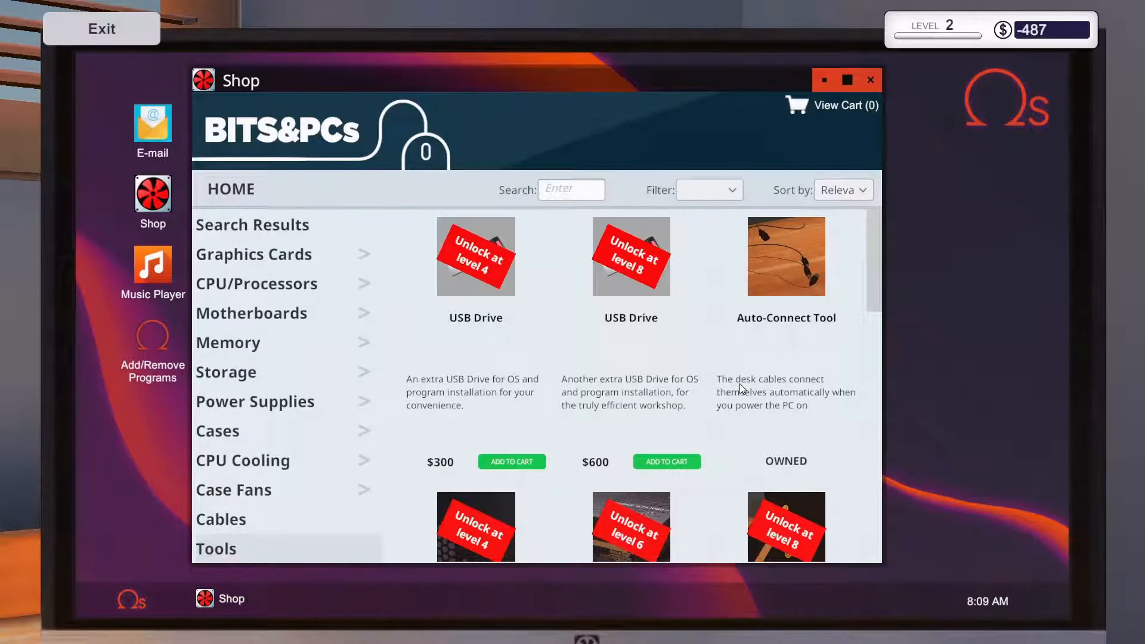
pyautogui.moveTo(783, 410)
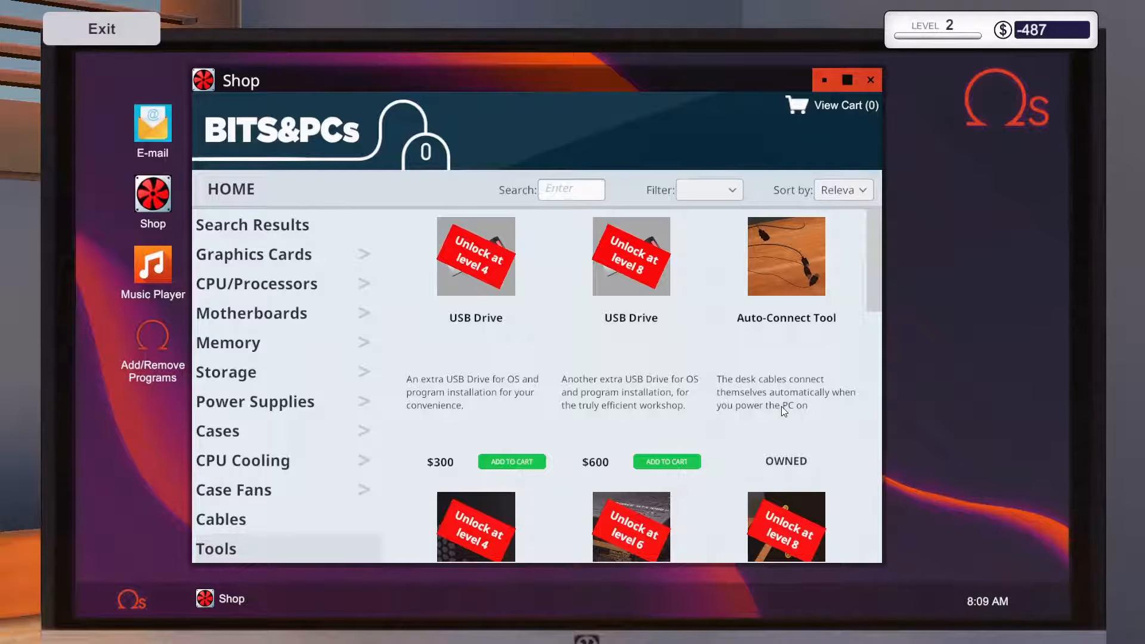
pyautogui.click(870, 80)
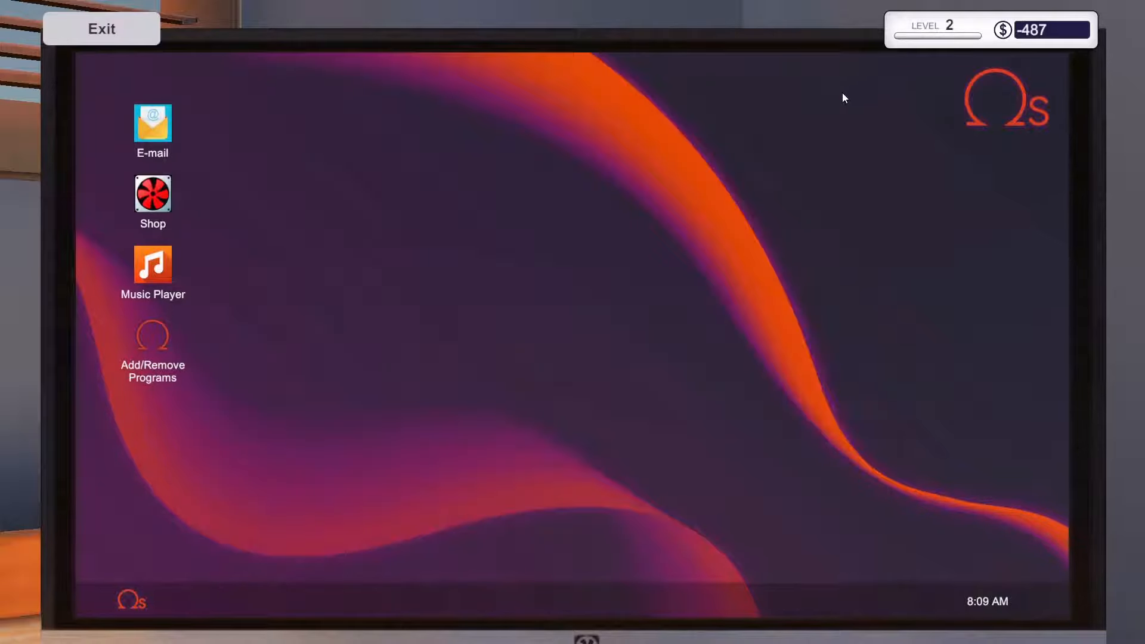
pyautogui.click(101, 29)
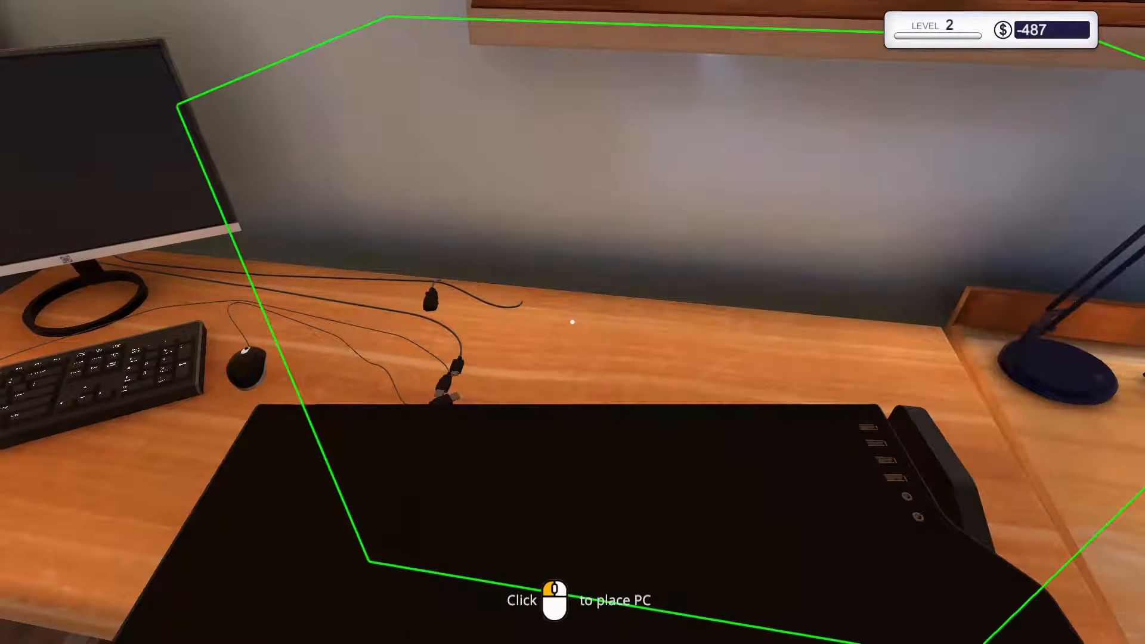
pyautogui.click(573, 322)
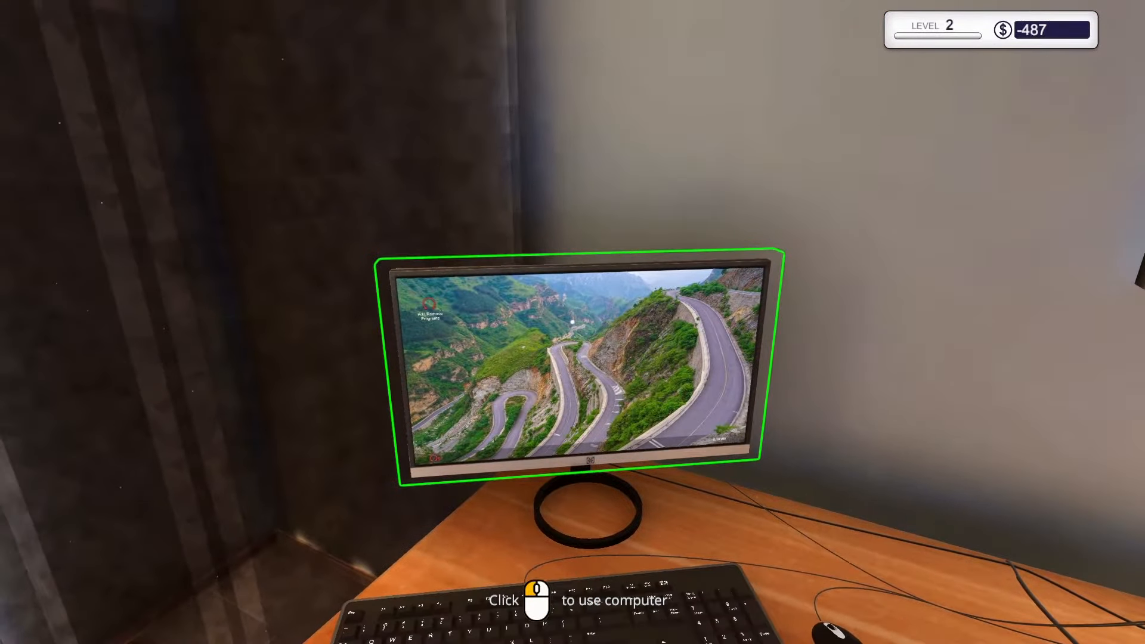
# Step: Install Virus Scanner via Add/Remove Programs on the customer PC and run a scan
pyautogui.click(576, 365)
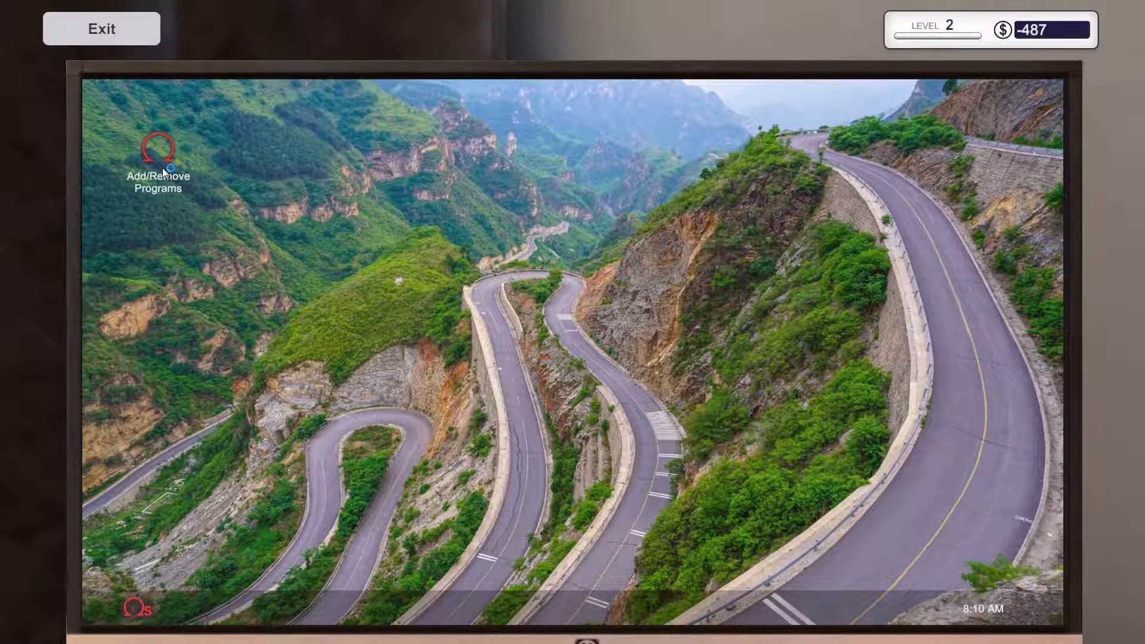
pyautogui.doubleClick(158, 157)
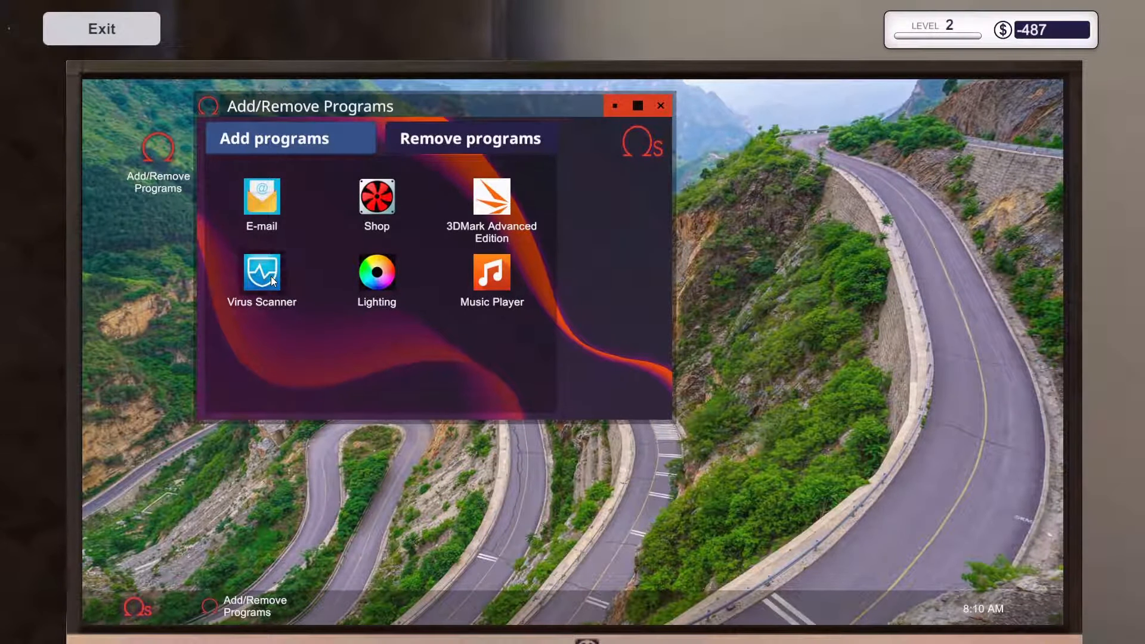
pyautogui.click(261, 272)
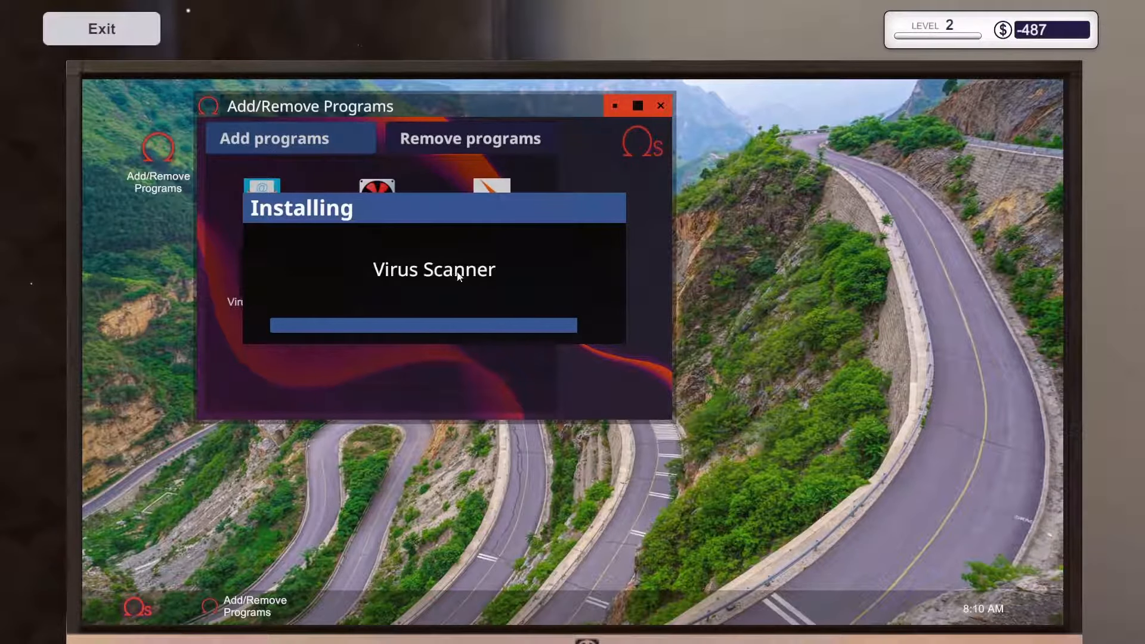
pyautogui.moveTo(621, 336)
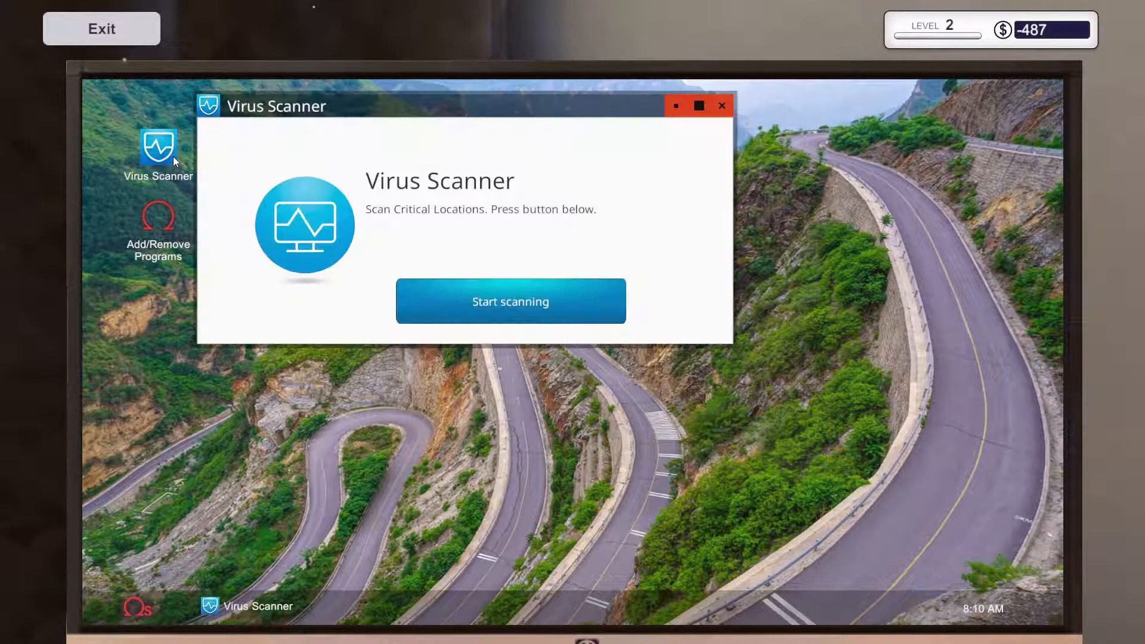
pyautogui.click(510, 301)
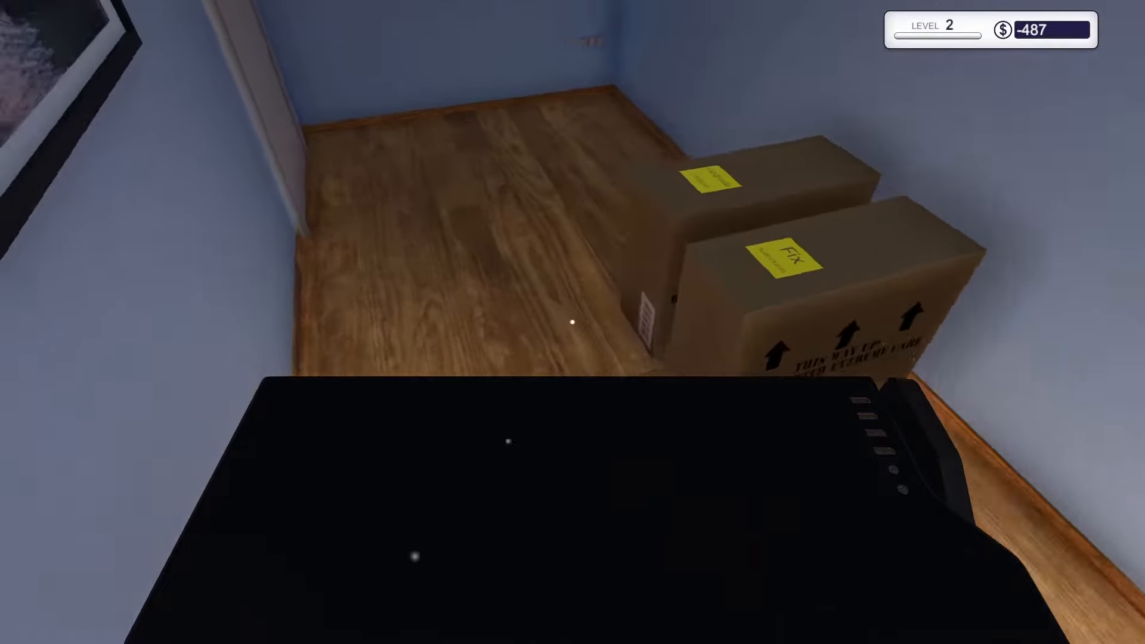
pyautogui.moveTo(573, 322)
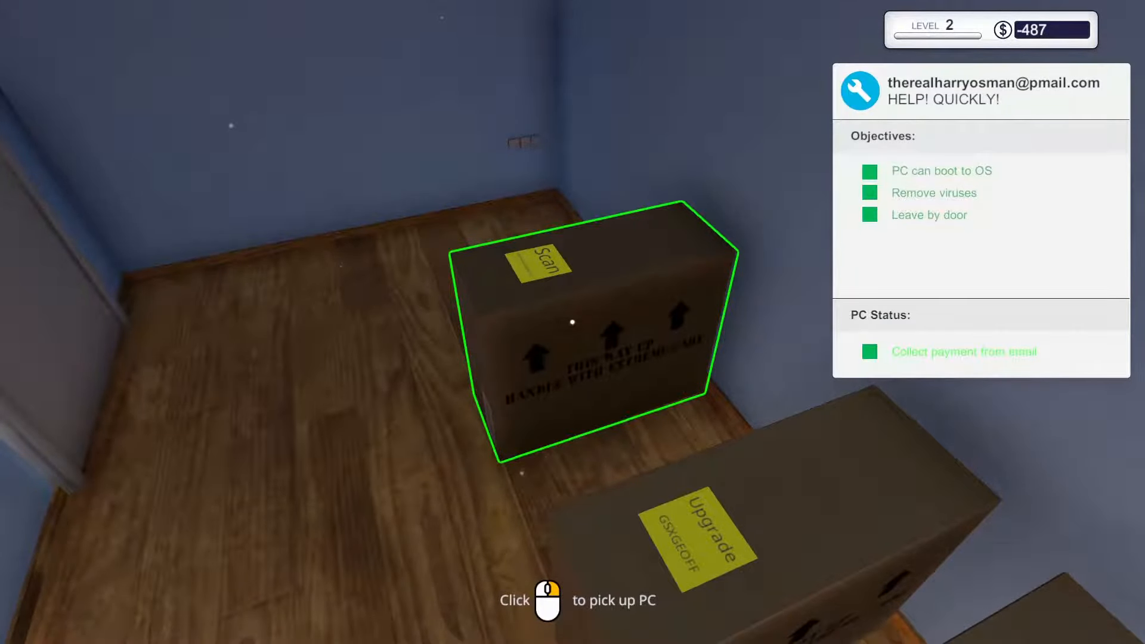
# Step: Pick up the finished virus-scan job's PC
pyautogui.click(573, 322)
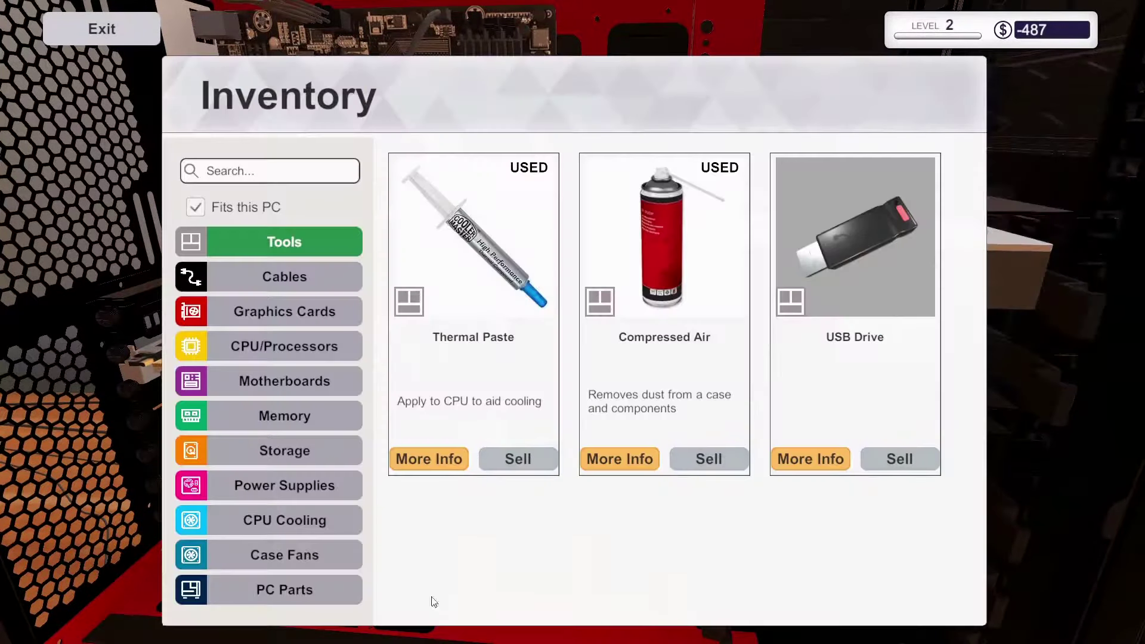
pyautogui.moveTo(284, 415)
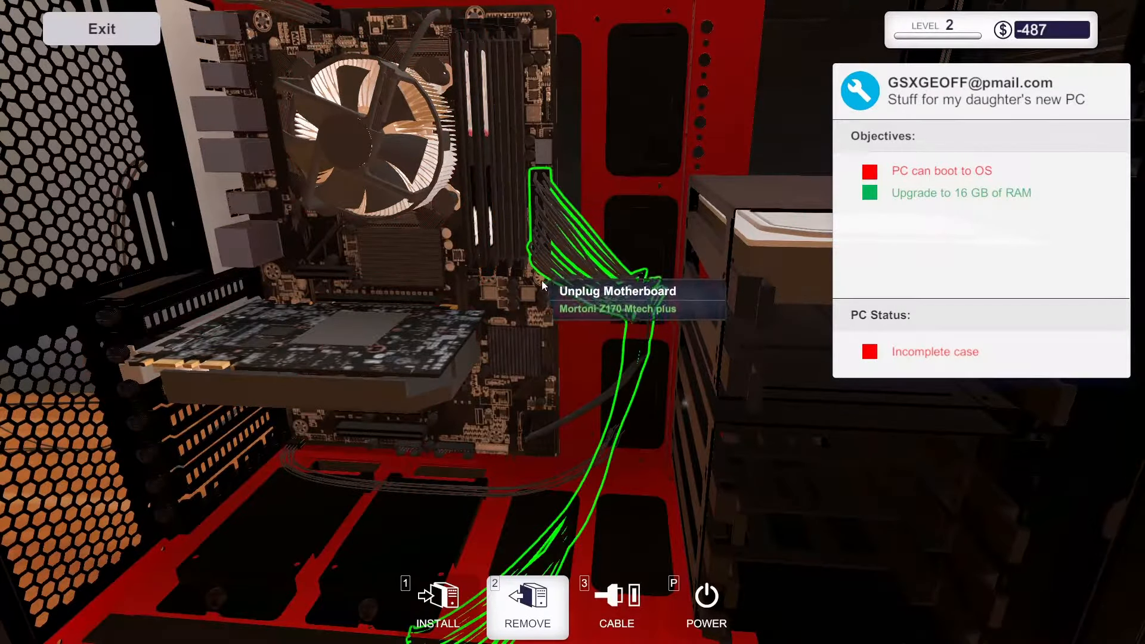
pyautogui.moveTo(386, 518)
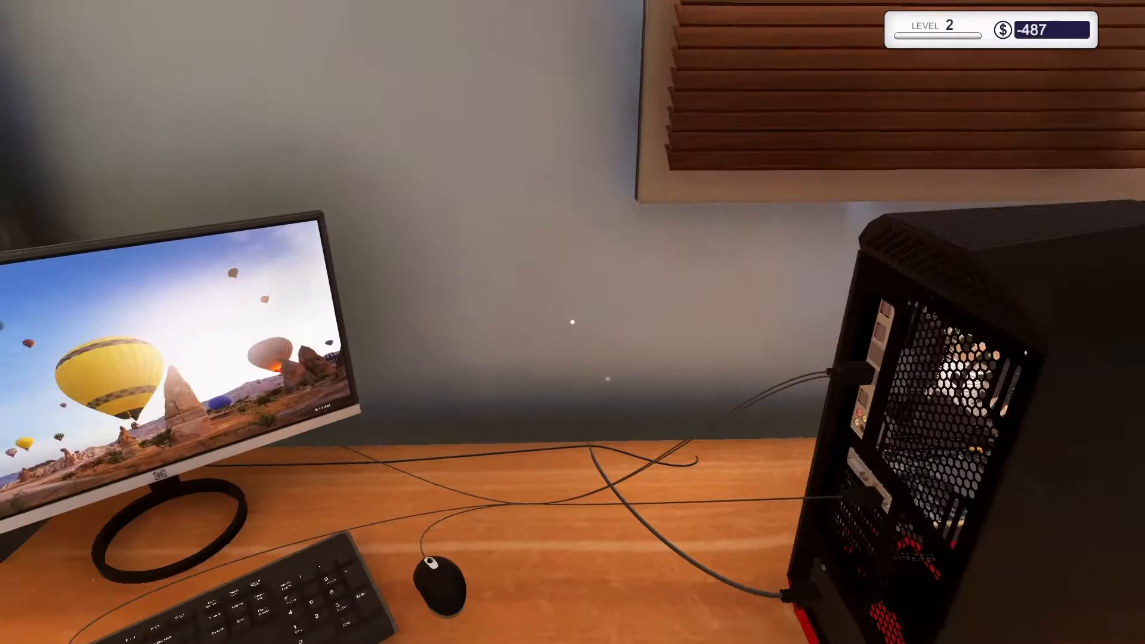
pyautogui.moveTo(573, 323)
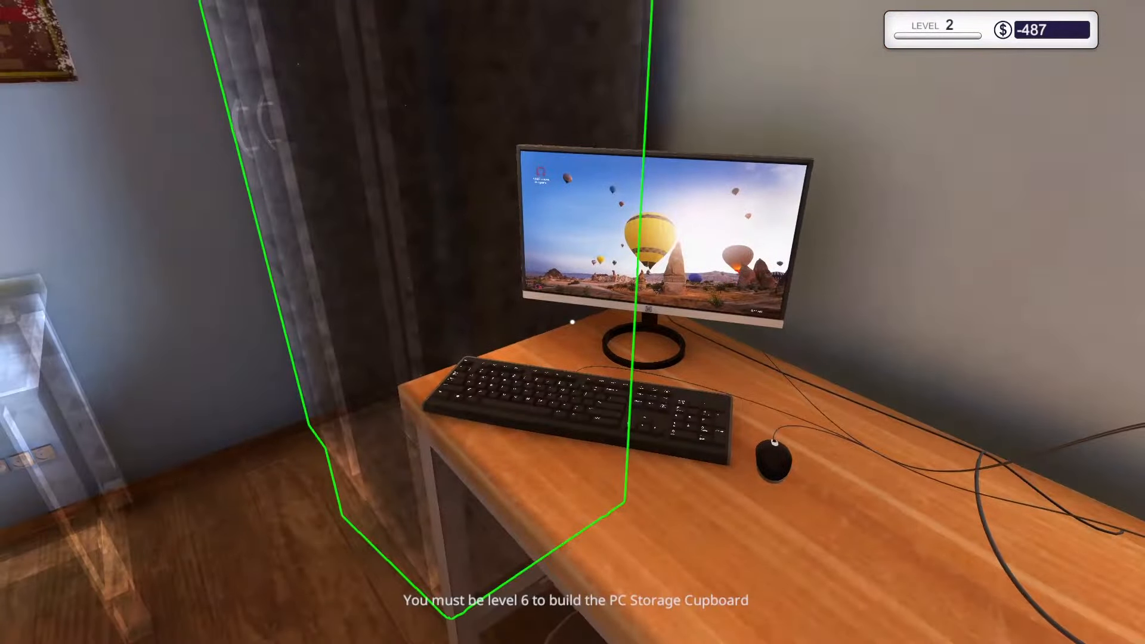
pyautogui.moveTo(572, 322)
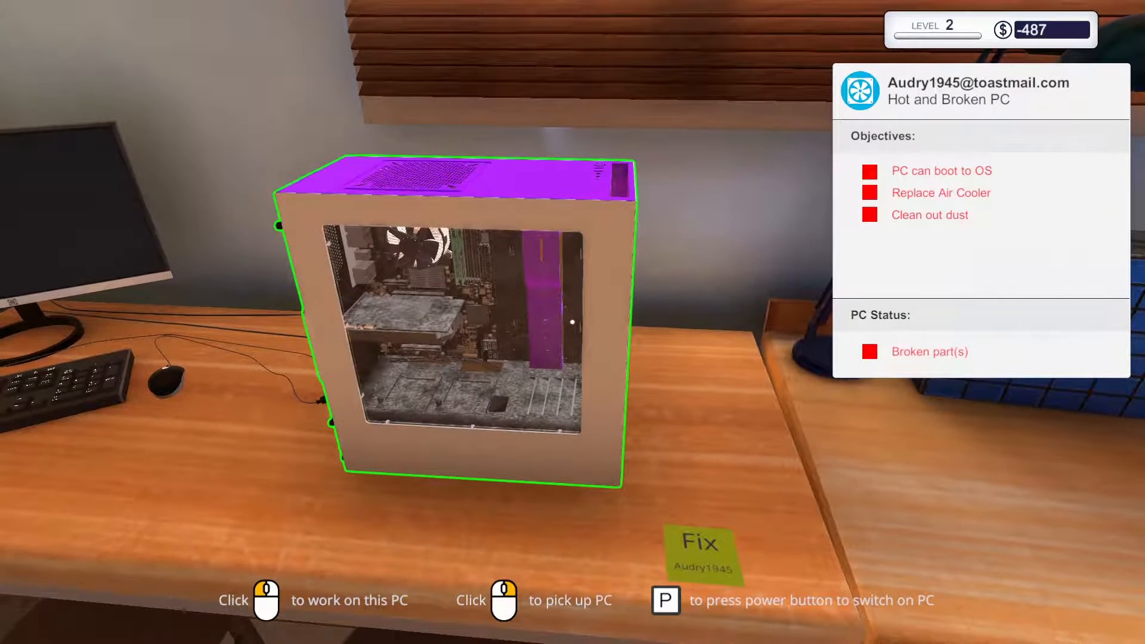
# Step: Start work on the Hot and Broken PC and blow out its dust with compressed air
pyautogui.click(459, 329)
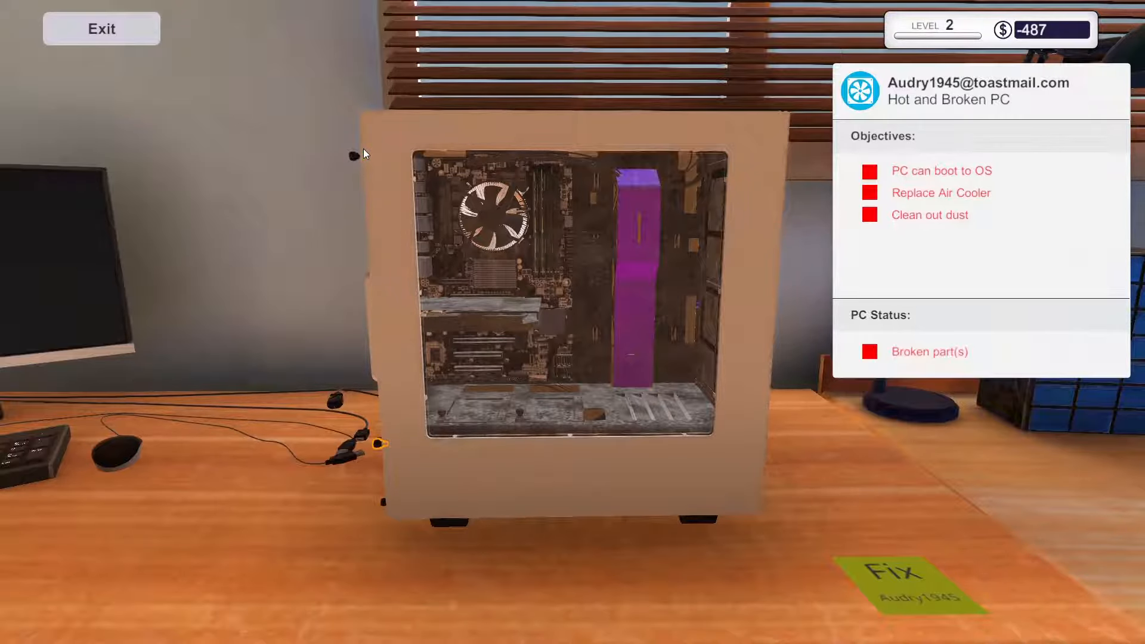
pyautogui.moveTo(378, 442)
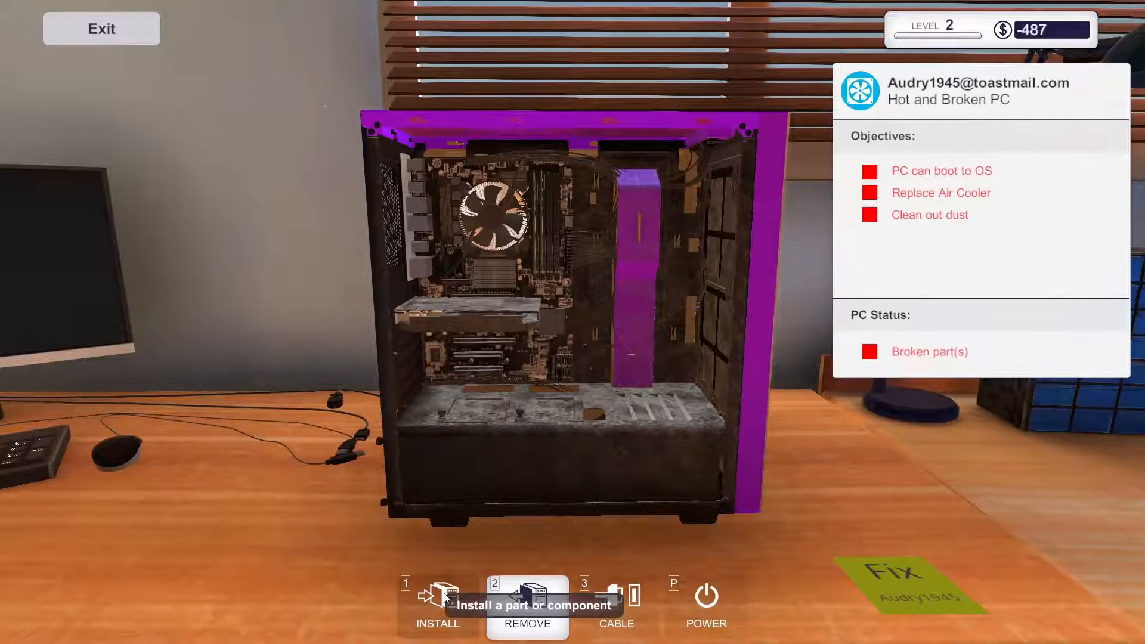
pyautogui.click(437, 606)
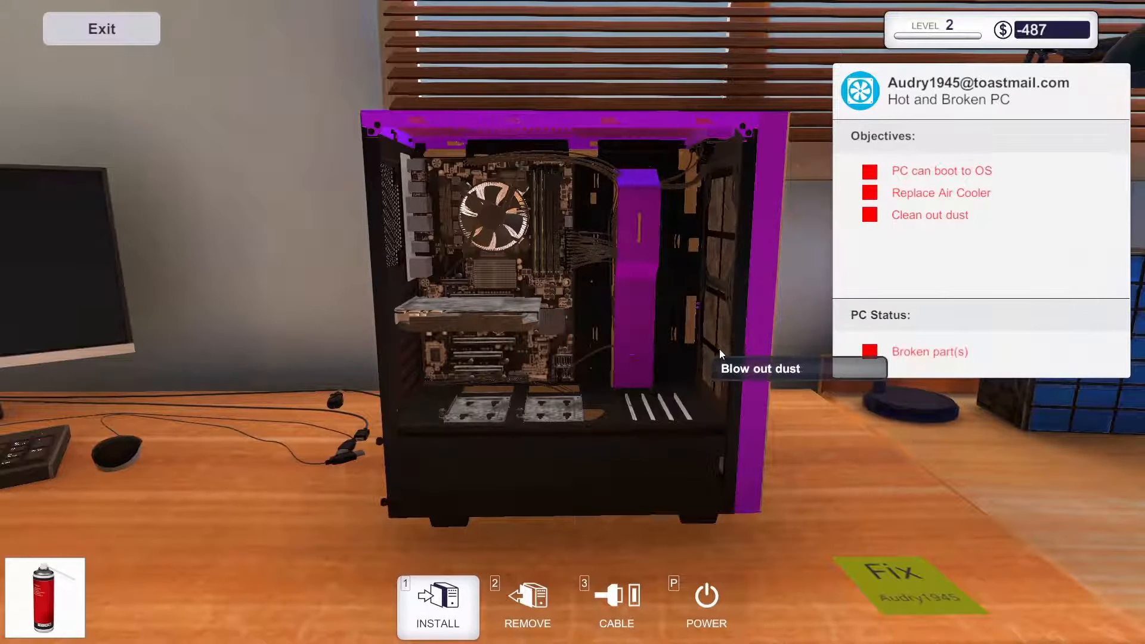
pyautogui.moveTo(555, 418)
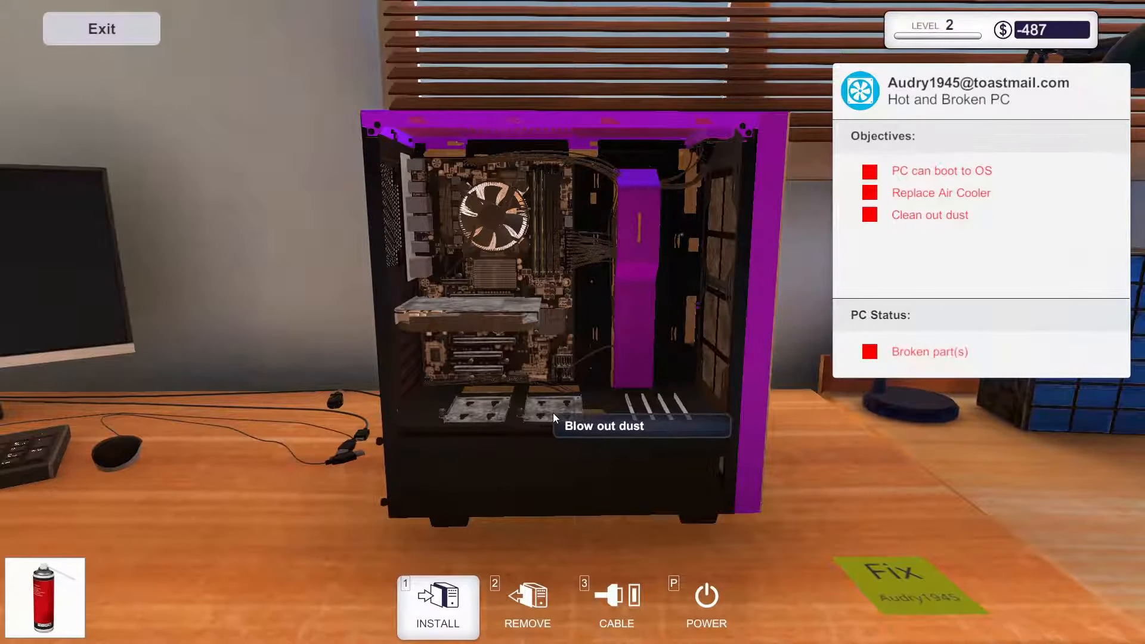
pyautogui.moveTo(488, 416)
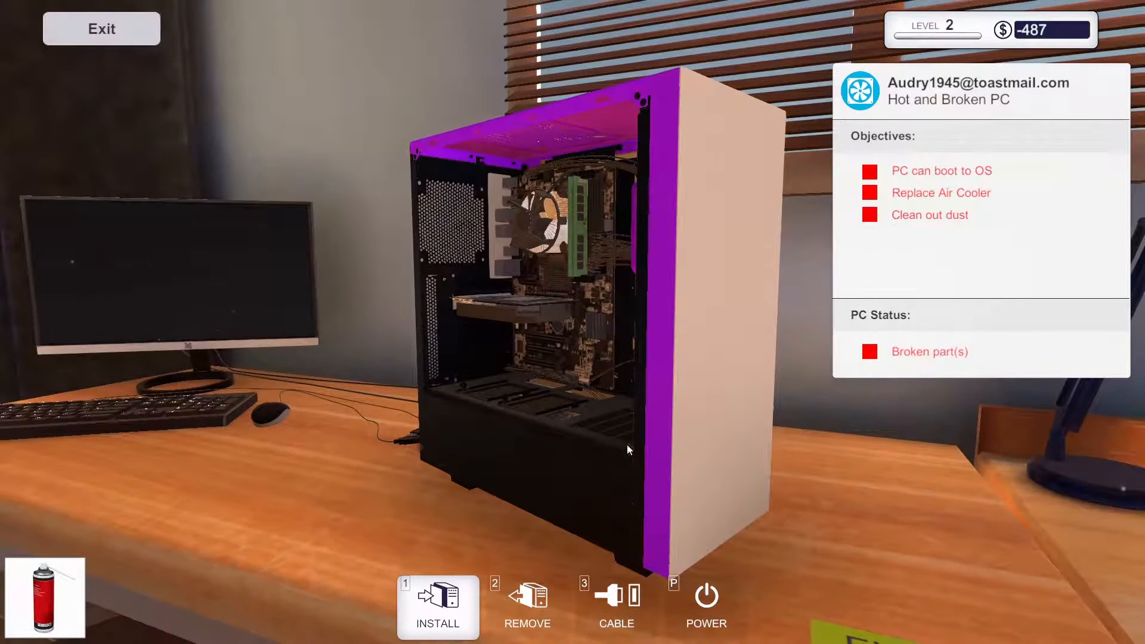
pyautogui.moveTo(528, 606)
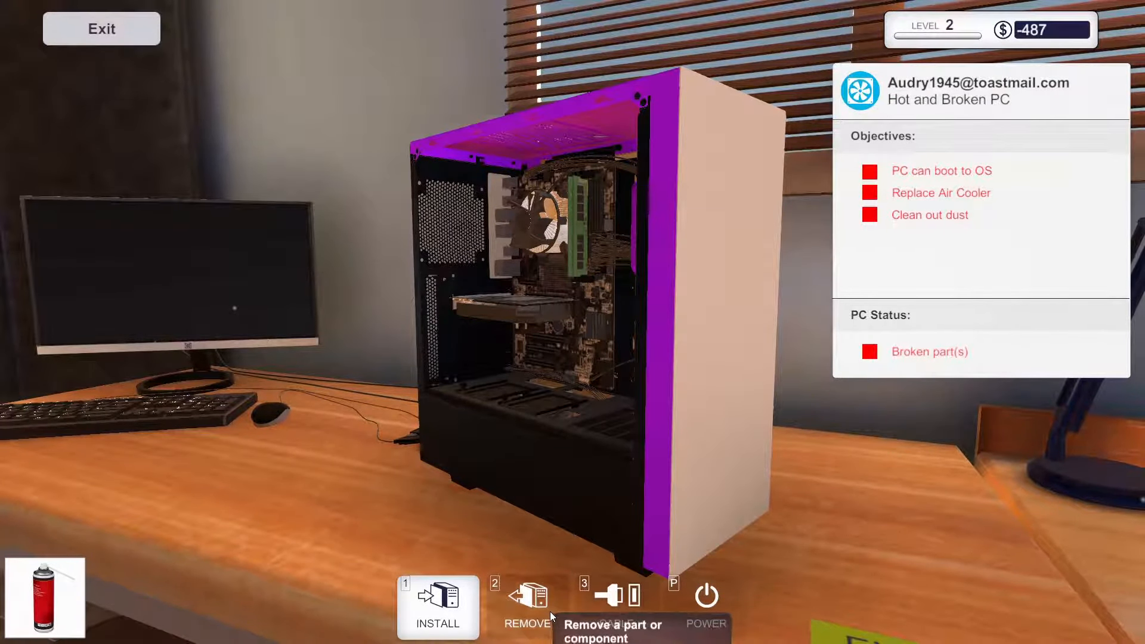
pyautogui.click(527, 606)
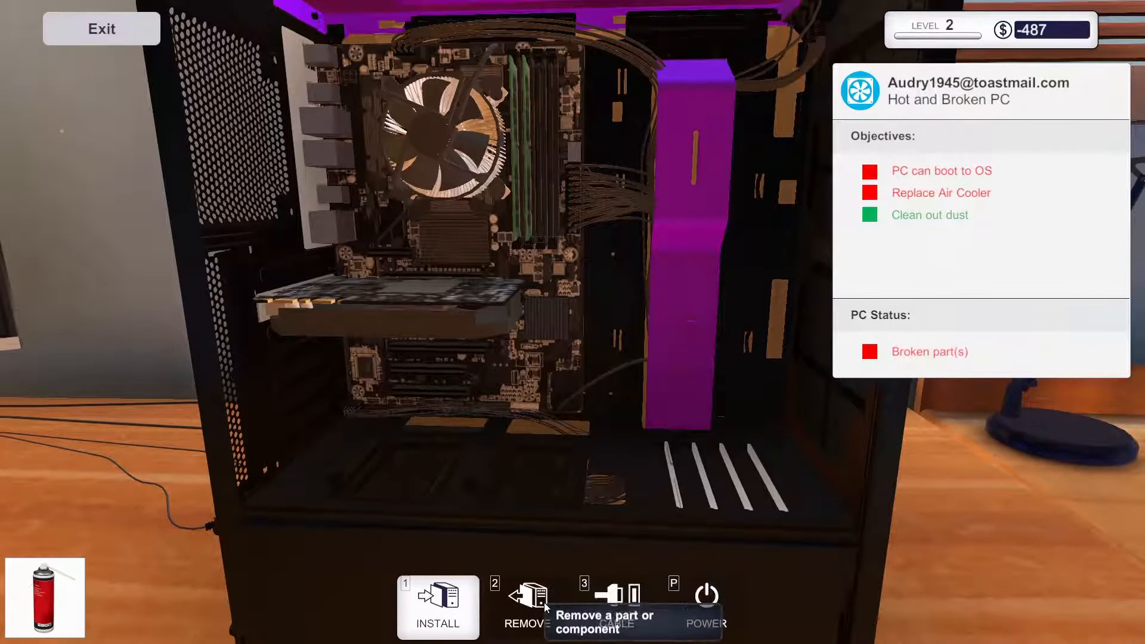
# Step: Detach the old Mortoni Thermal 100 air cooler from the CPU in Remove mode
pyautogui.click(527, 606)
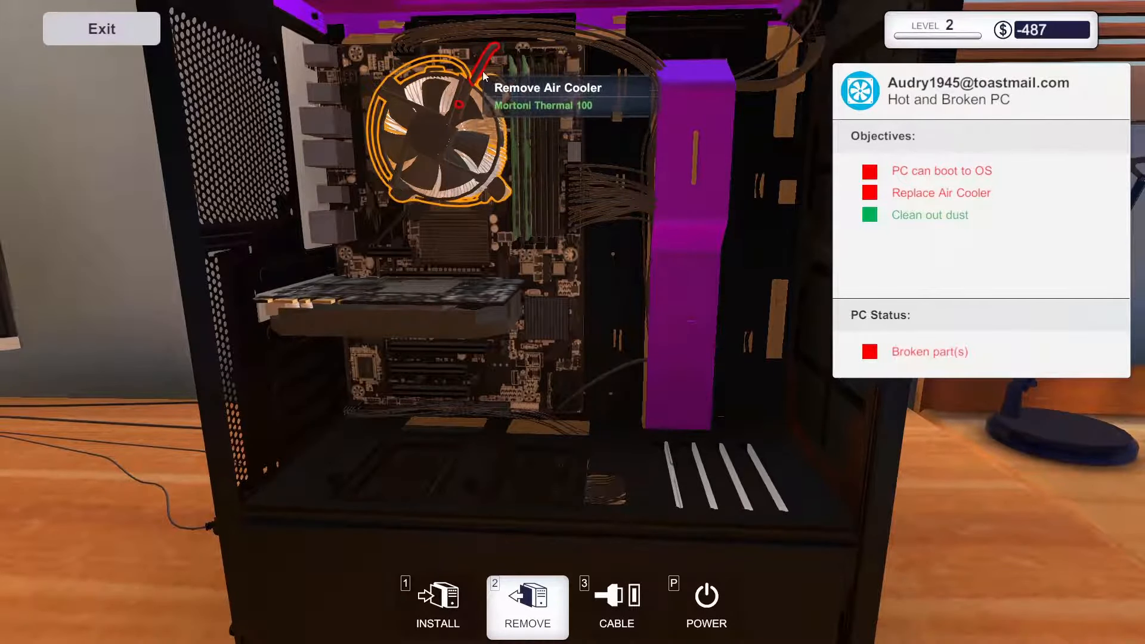
pyautogui.moveTo(497, 53)
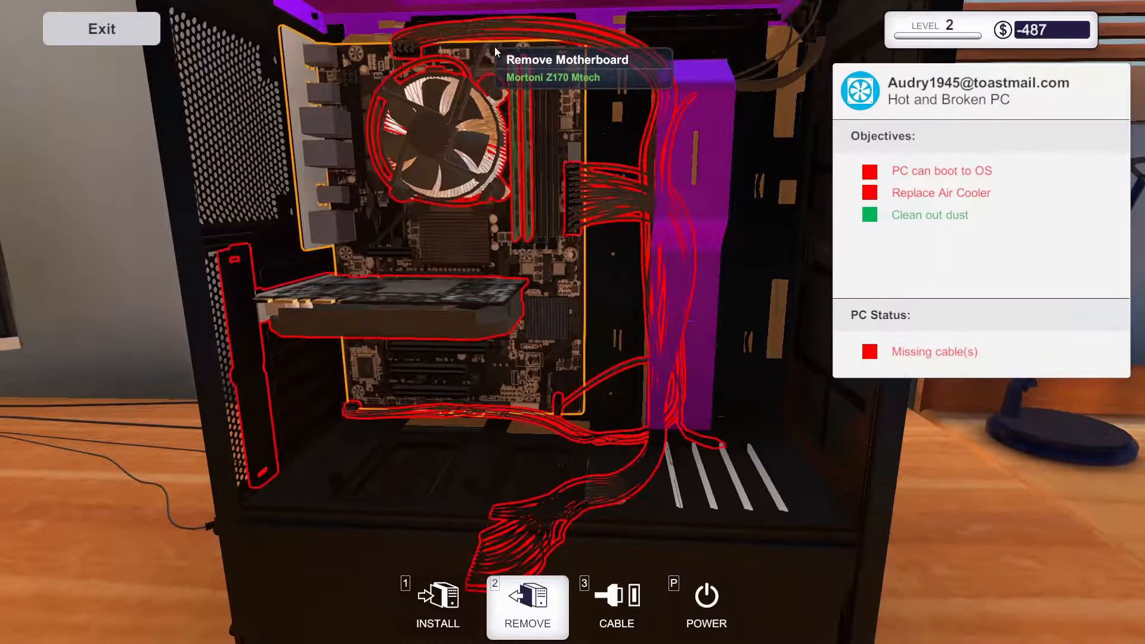
pyautogui.click(438, 128)
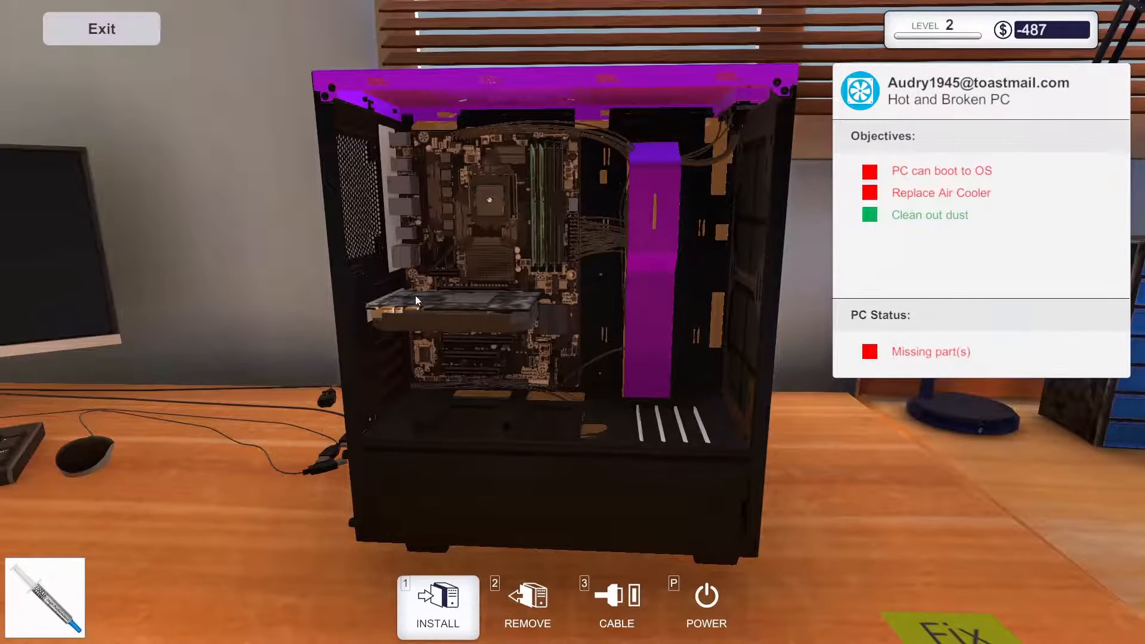
pyautogui.moveTo(349, 341)
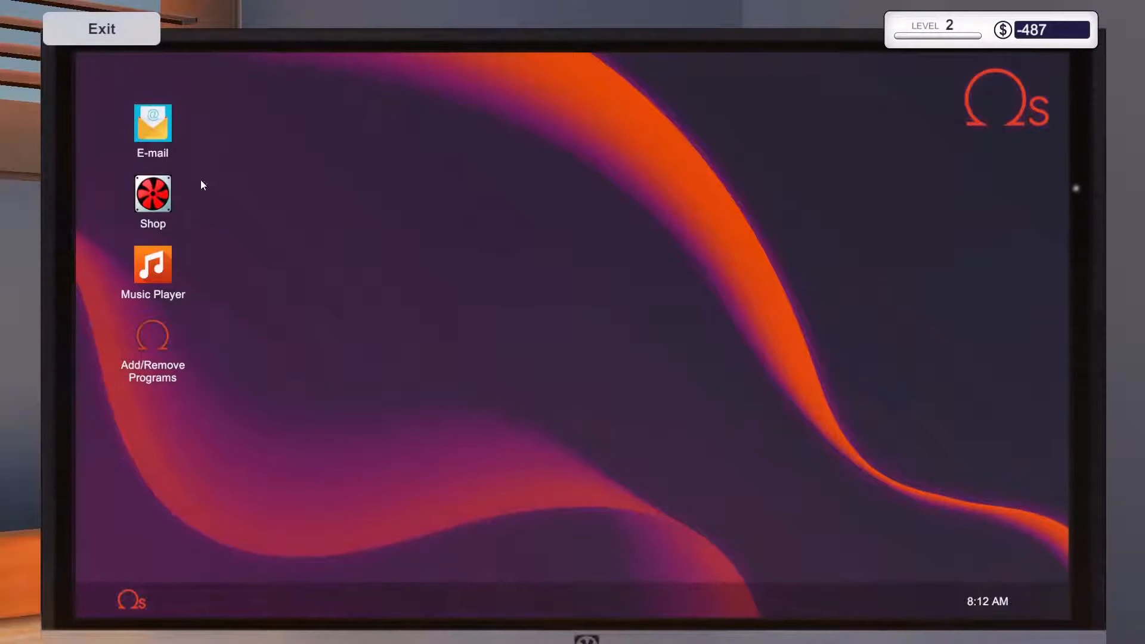
# Step: Order a Mortoni Thermal 100 air cooler for $40 from CPU Cooling and close the shop
pyautogui.doubleClick(152, 196)
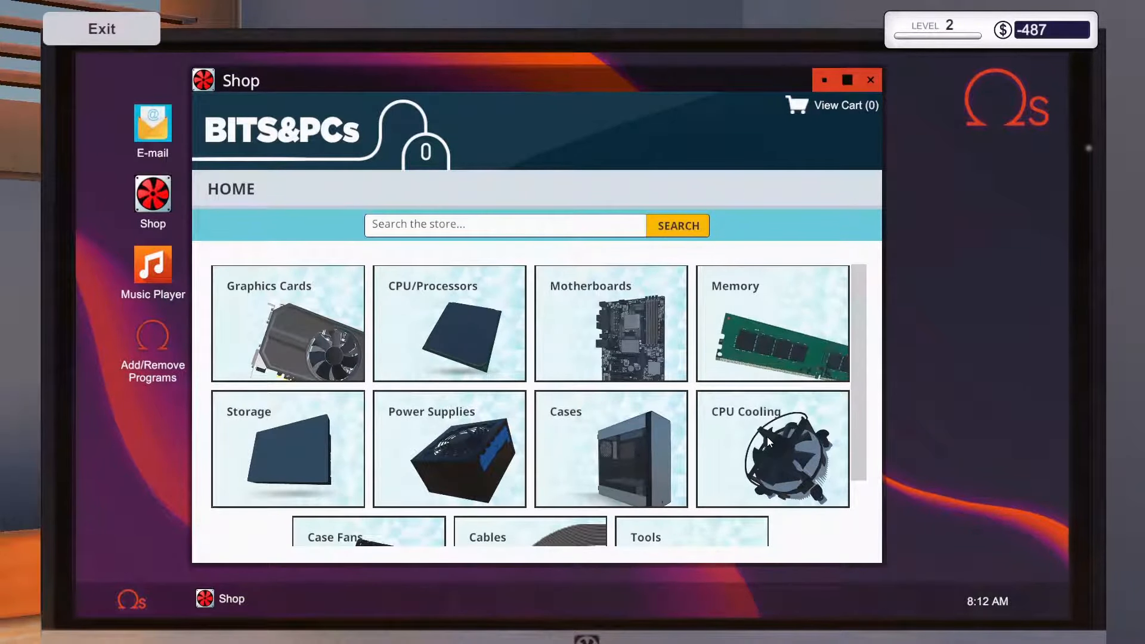
pyautogui.click(771, 449)
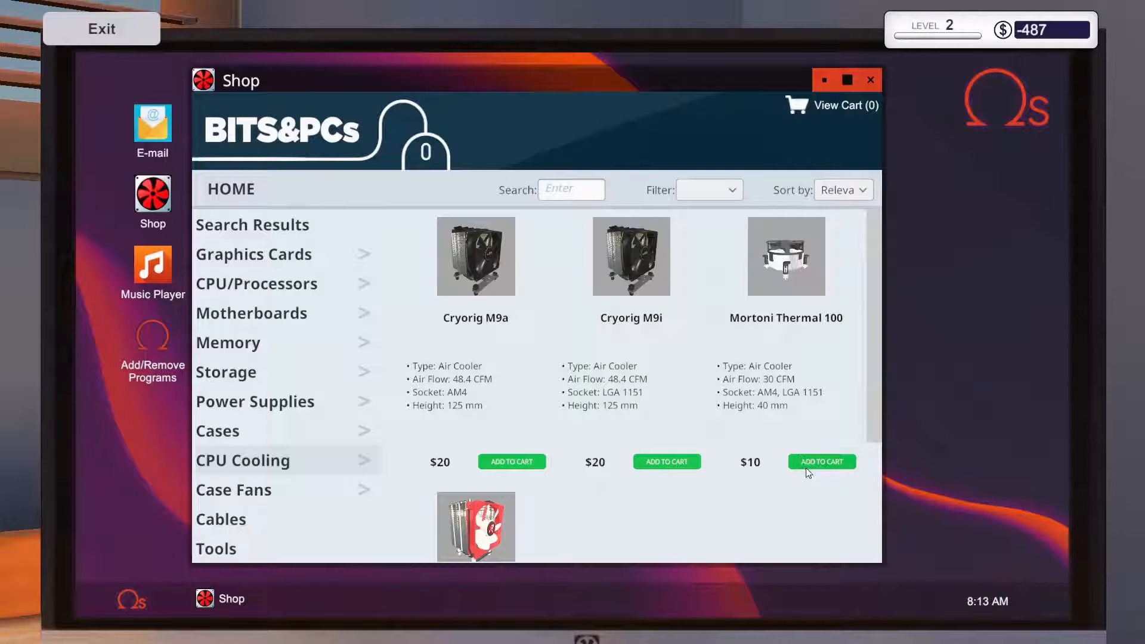
pyautogui.click(821, 461)
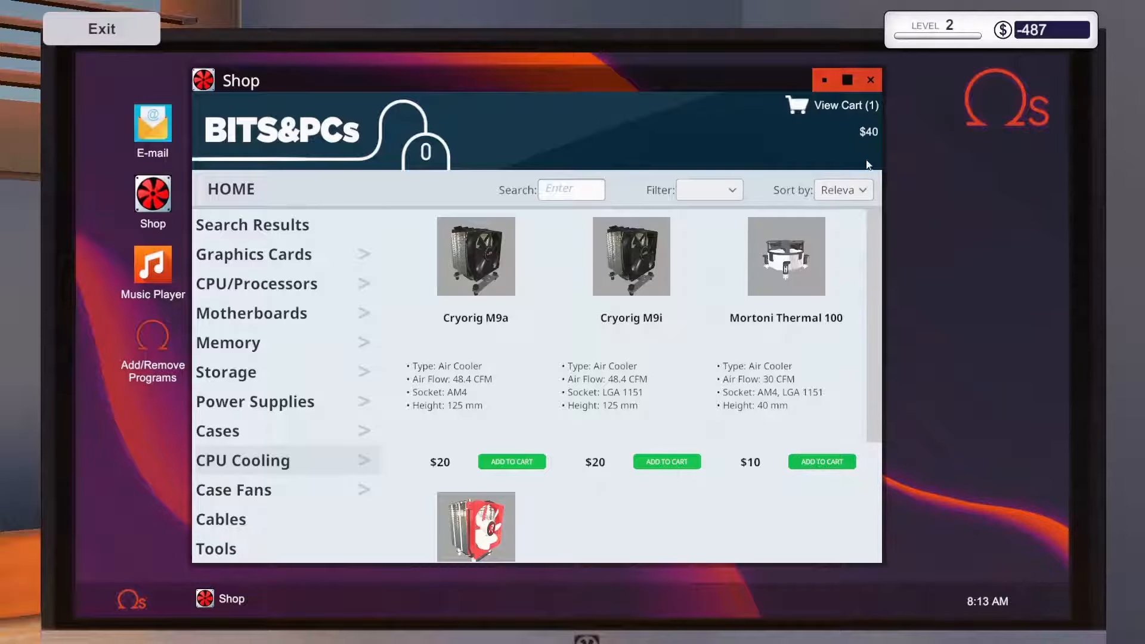
pyautogui.click(845, 105)
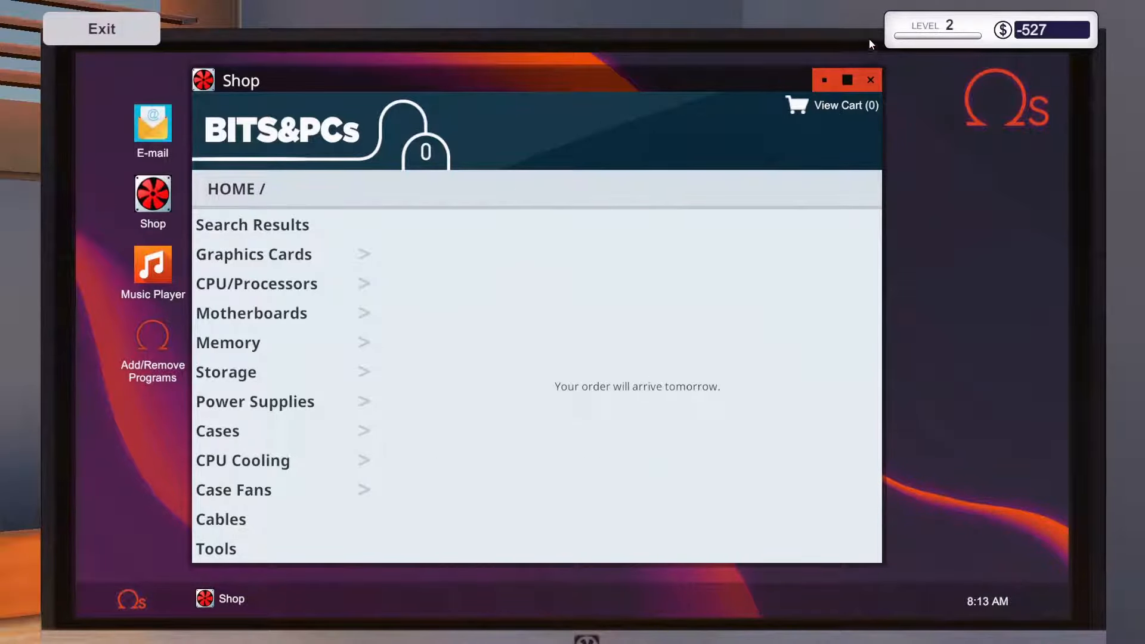
pyautogui.click(870, 79)
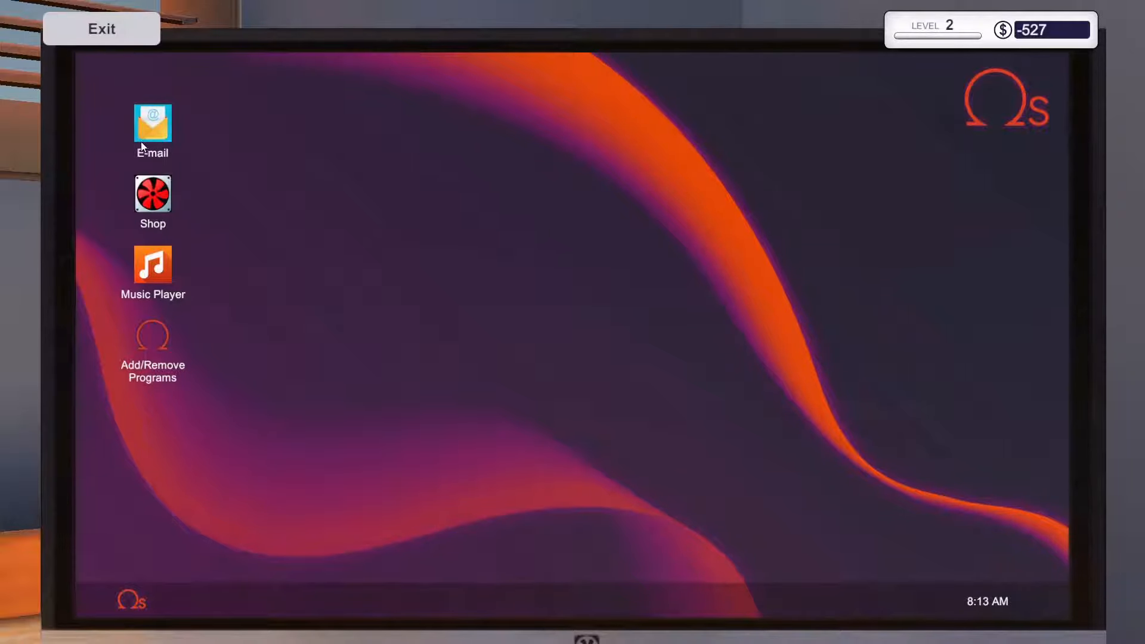
# Step: Collect payment for the virus-removal and RAM upgrade jobs and discard the finished RAM e-mail
pyautogui.doubleClick(153, 131)
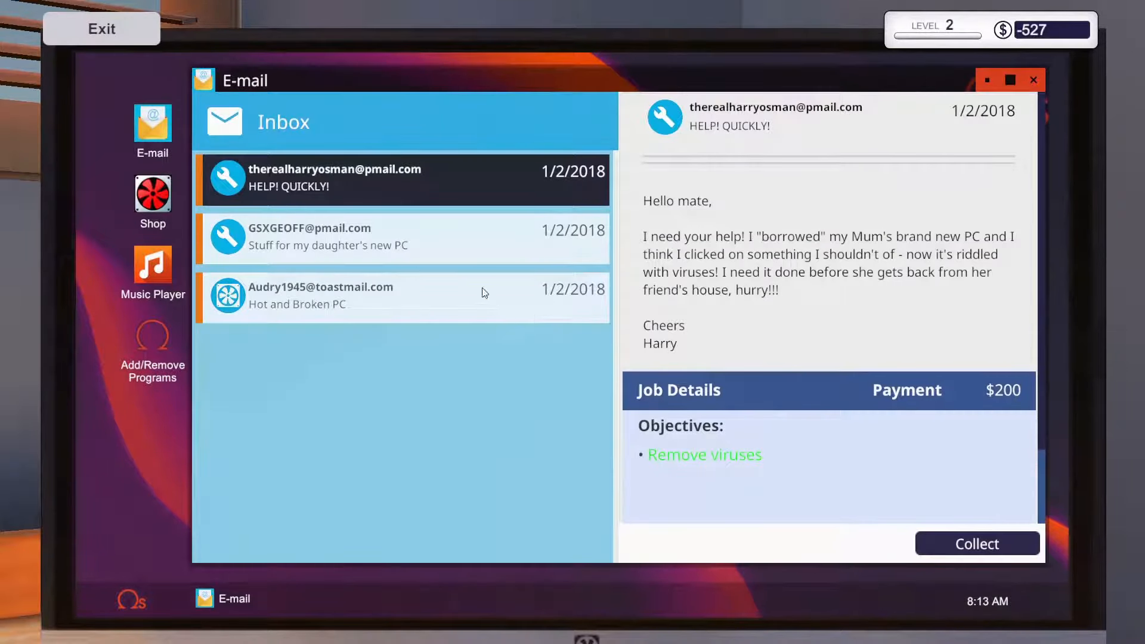
pyautogui.click(977, 544)
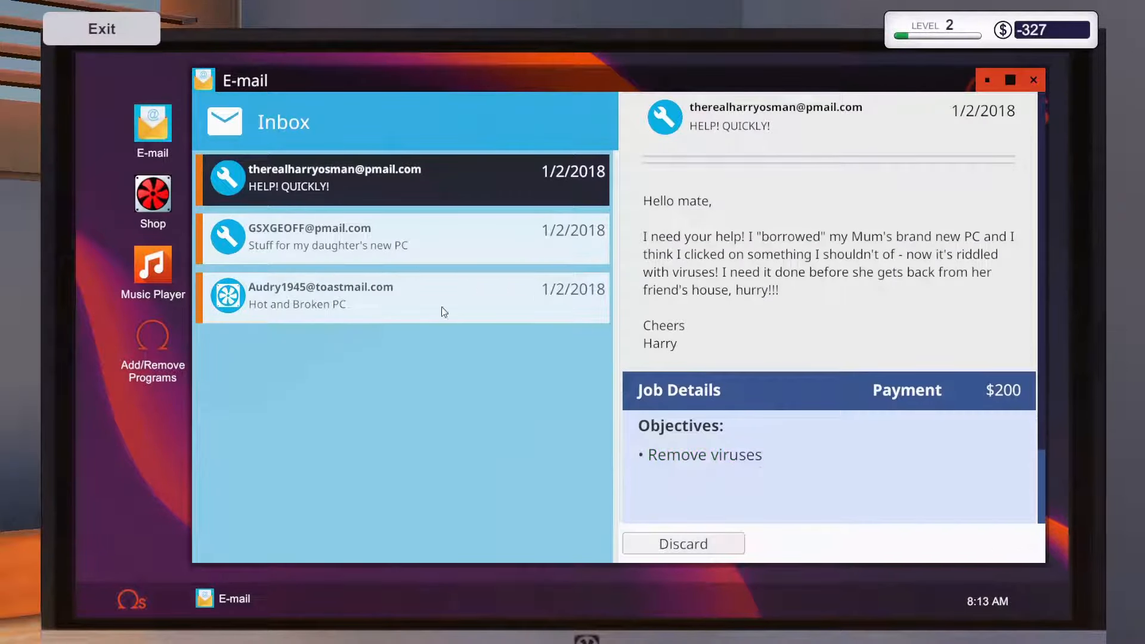
pyautogui.moveTo(584, 387)
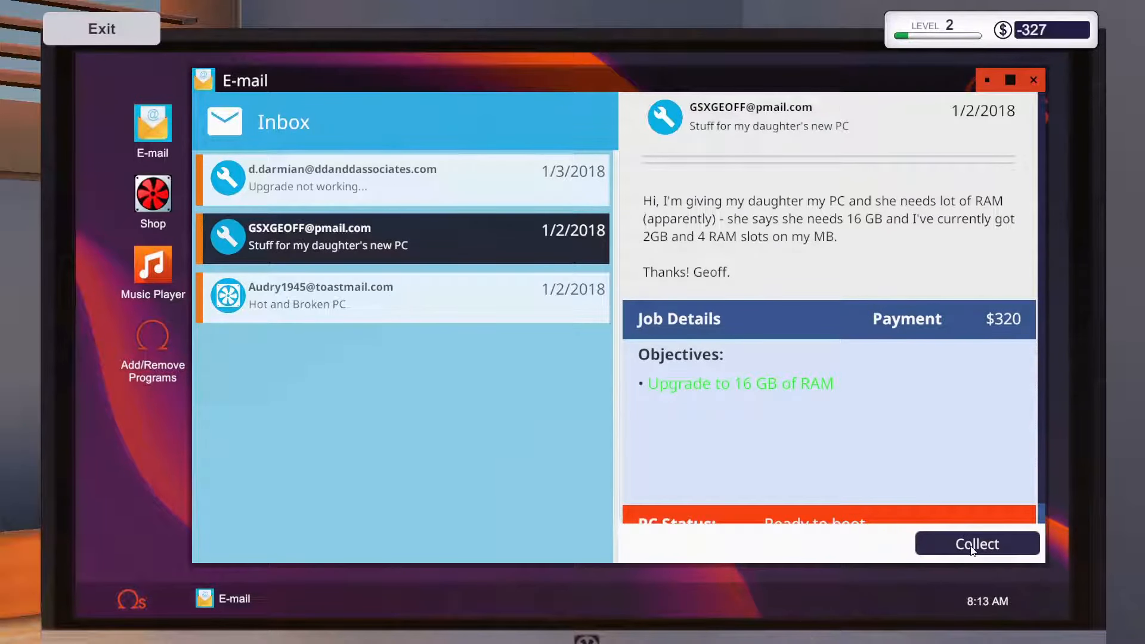
pyautogui.click(977, 543)
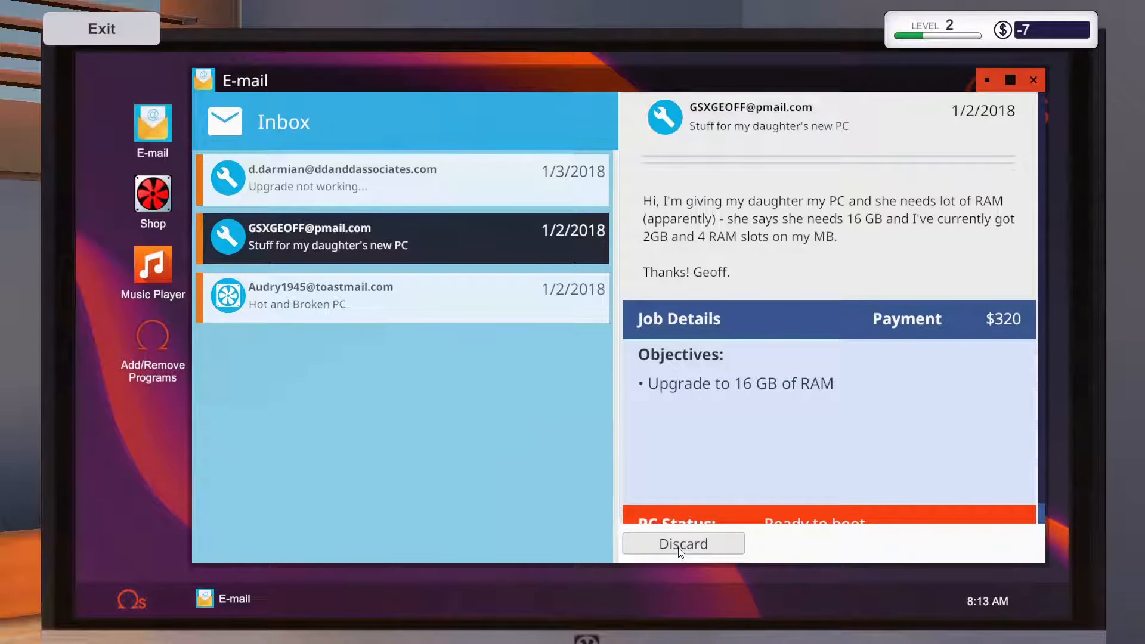
pyautogui.click(683, 543)
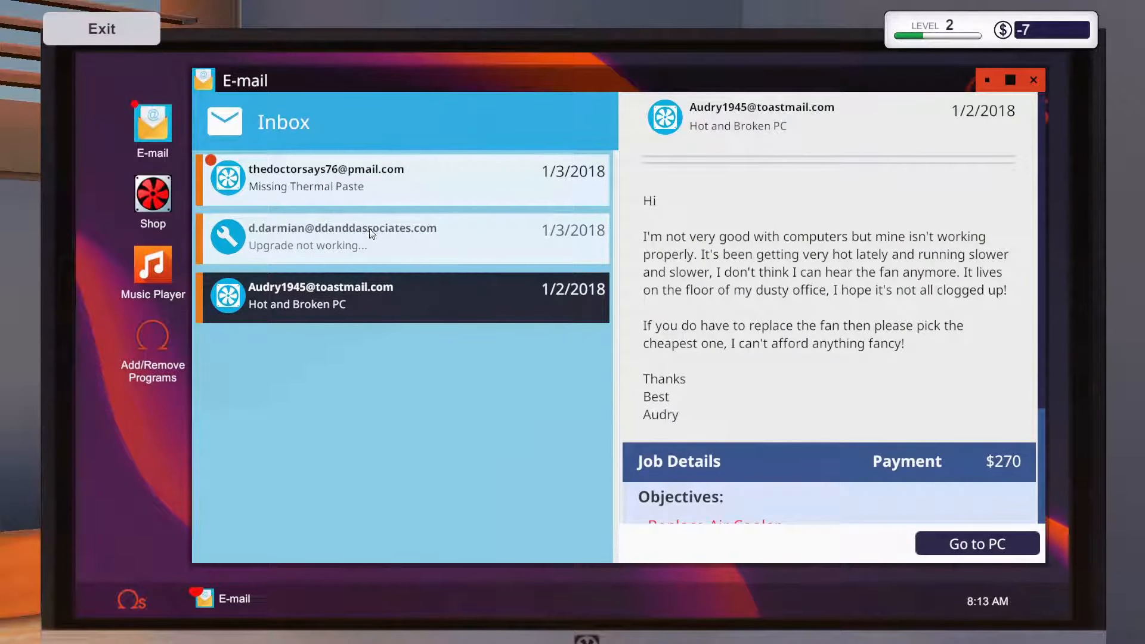
# Step: Read and accept the free Missing Thermal Paste repair job
pyautogui.click(401, 236)
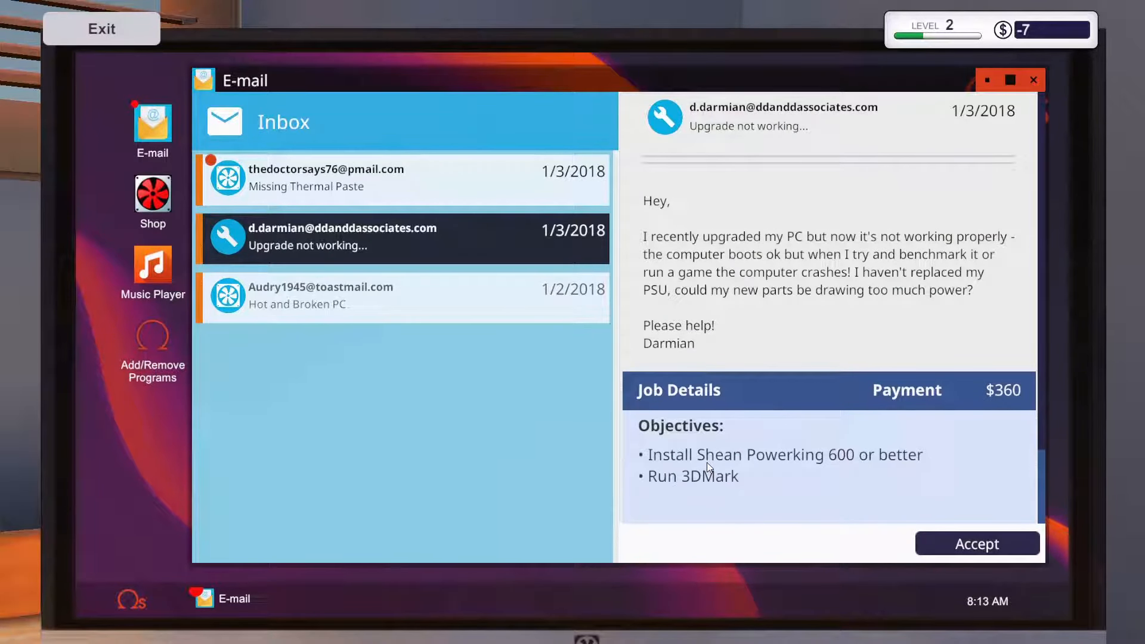
pyautogui.moveTo(791, 478)
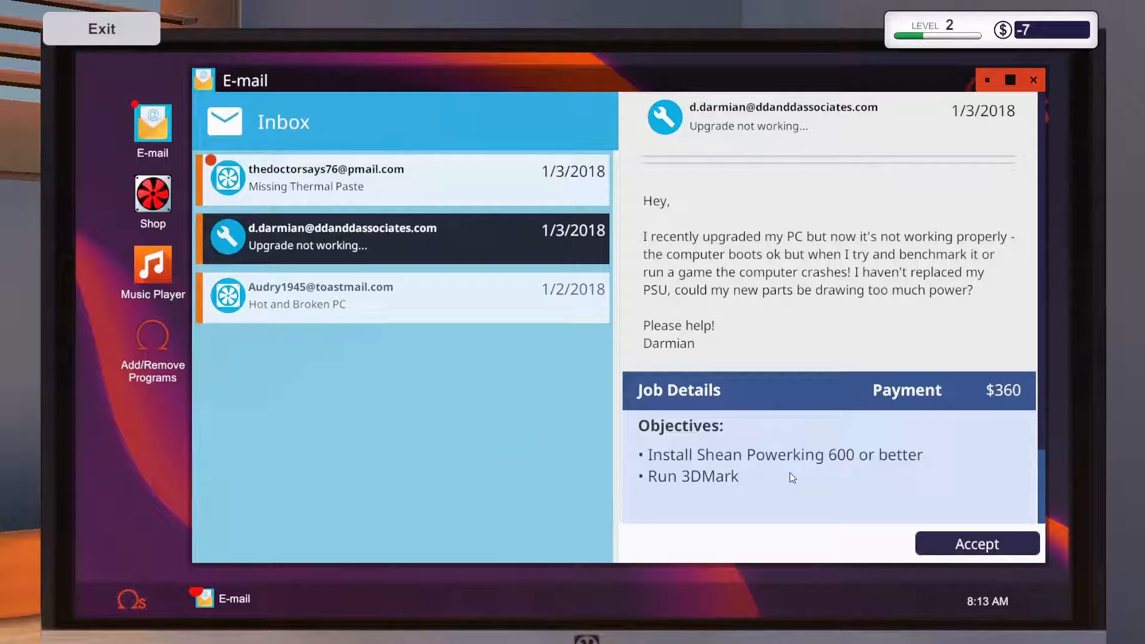
pyautogui.moveTo(1015, 491)
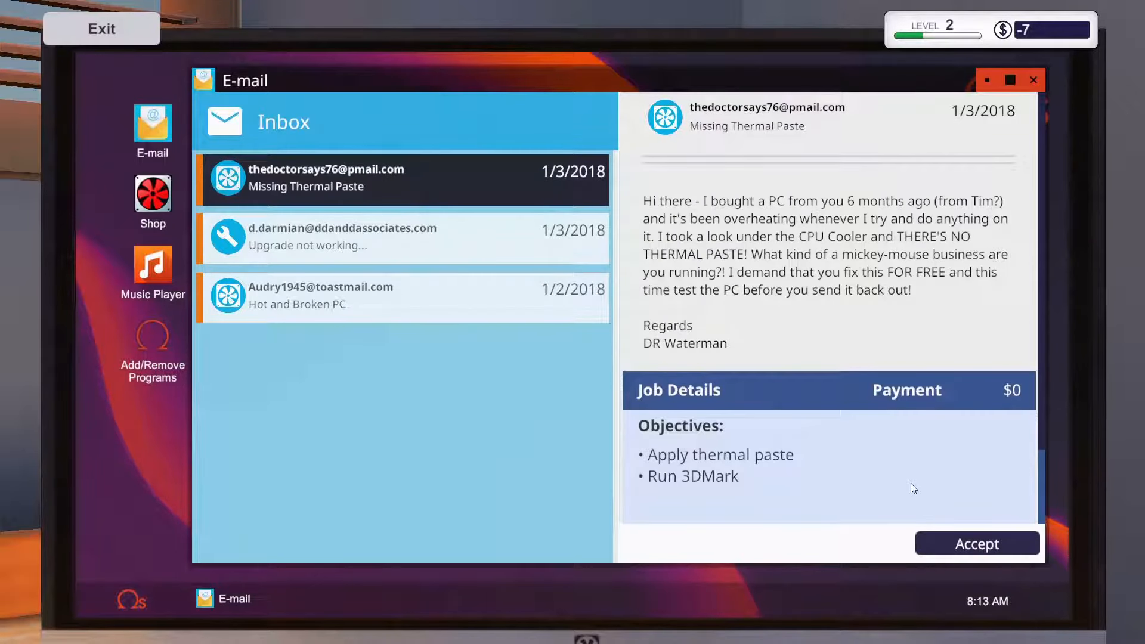
pyautogui.click(976, 543)
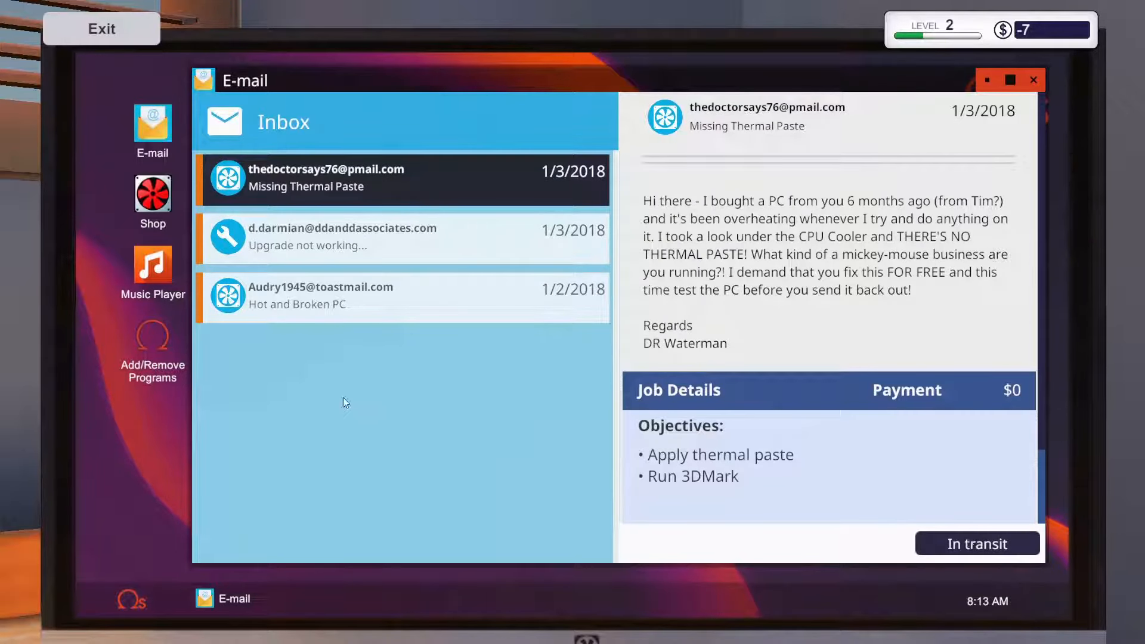
pyautogui.click(152, 194)
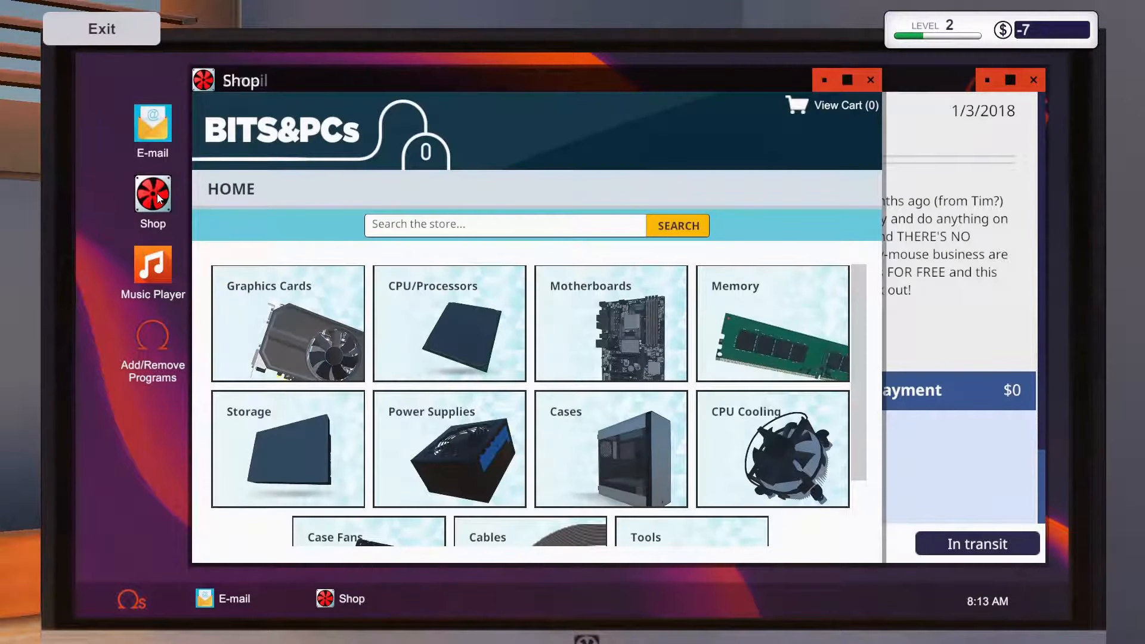
# Step: Buy the Shean Powerking 600 power supply for $110, then read the thermal paste e-mail
pyautogui.click(611, 323)
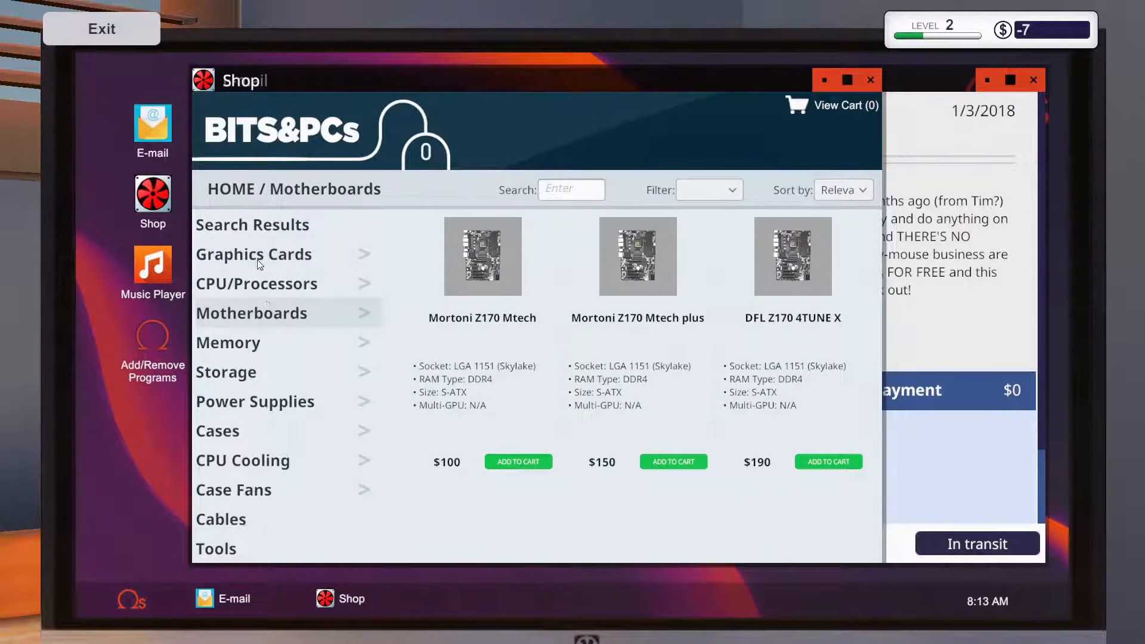
pyautogui.click(254, 254)
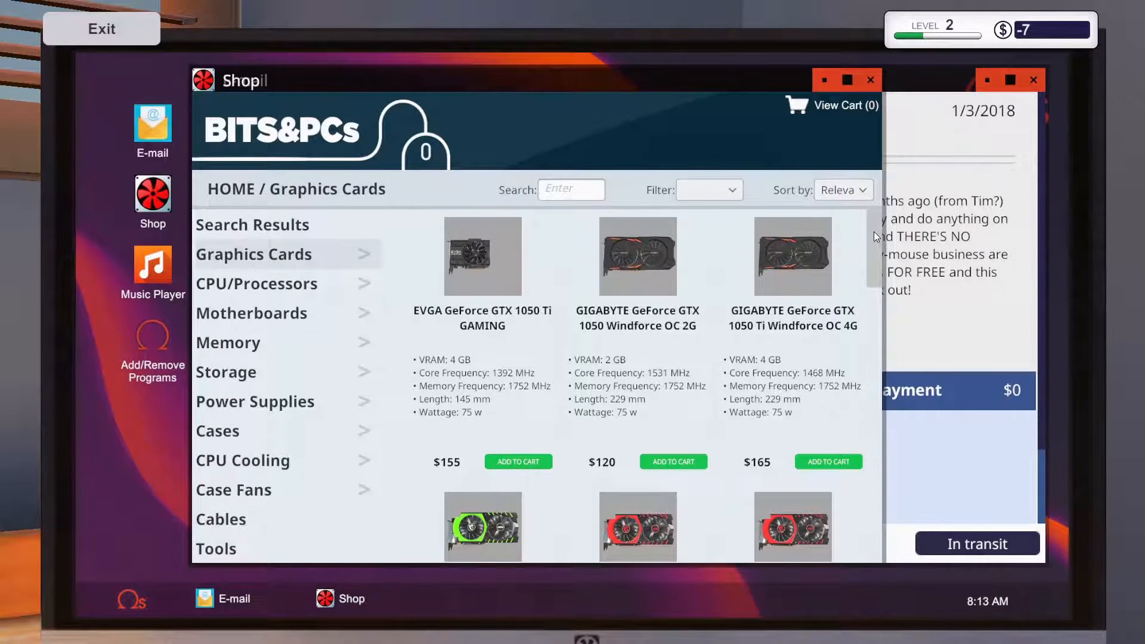
pyautogui.click(255, 400)
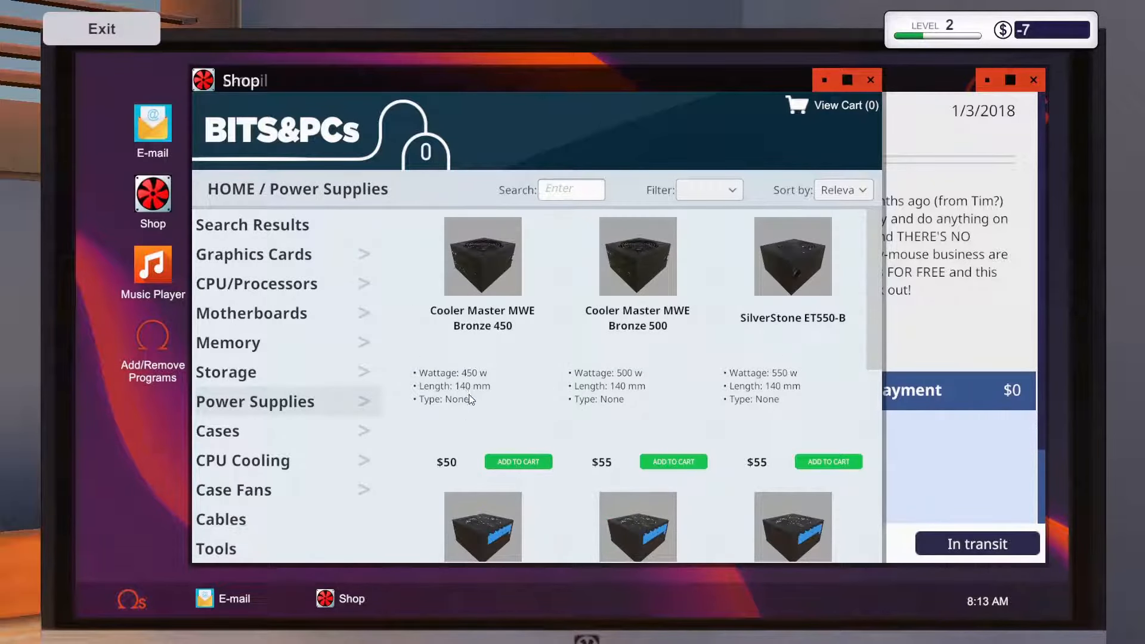
pyautogui.scroll(-3)
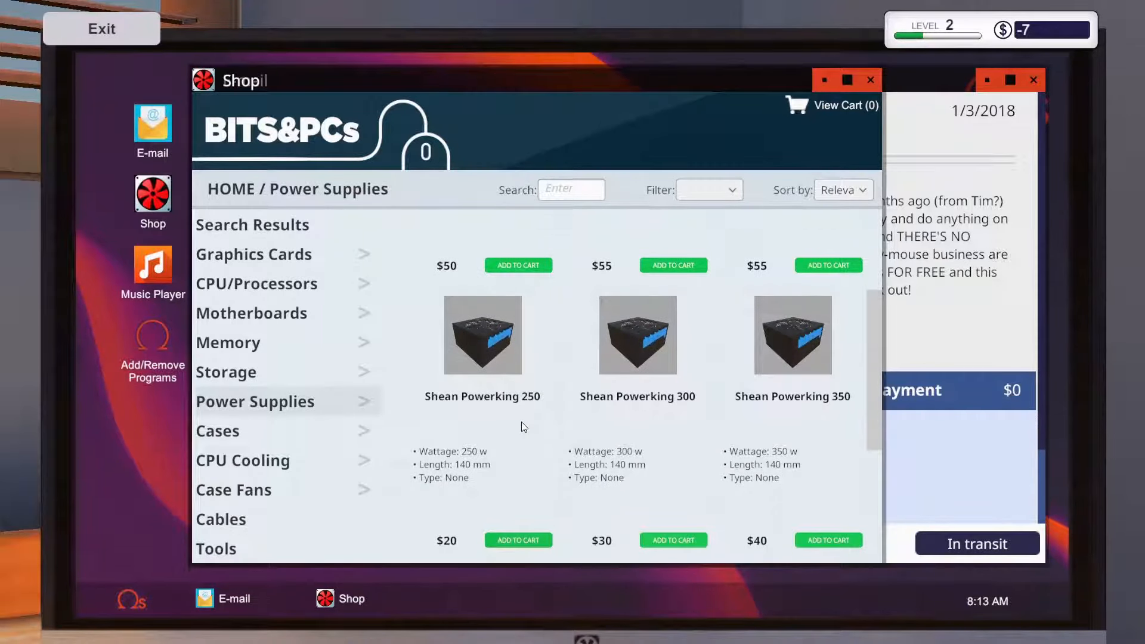
pyautogui.click(482, 335)
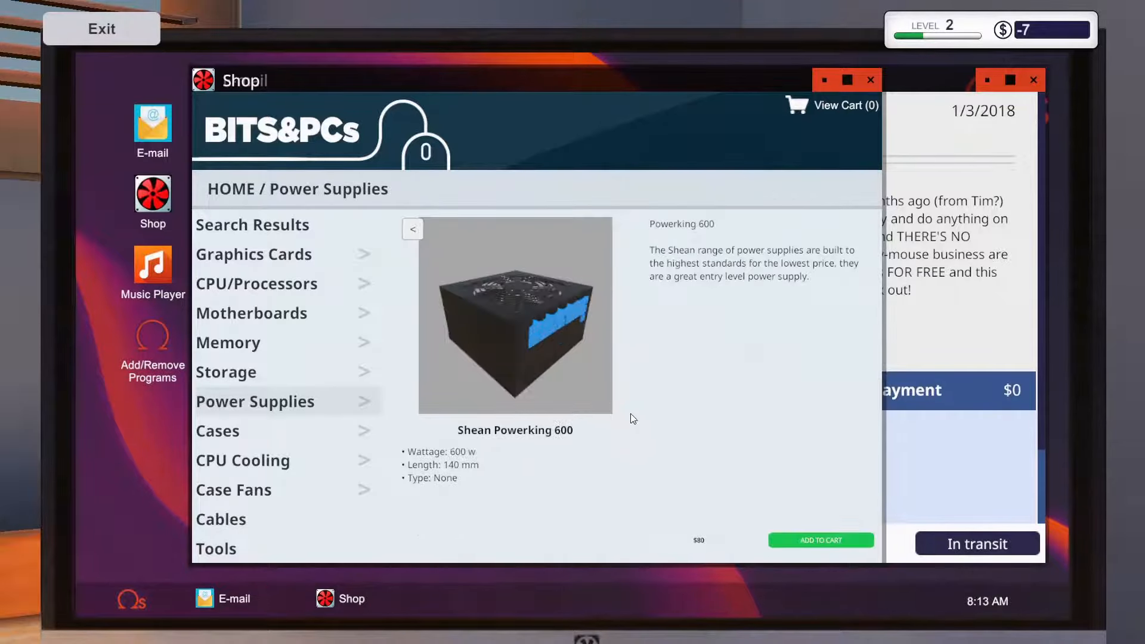
pyautogui.click(820, 541)
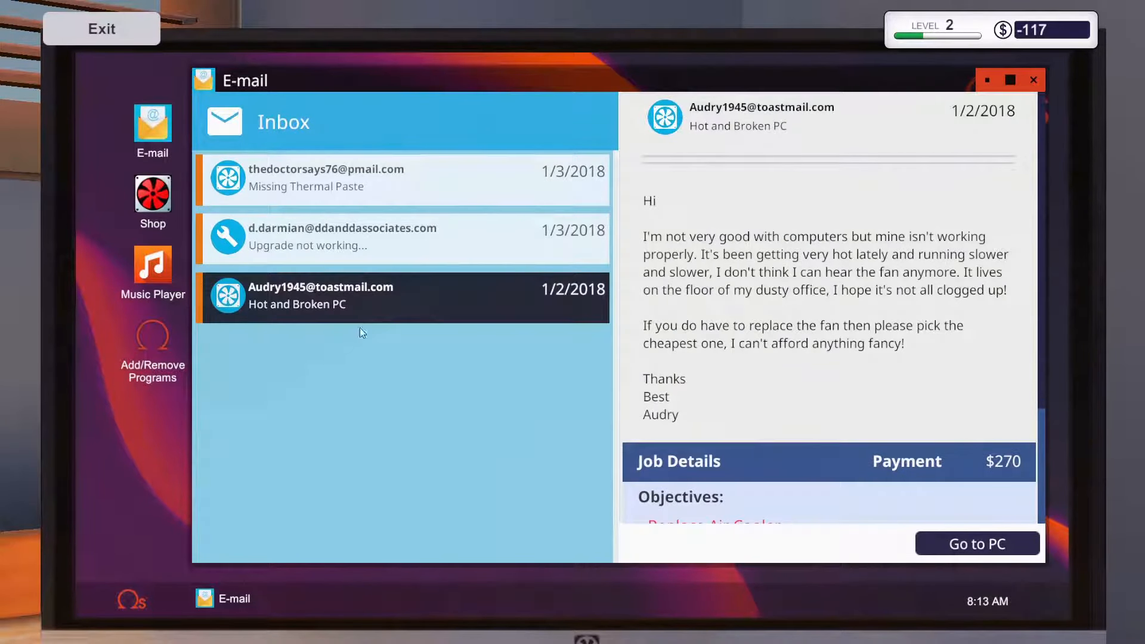
pyautogui.click(401, 237)
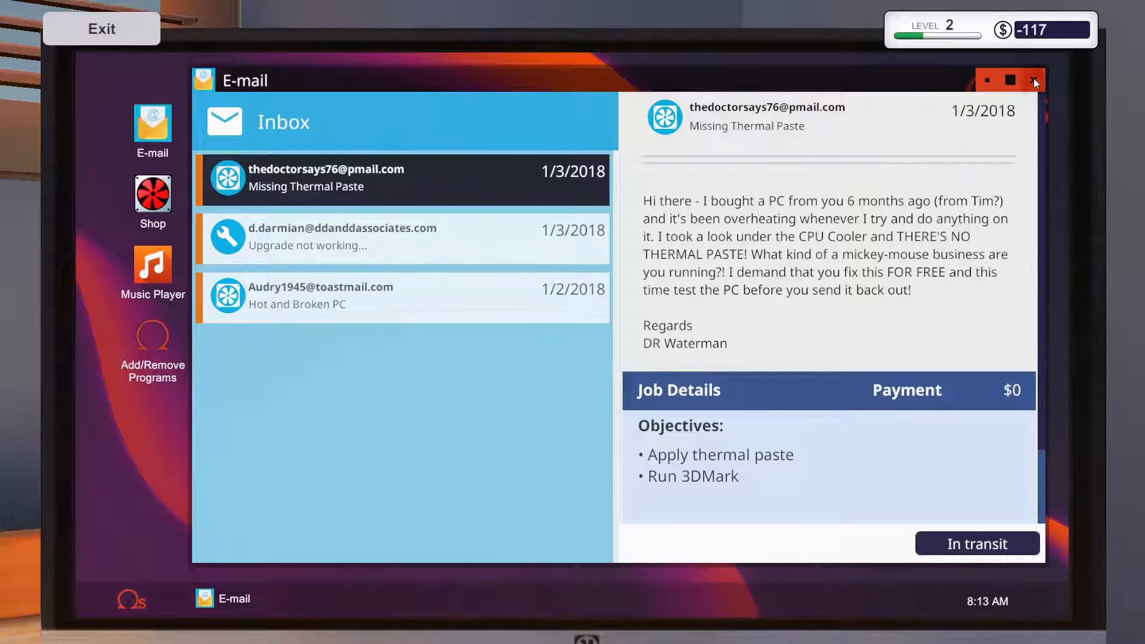
pyautogui.click(1033, 79)
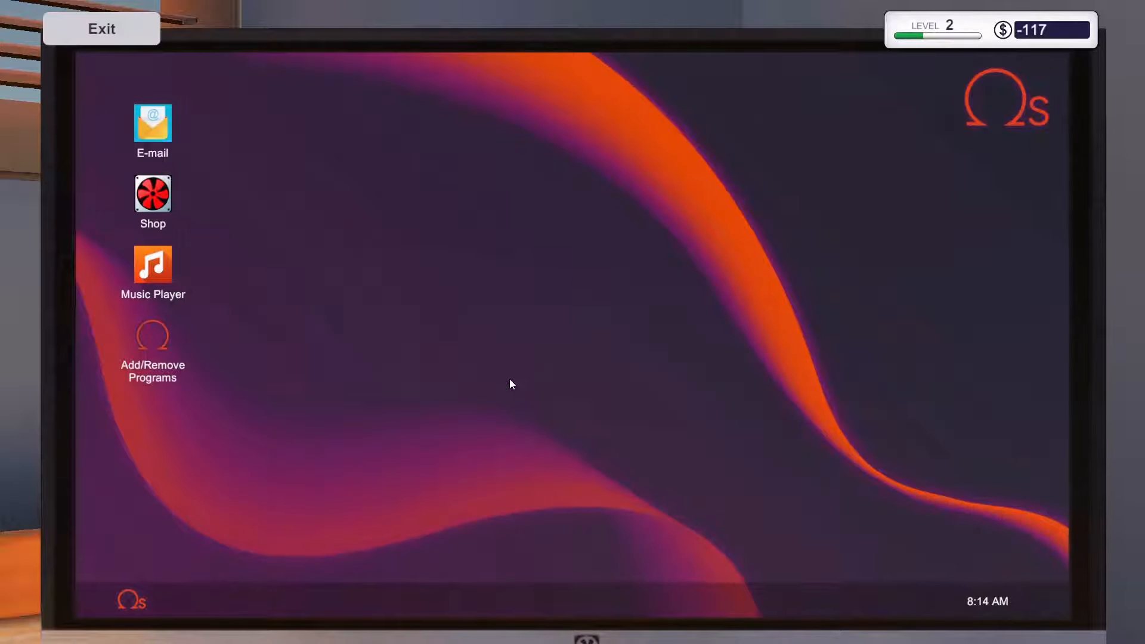
# Step: Leave the computer, end January 3, and begin the Thursday, January 4 workday
pyautogui.click(101, 29)
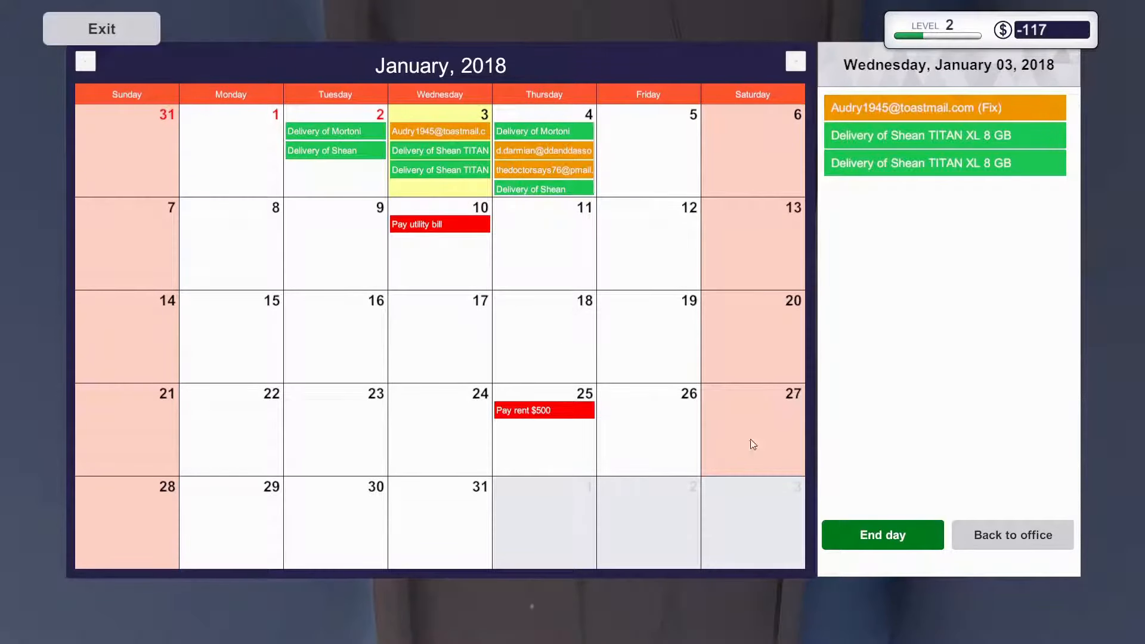
pyautogui.click(882, 534)
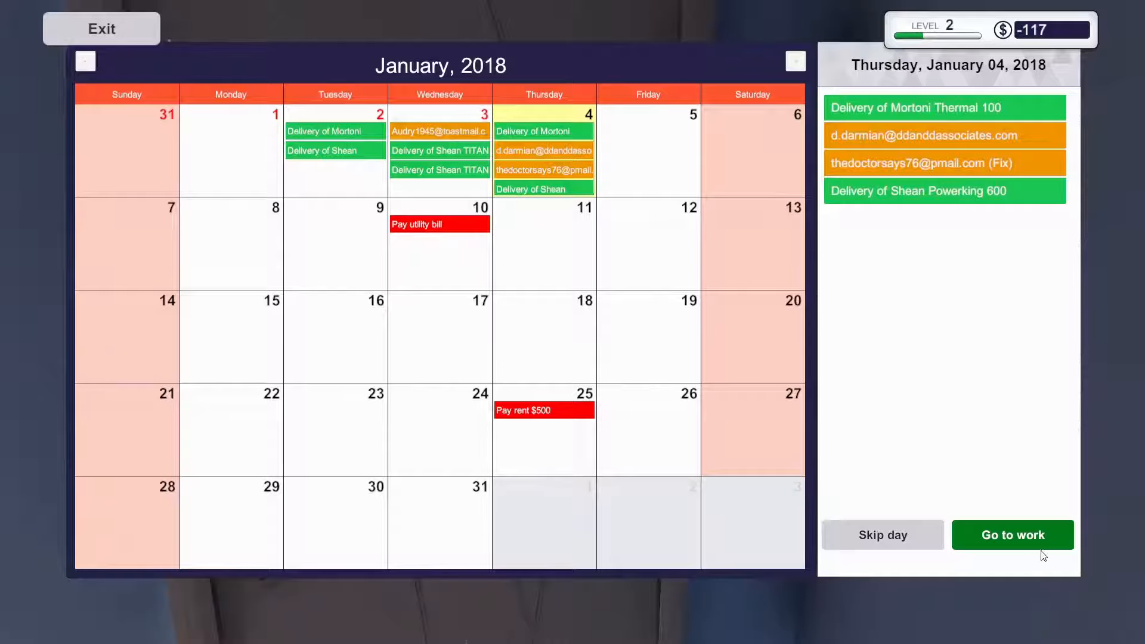
pyautogui.click(1012, 534)
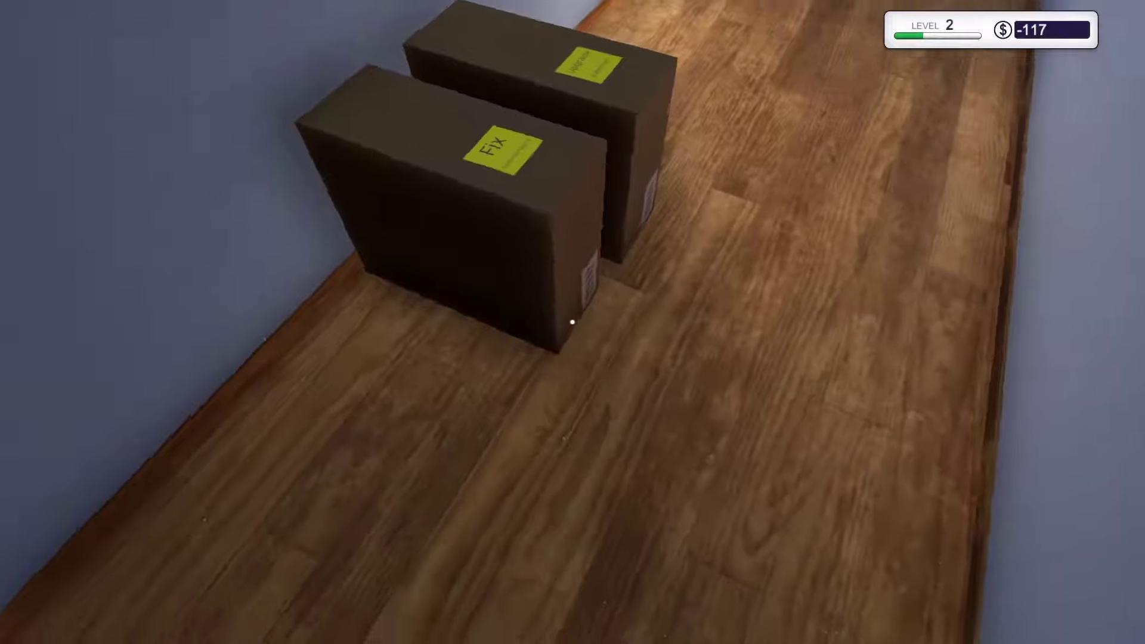
pyautogui.moveTo(573, 322)
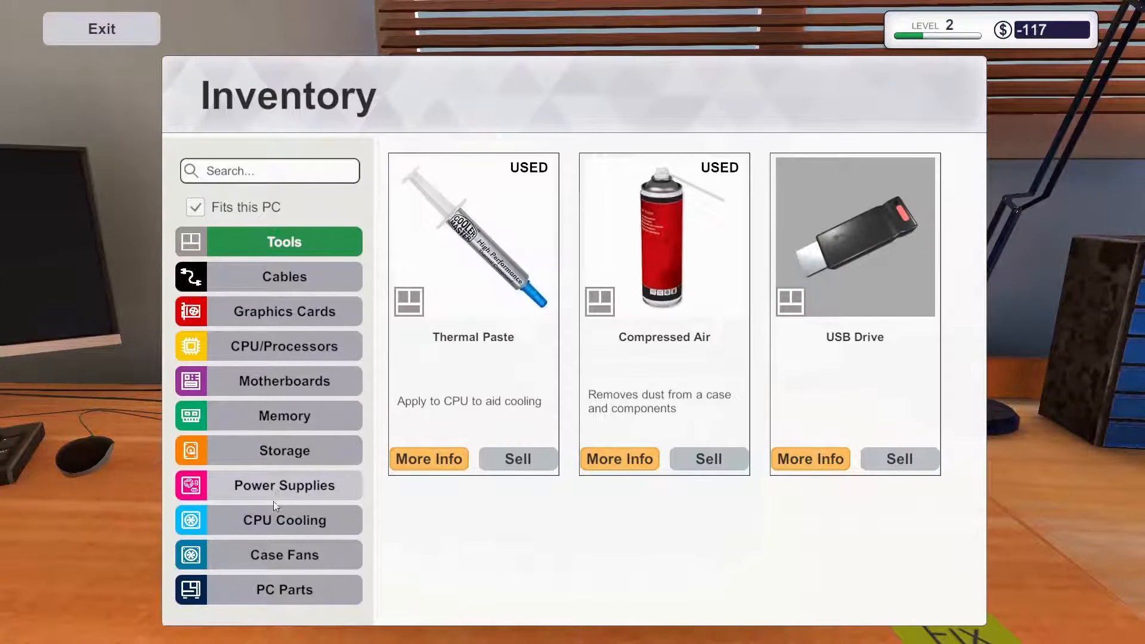
# Step: Select the new Mortoni Thermal 100 from the CPU Cooling inventory to install
pyautogui.click(284, 520)
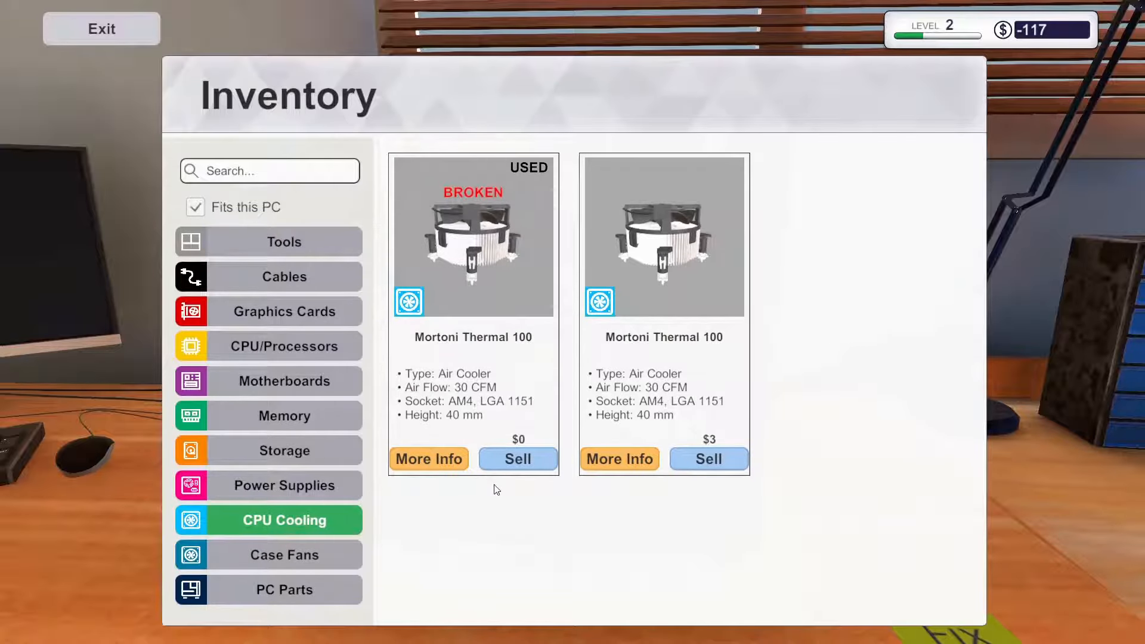
pyautogui.click(663, 235)
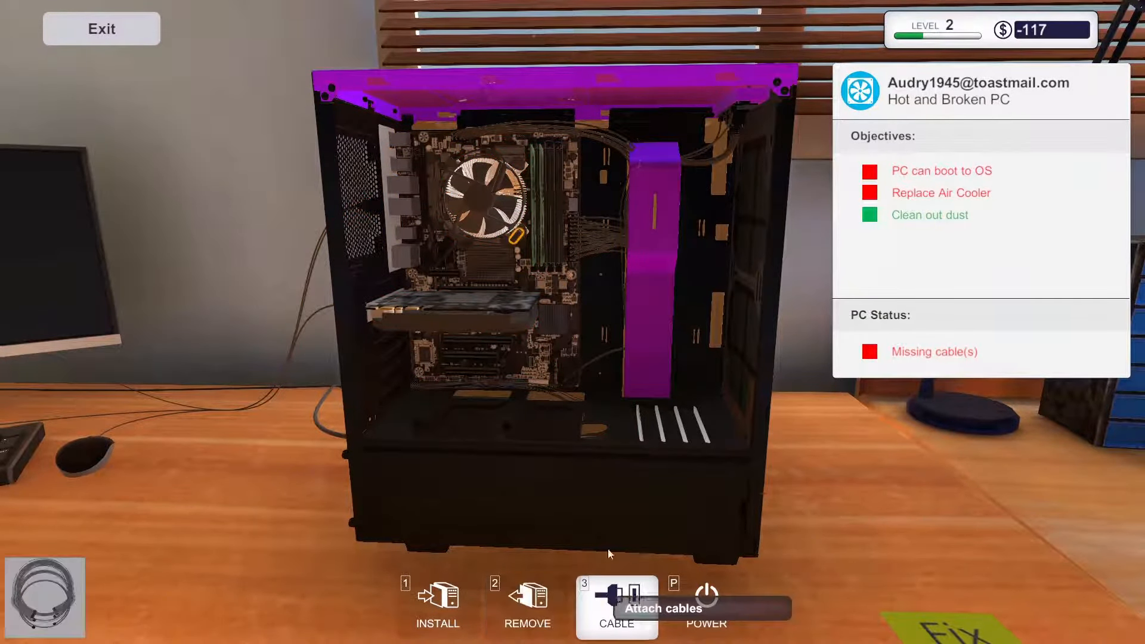
pyautogui.moveTo(530, 149)
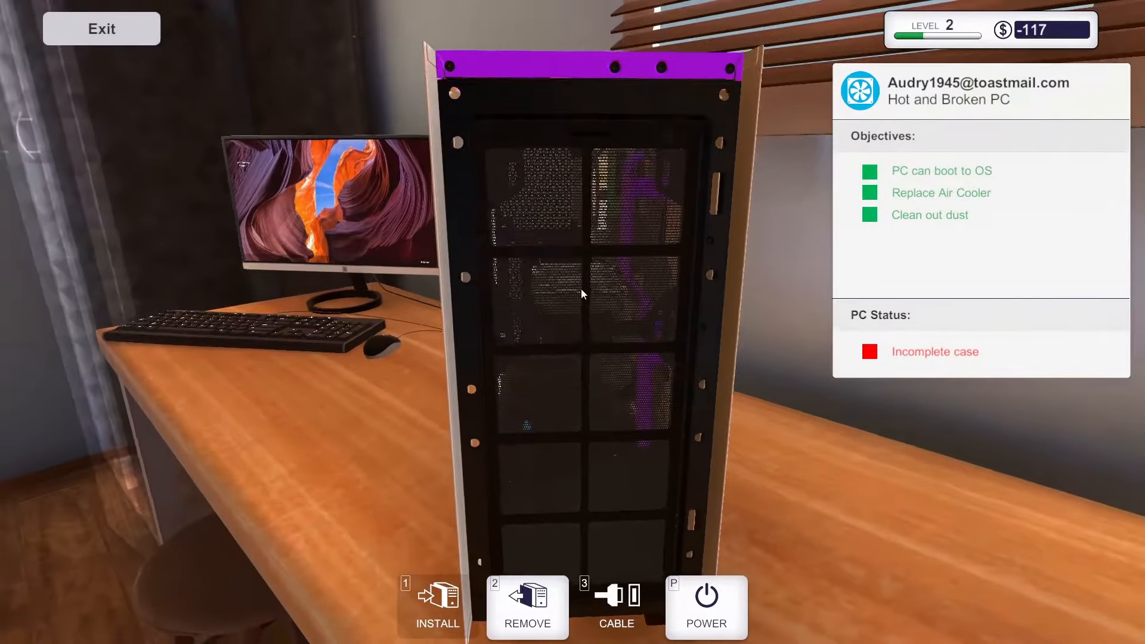
pyautogui.moveTo(510, 322)
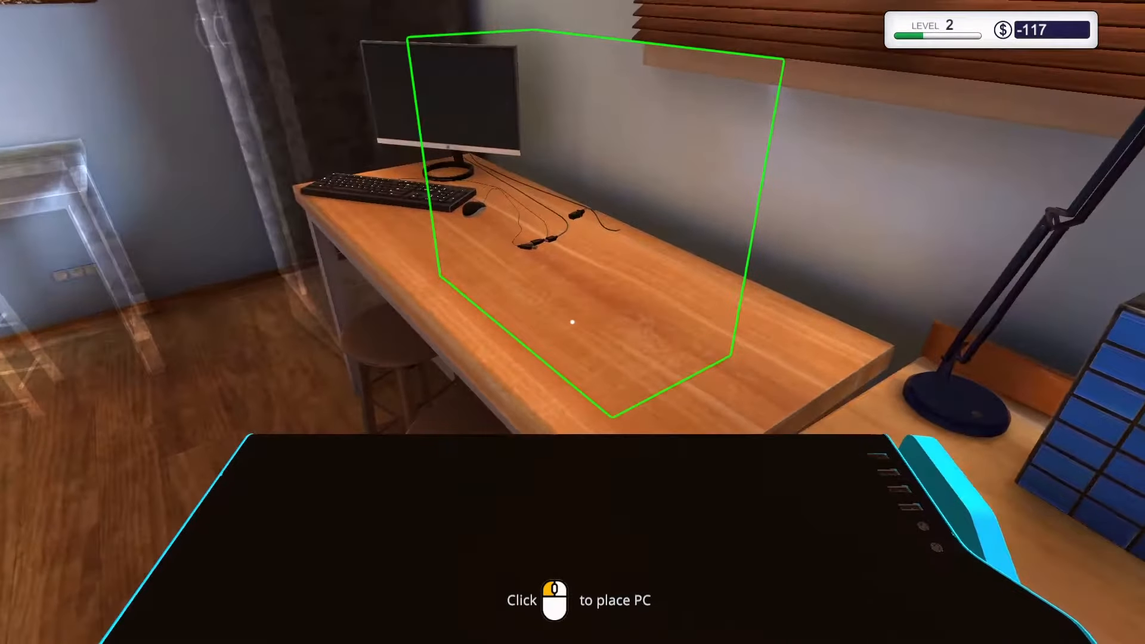
# Step: Place the PC on the bench, remove its air cooler, and apply thermal paste
pyautogui.click(572, 323)
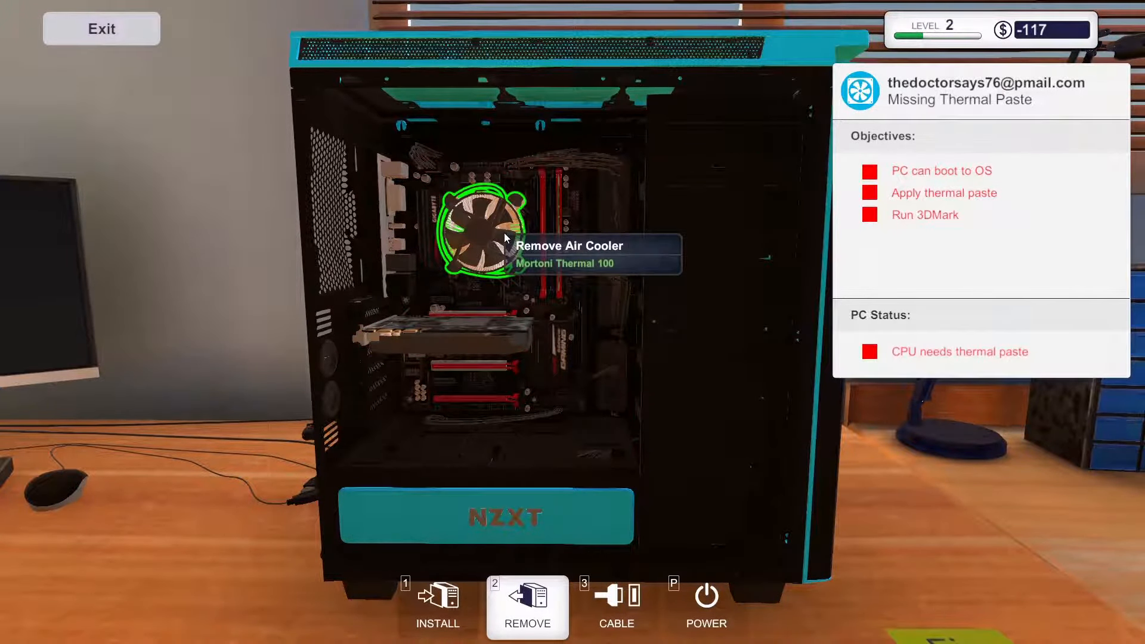
pyautogui.click(485, 234)
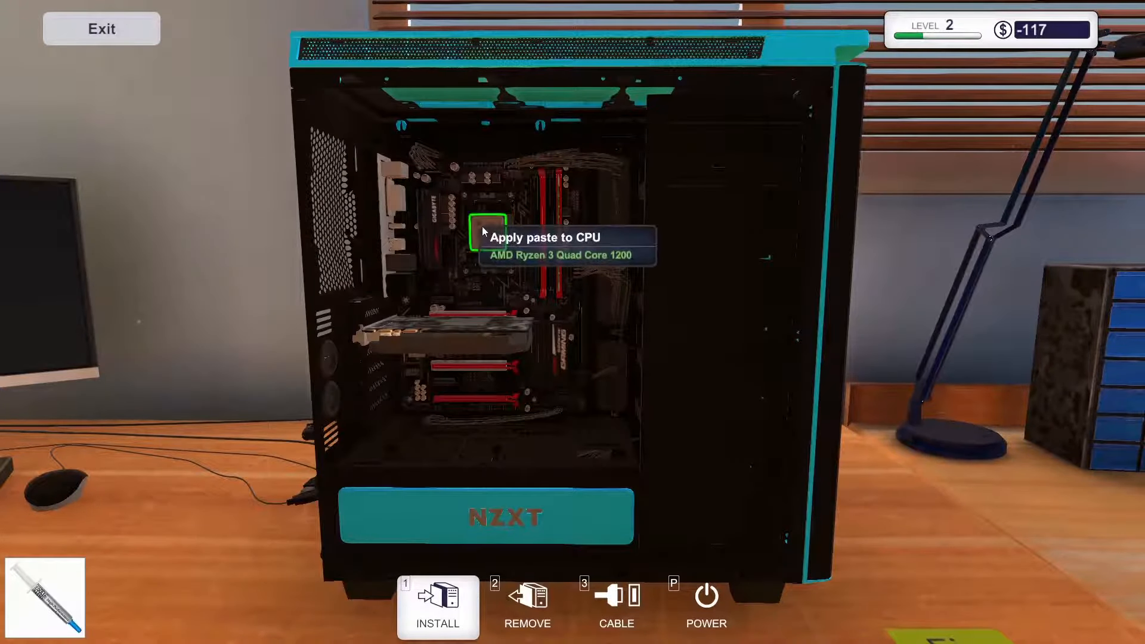
pyautogui.click(486, 230)
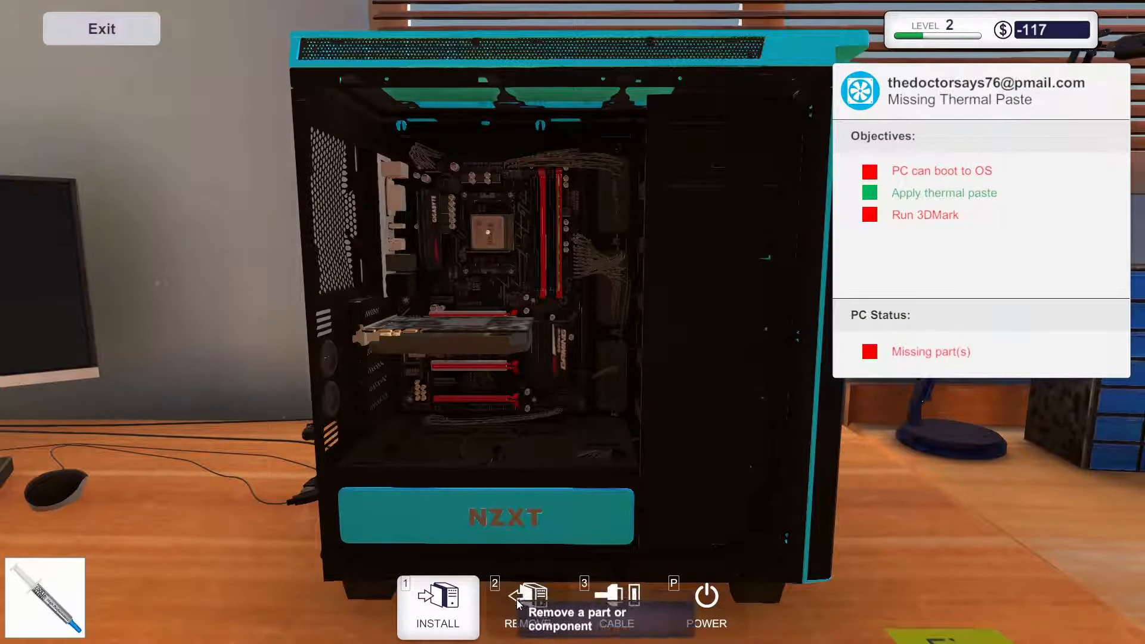
# Step: Reinstall the cooler from inventory, connect its motherboard cable, and refit the side panel
pyautogui.click(437, 607)
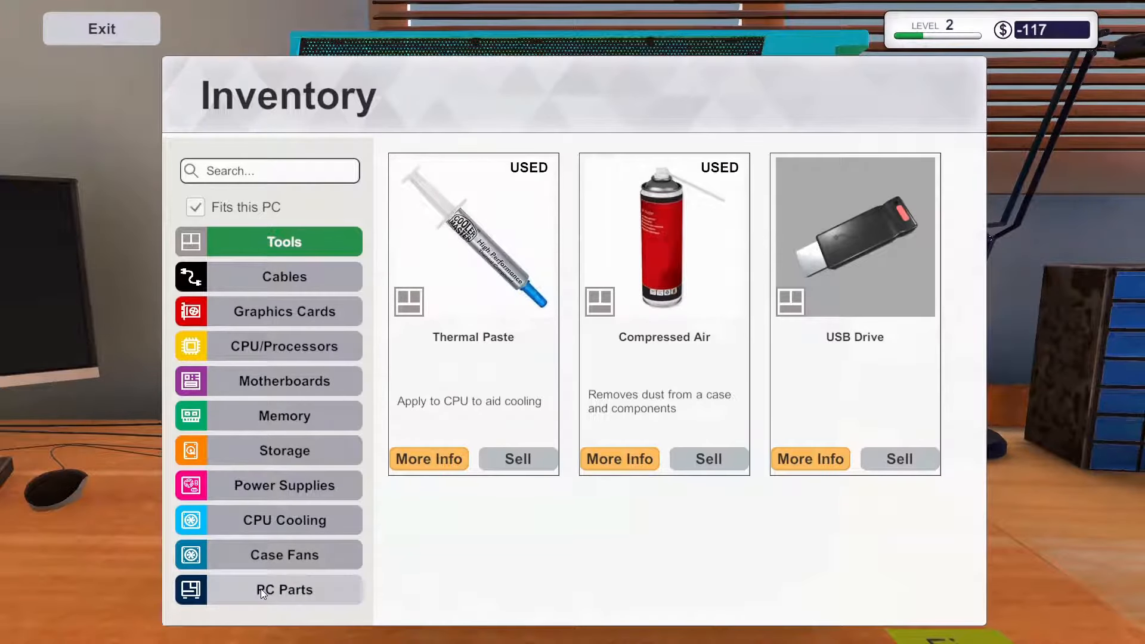
pyautogui.click(284, 589)
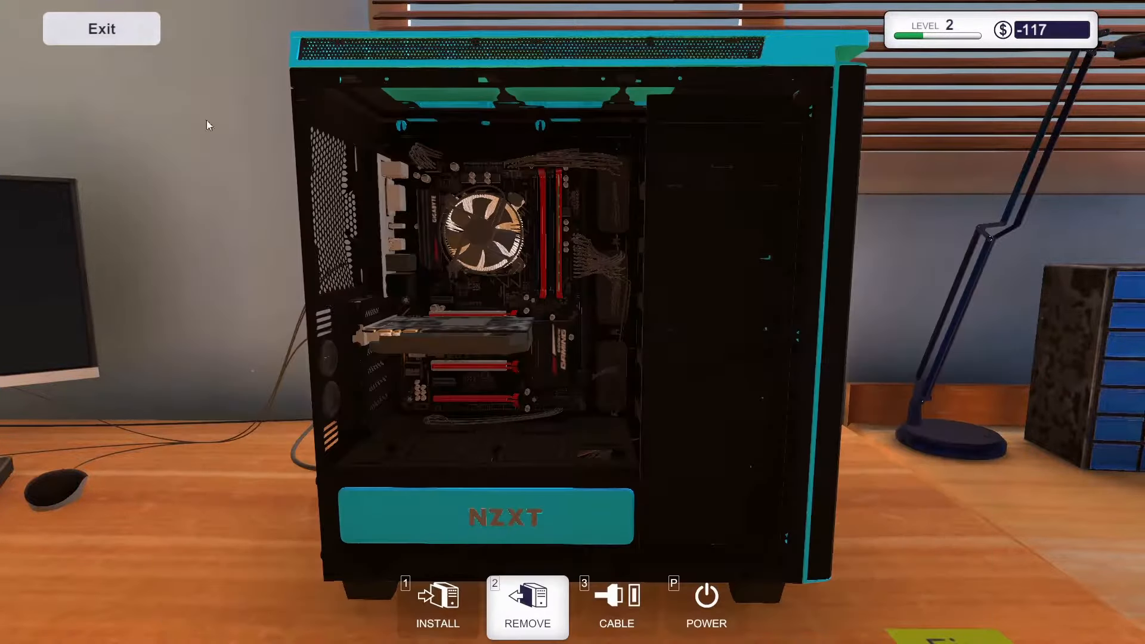
pyautogui.click(616, 606)
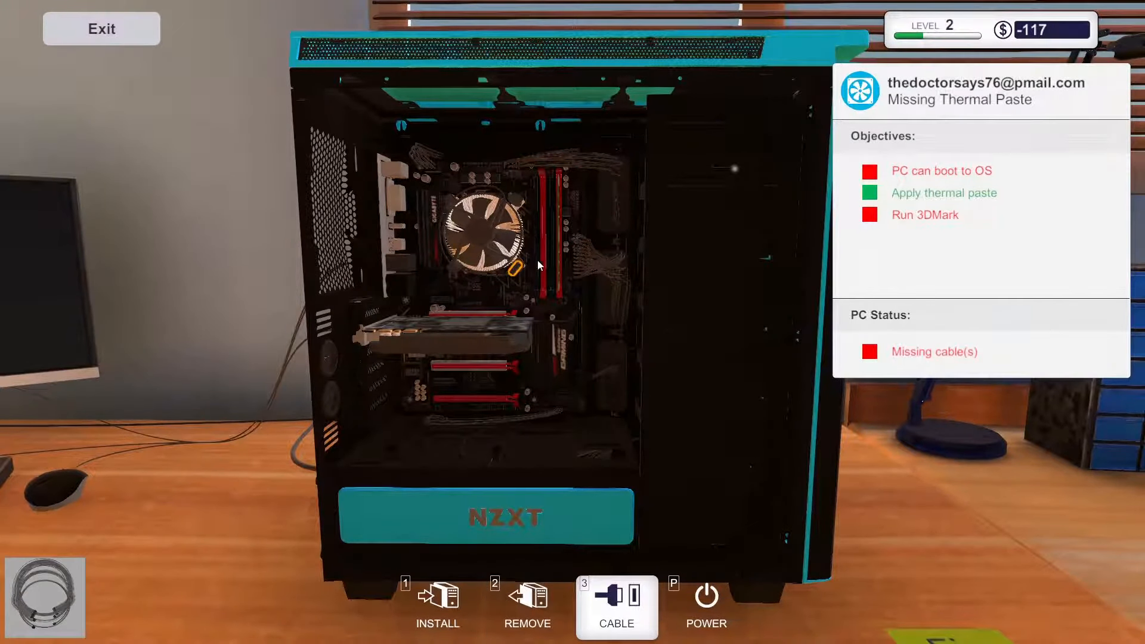
pyautogui.moveTo(524, 169)
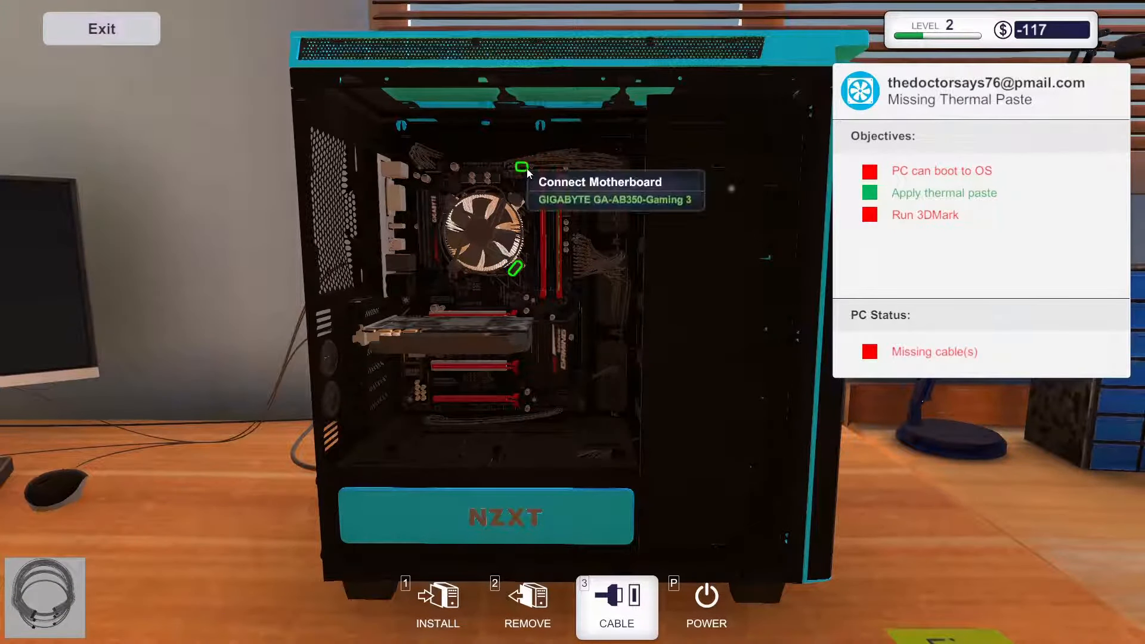
pyautogui.click(523, 168)
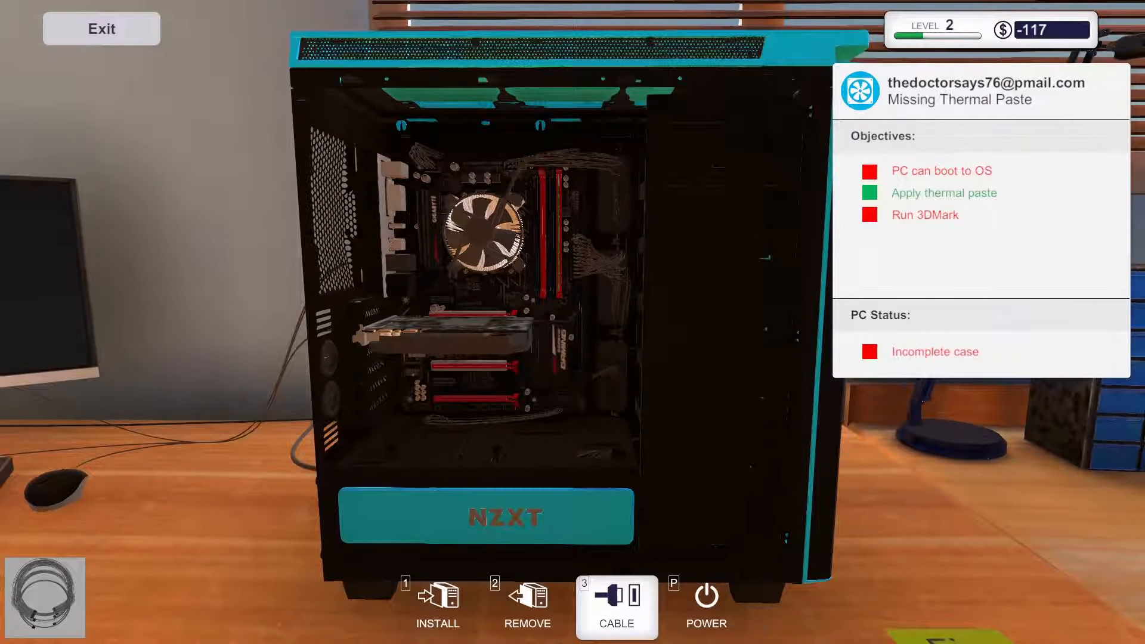
pyautogui.click(437, 606)
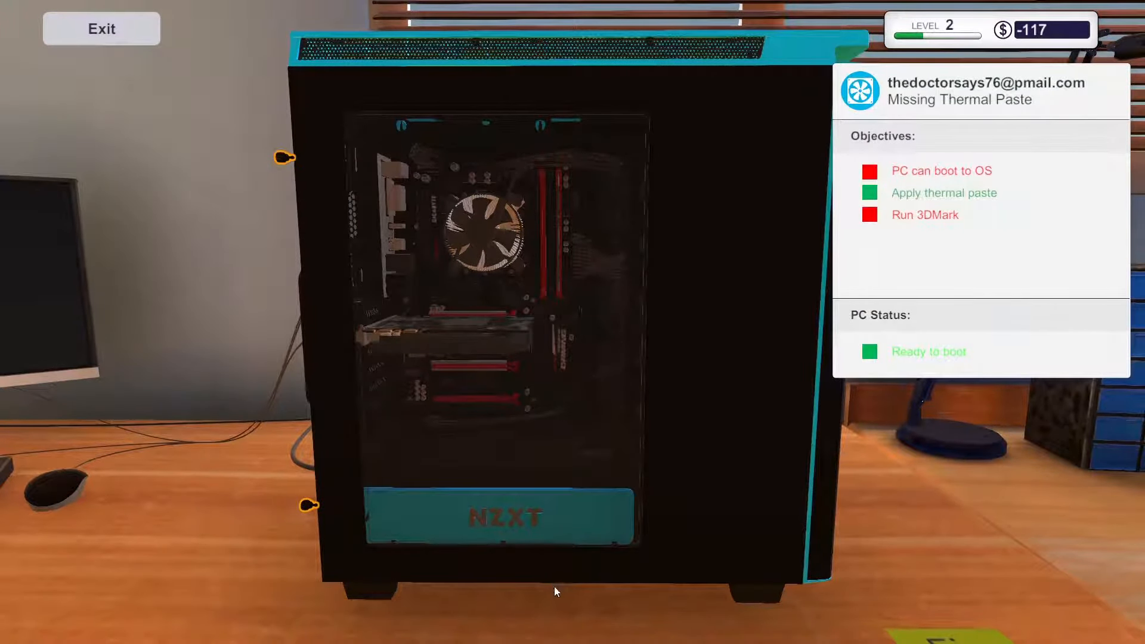
pyautogui.moveTo(306, 505)
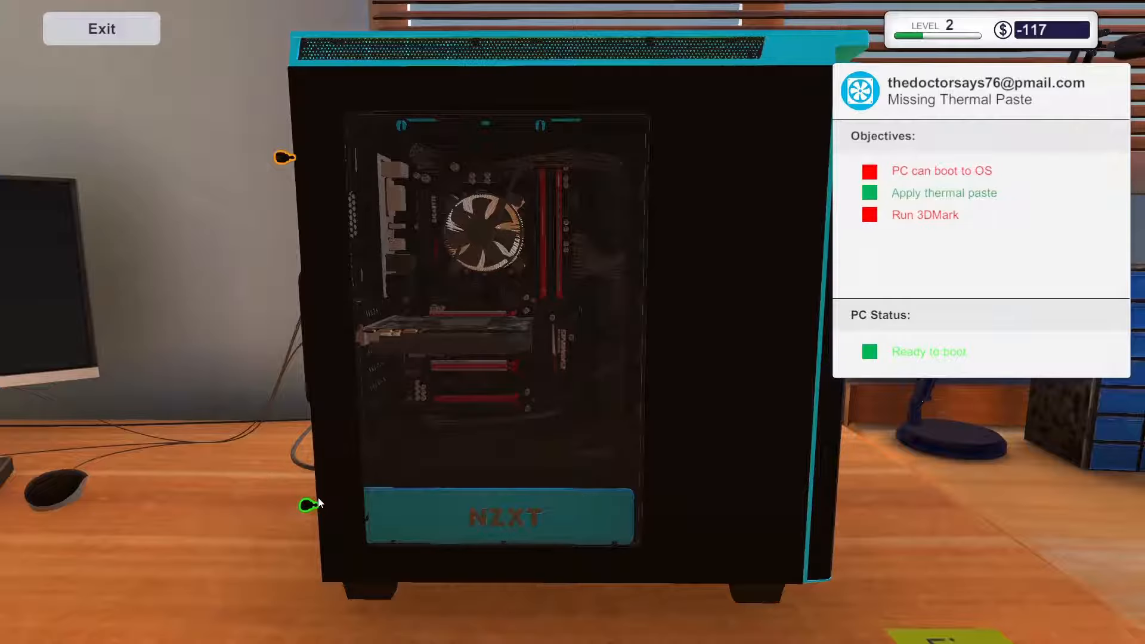
pyautogui.moveTo(285, 156)
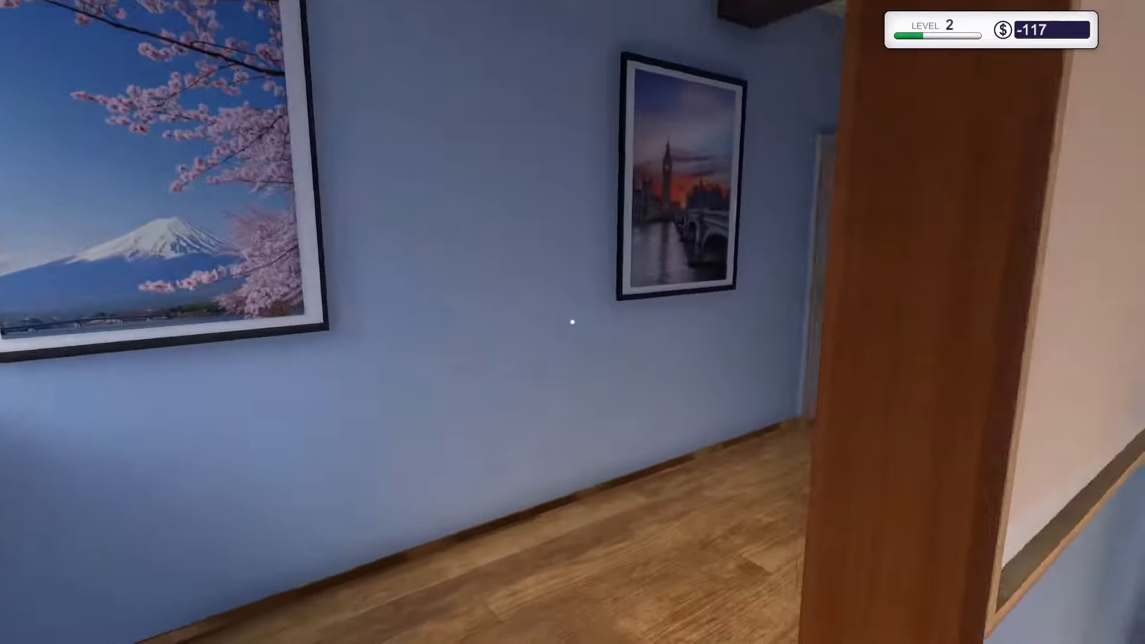
pyautogui.moveTo(573, 321)
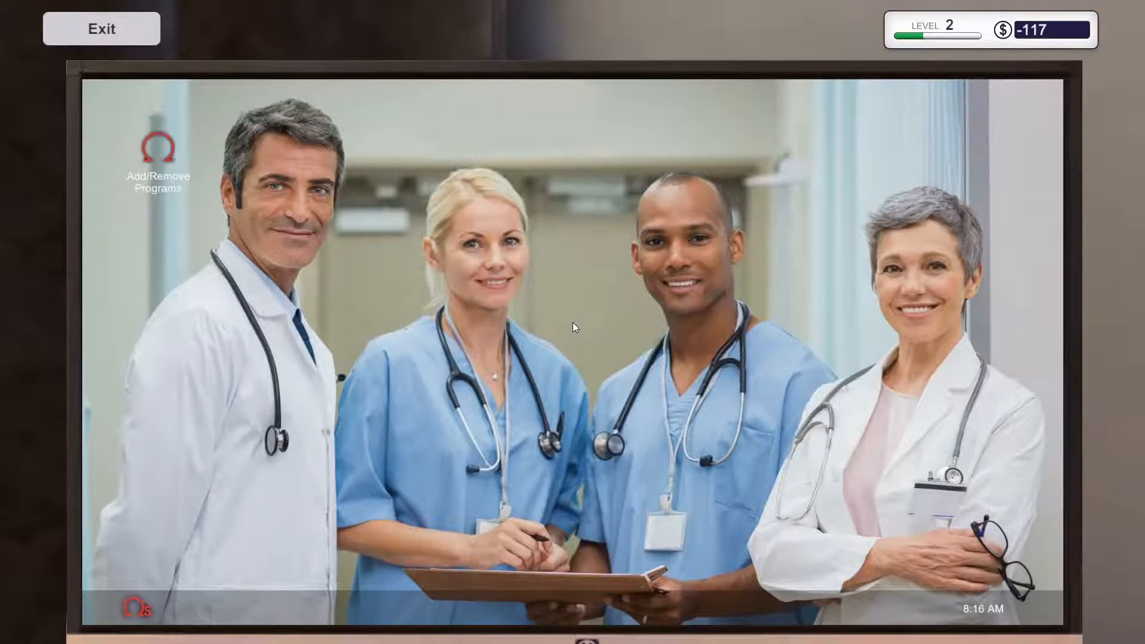
# Step: Open Add/Remove Programs on the customer's desktop and show the installable programs list
pyautogui.click(158, 146)
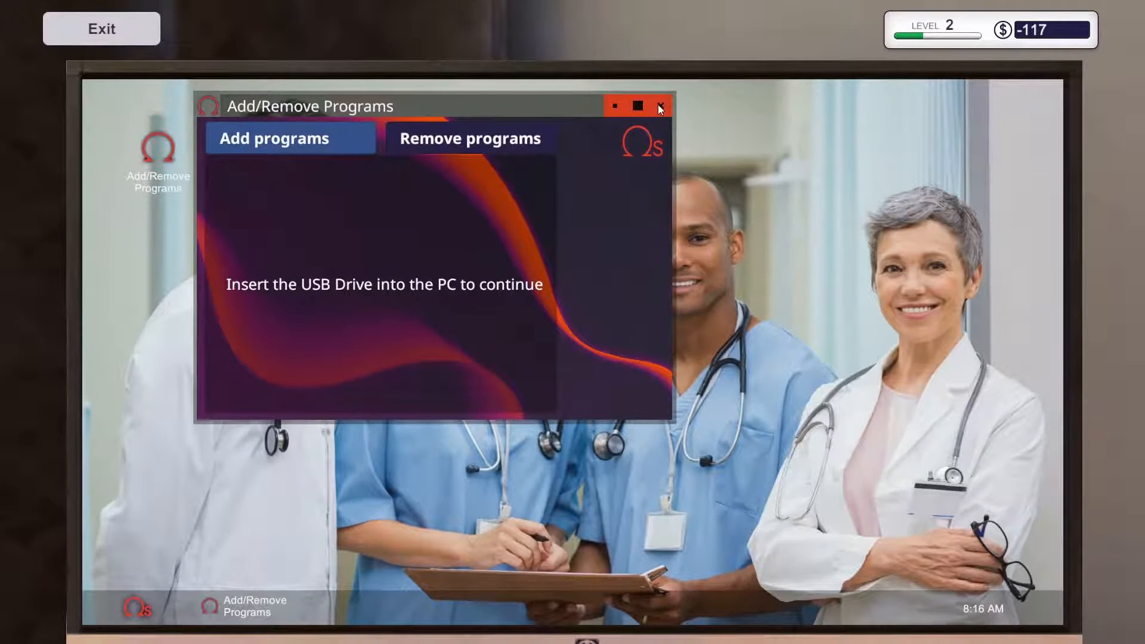
pyautogui.click(660, 106)
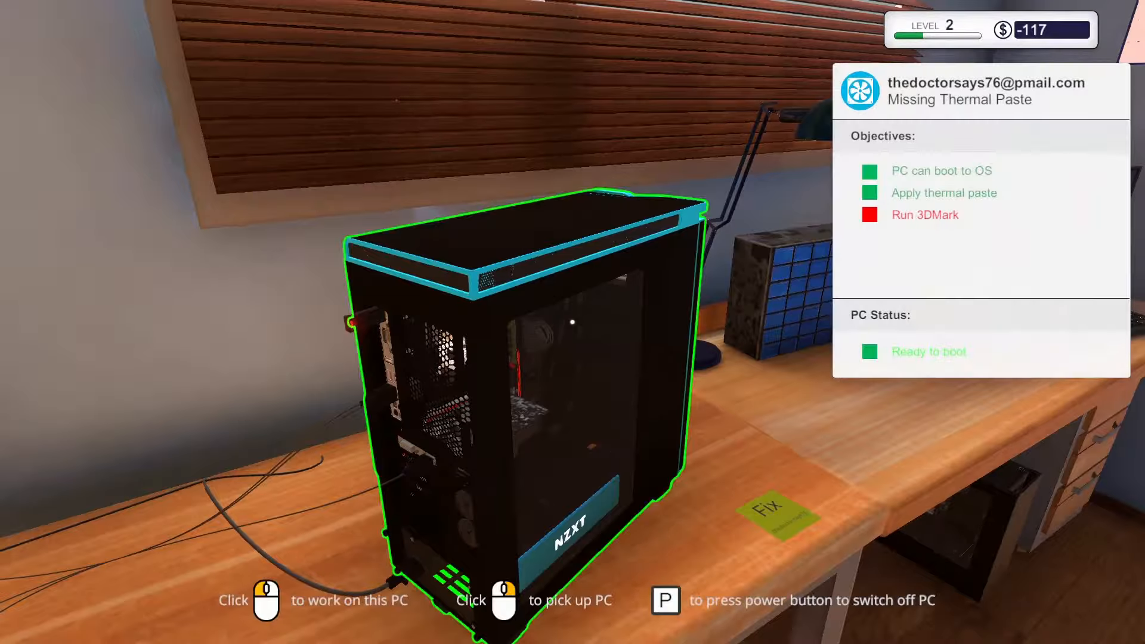
pyautogui.click(511, 365)
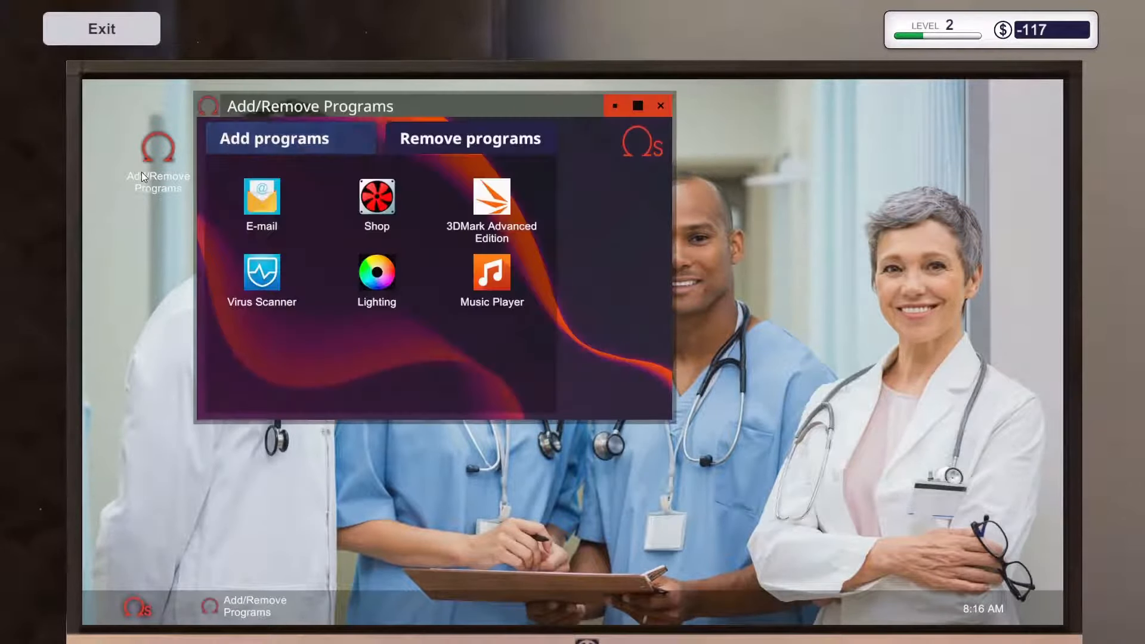
# Step: Install 3DMark Advanced Edition, restart the PC, and launch 3DMark from the desktop
pyautogui.click(491, 201)
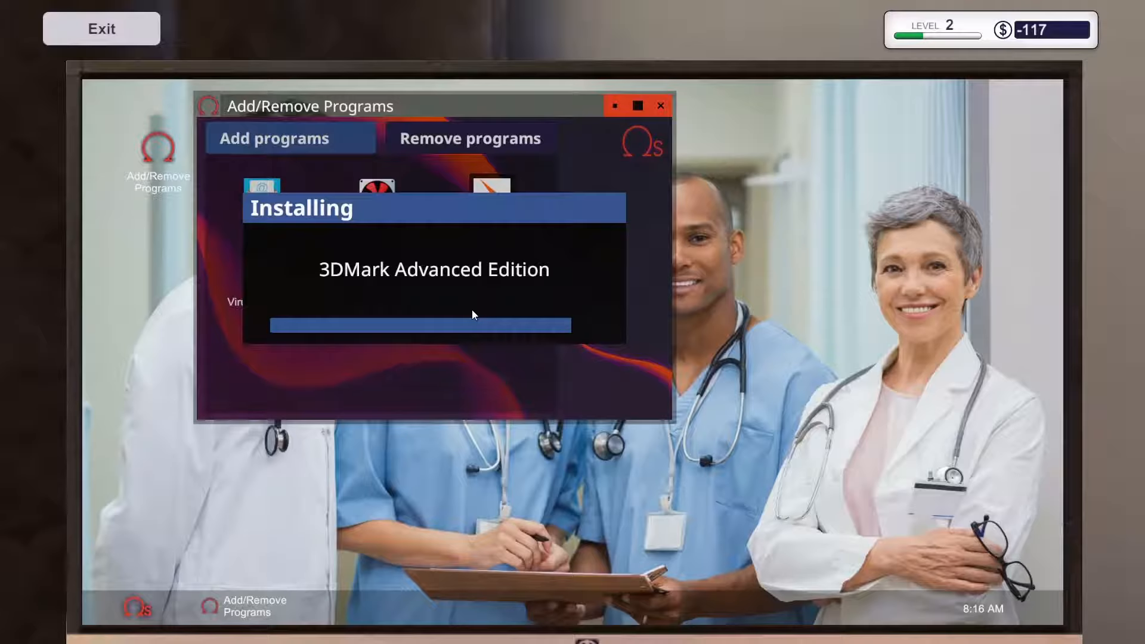
pyautogui.moveTo(523, 338)
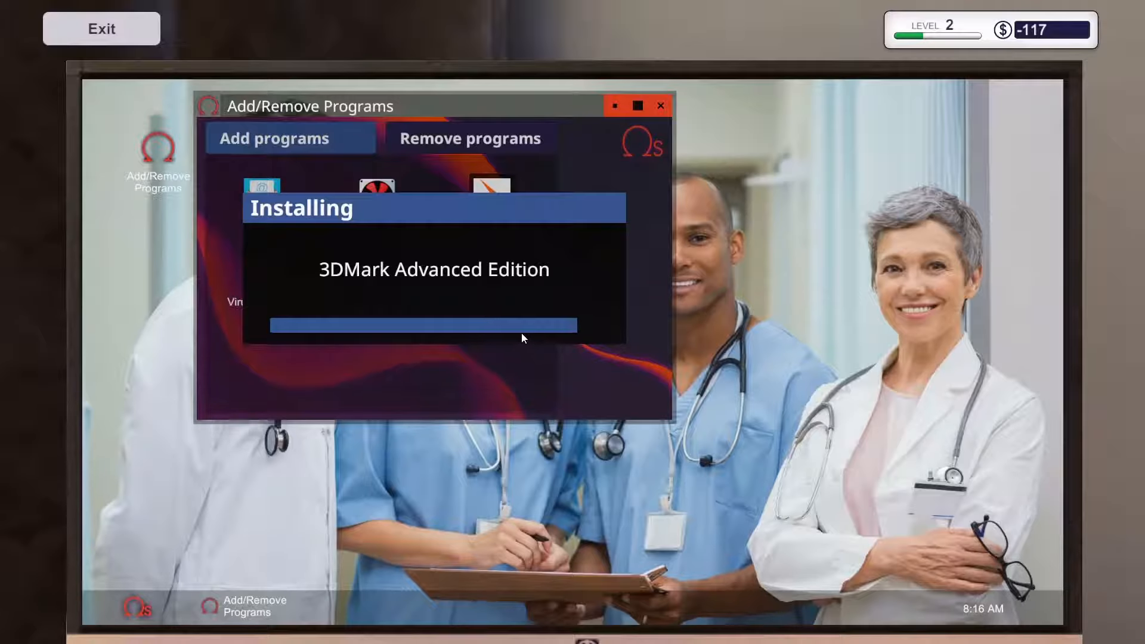
pyautogui.moveTo(549, 344)
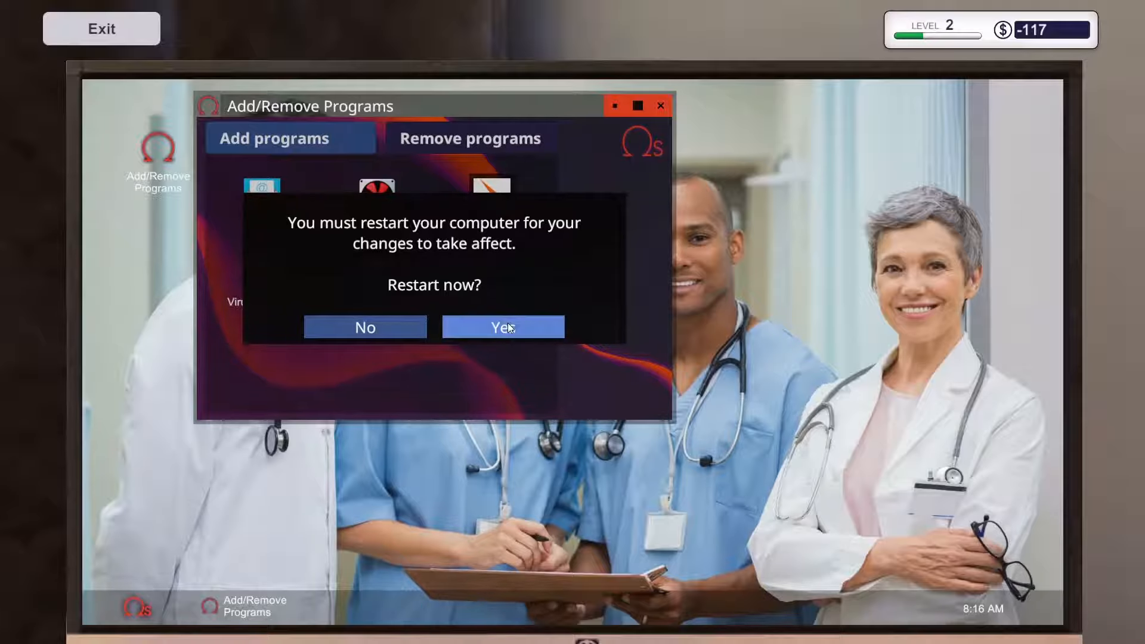
pyautogui.click(502, 327)
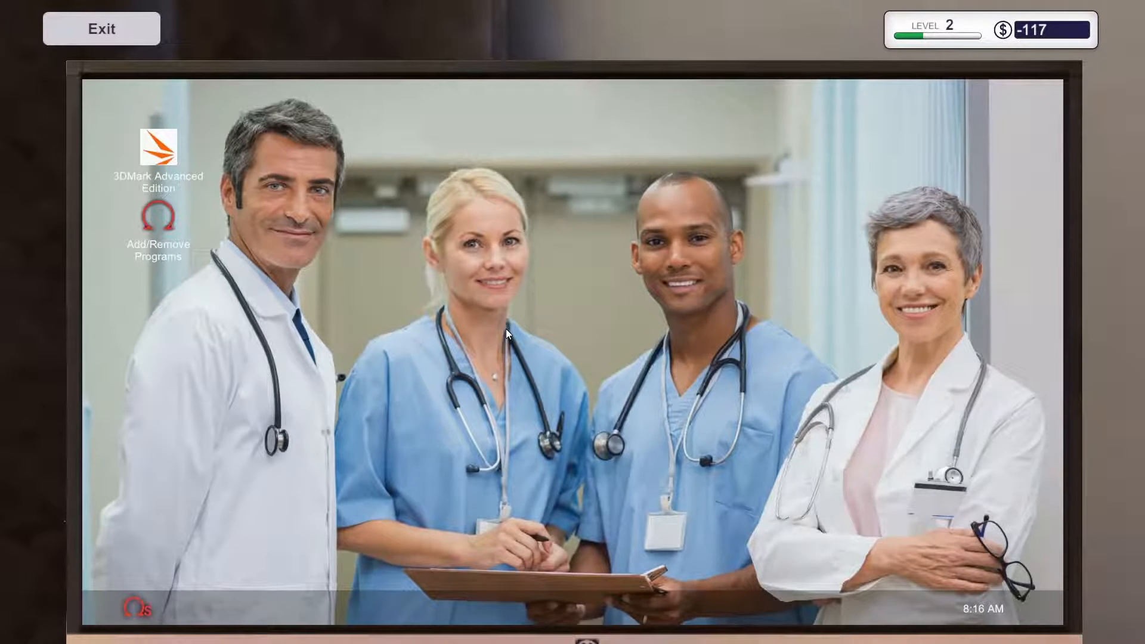
pyautogui.doubleClick(157, 144)
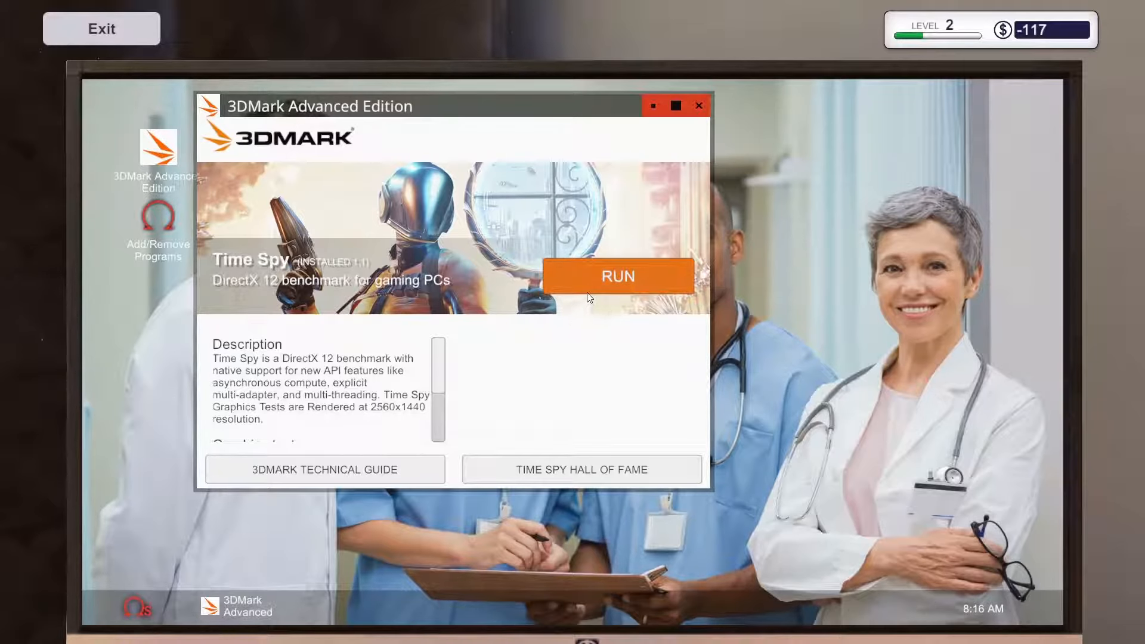
pyautogui.moveTo(603, 279)
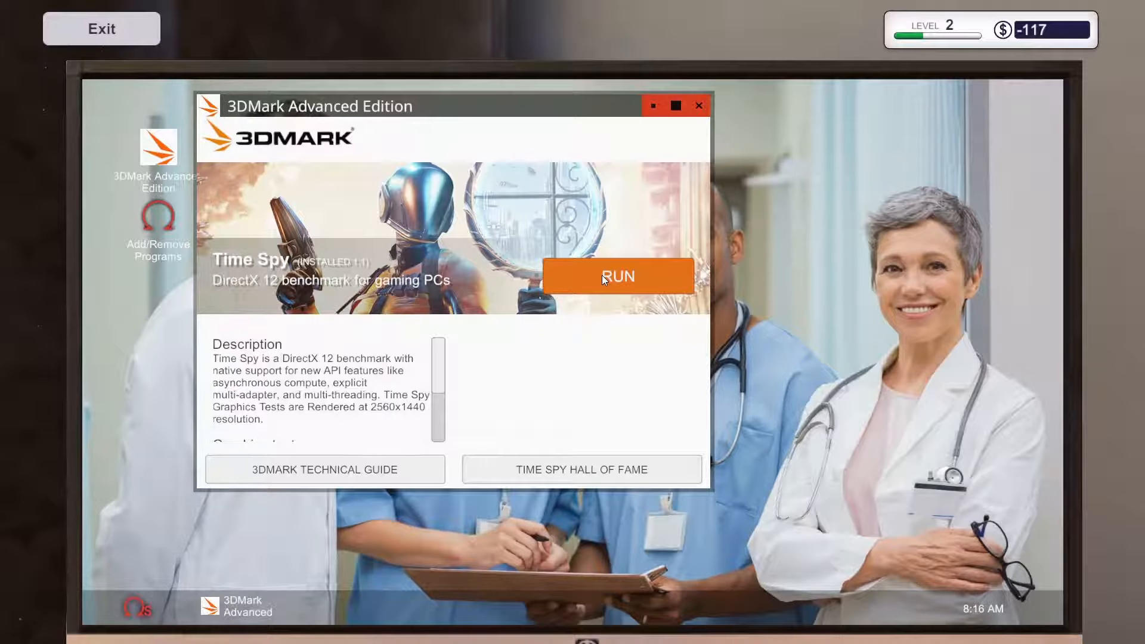
pyautogui.moveTo(606, 287)
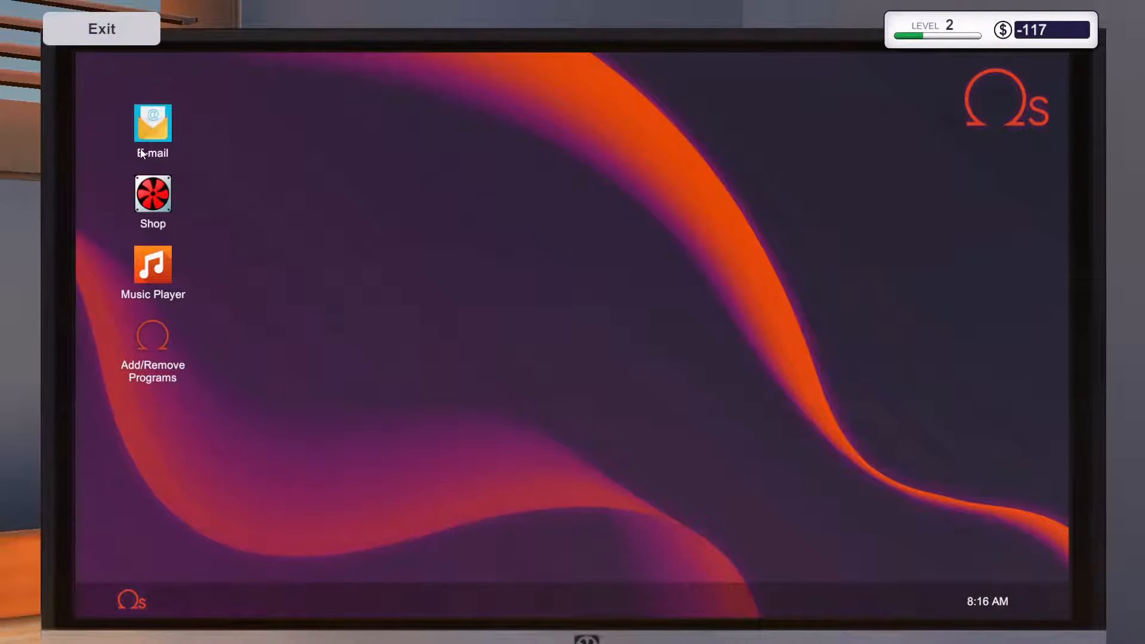
# Step: Collect the $270 Hot and Broken PC payment, discard that job, accept PC not turning on
pyautogui.doubleClick(152, 124)
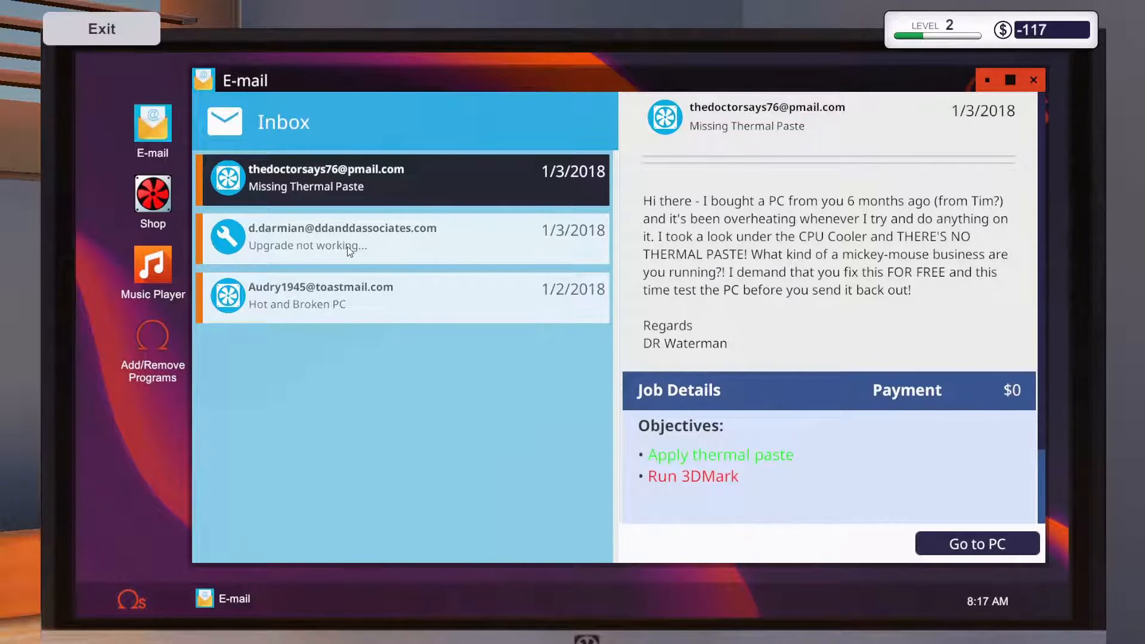
pyautogui.click(402, 296)
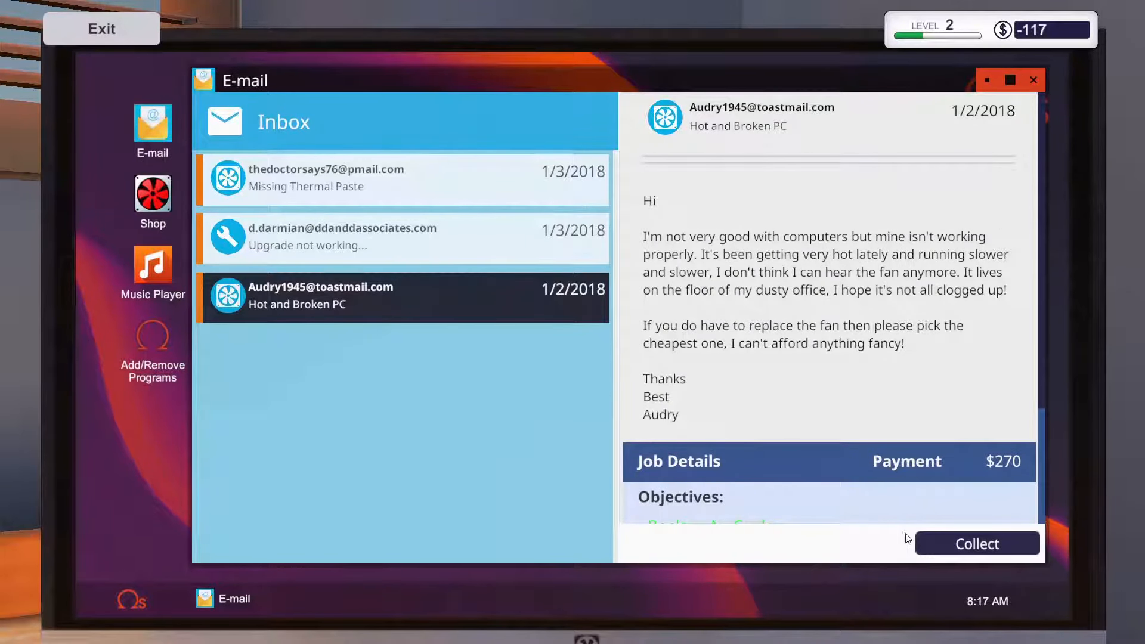
pyautogui.click(977, 544)
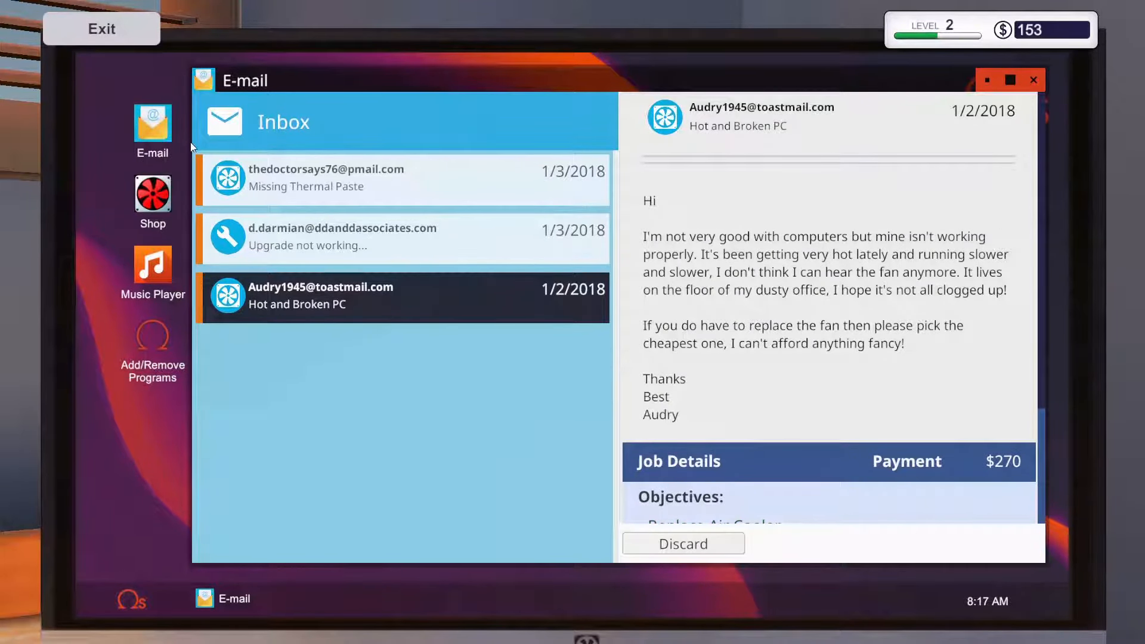
pyautogui.click(152, 193)
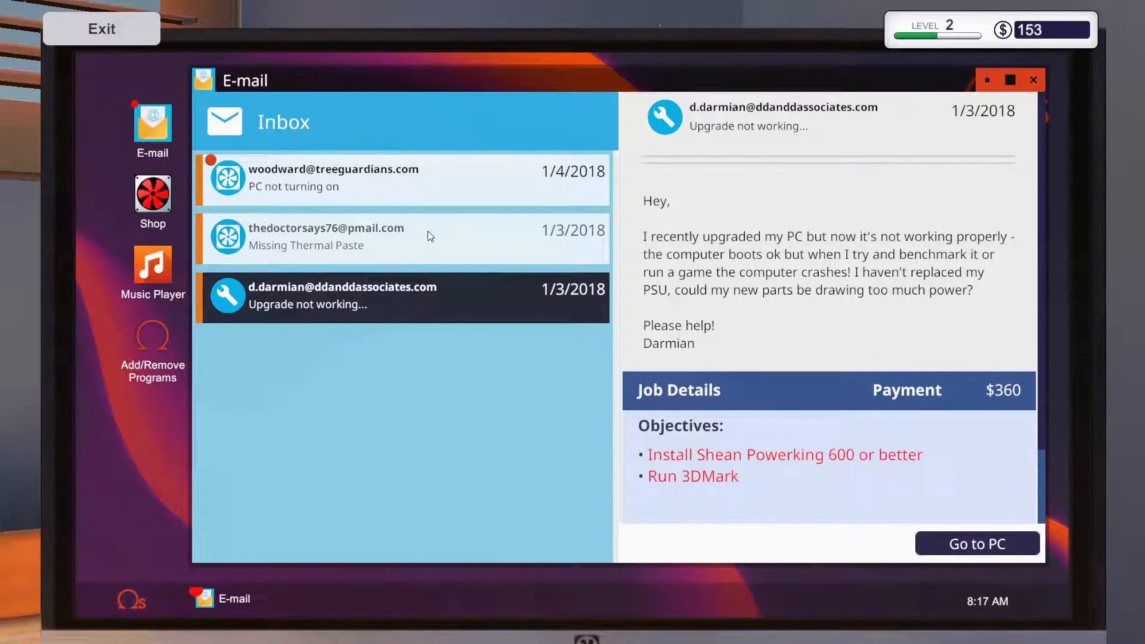
pyautogui.click(402, 178)
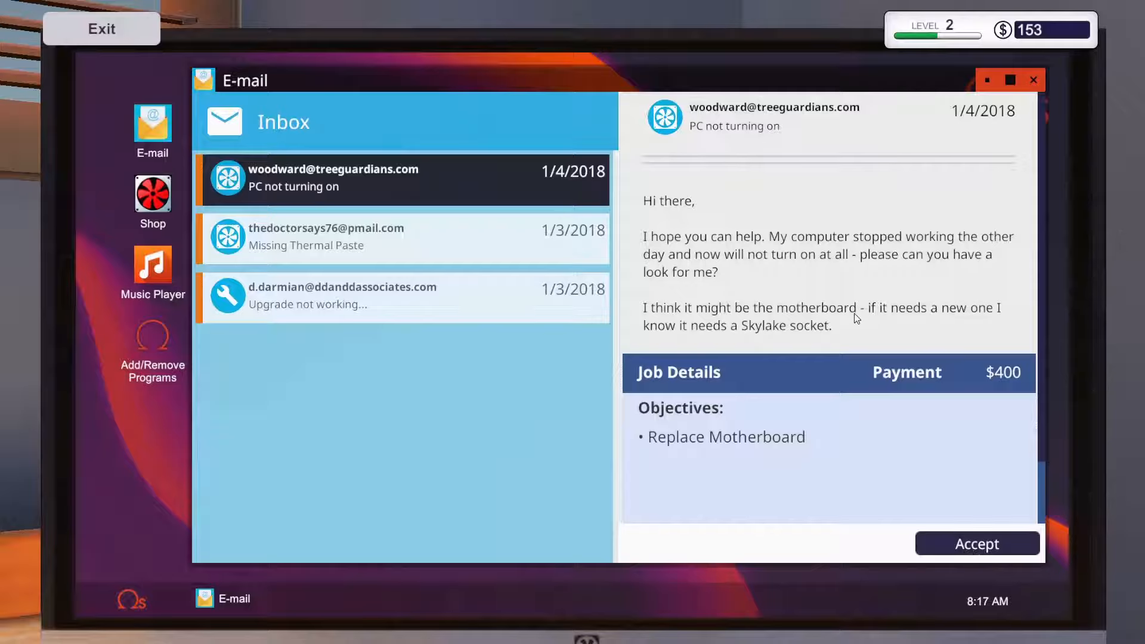
pyautogui.moveTo(909, 328)
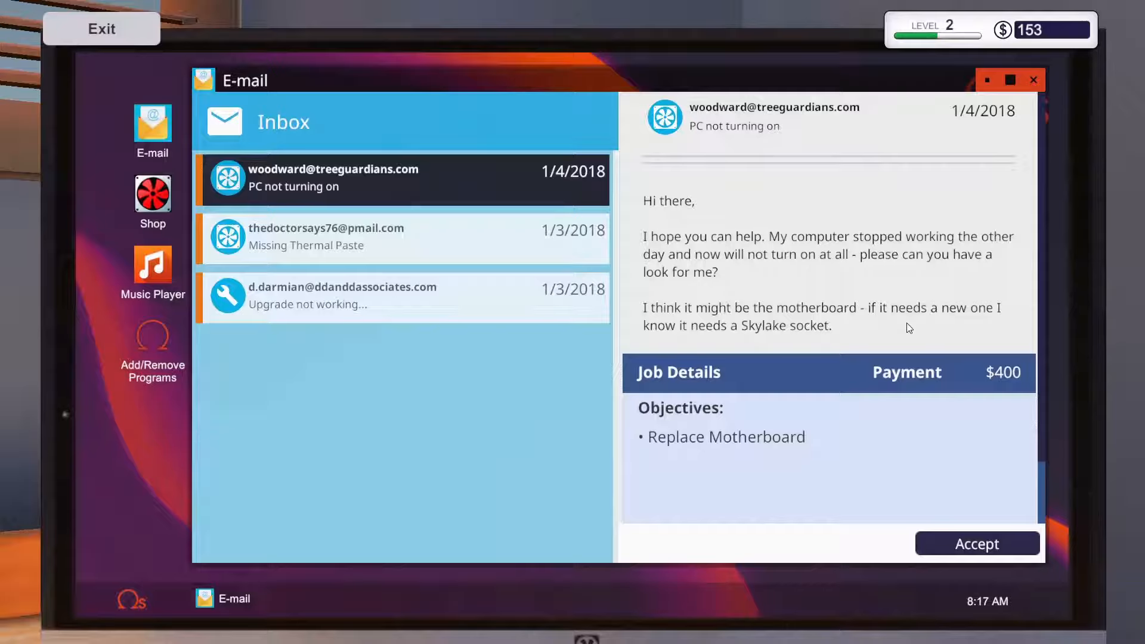
pyautogui.moveTo(966, 536)
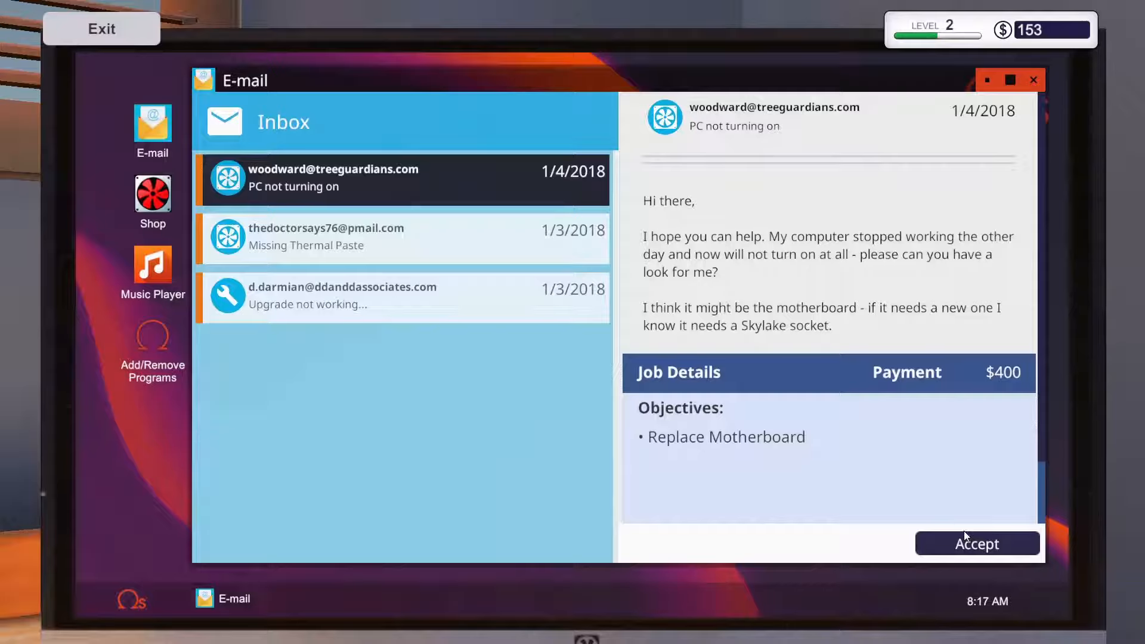
pyautogui.click(976, 544)
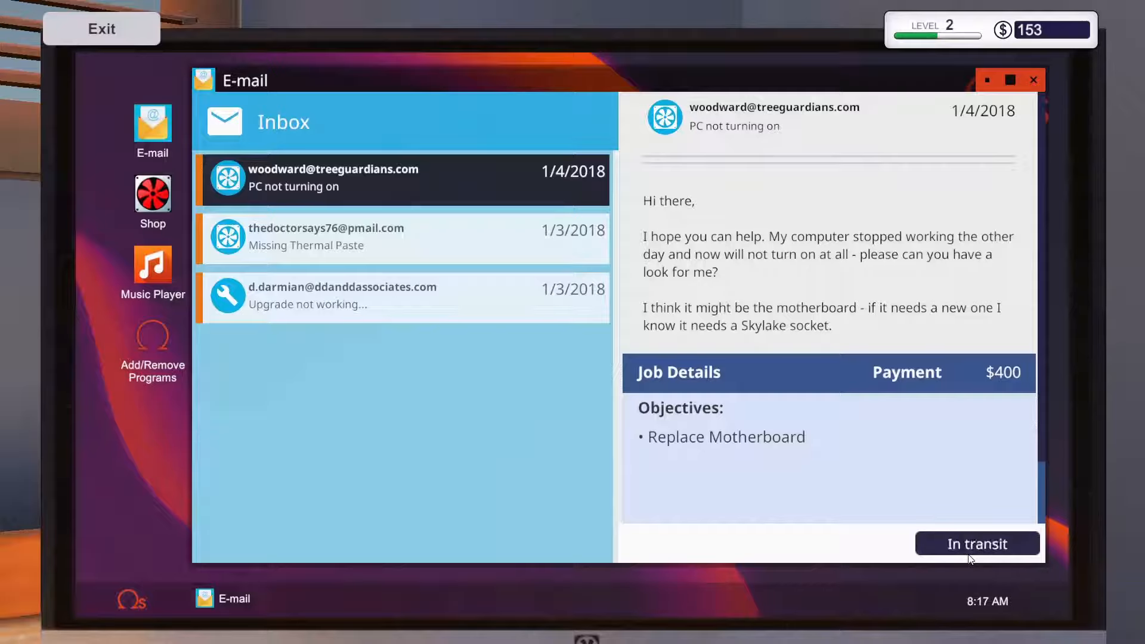
# Step: Browse the shop's Motherboards and view the DFL Z170 4TUNE X details
pyautogui.click(152, 195)
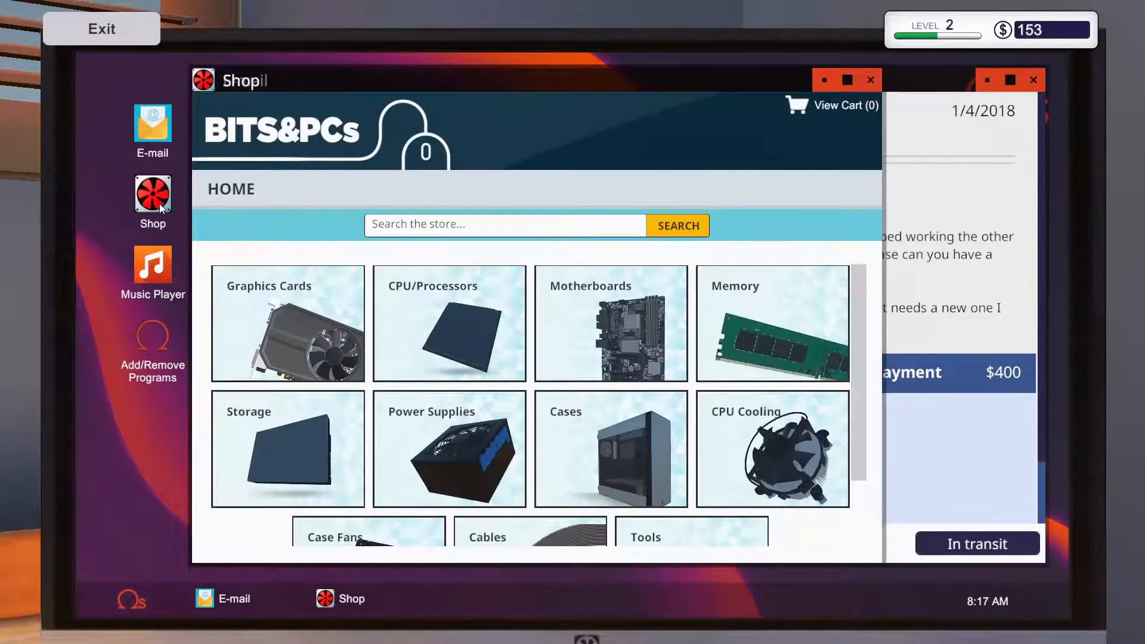
pyautogui.click(611, 323)
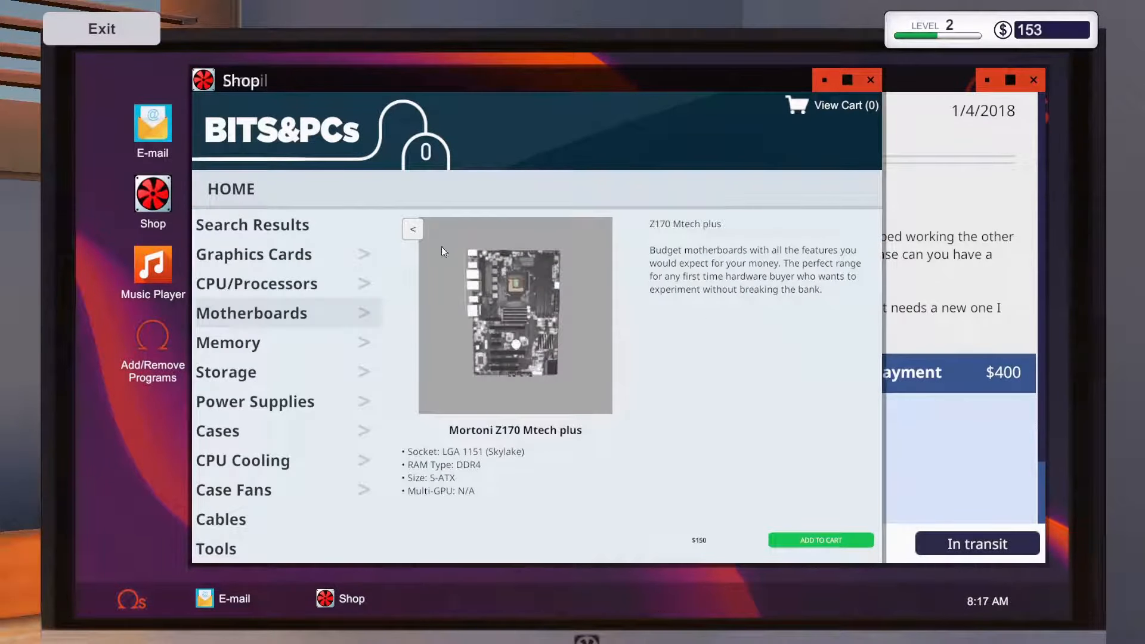
pyautogui.click(412, 229)
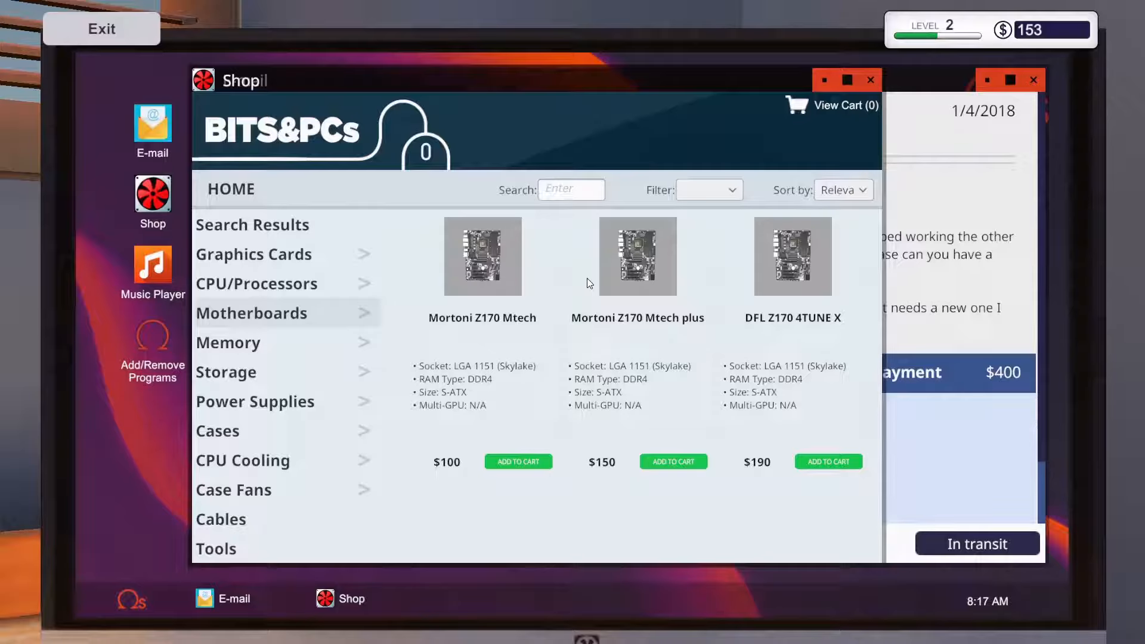
pyautogui.moveTo(804, 276)
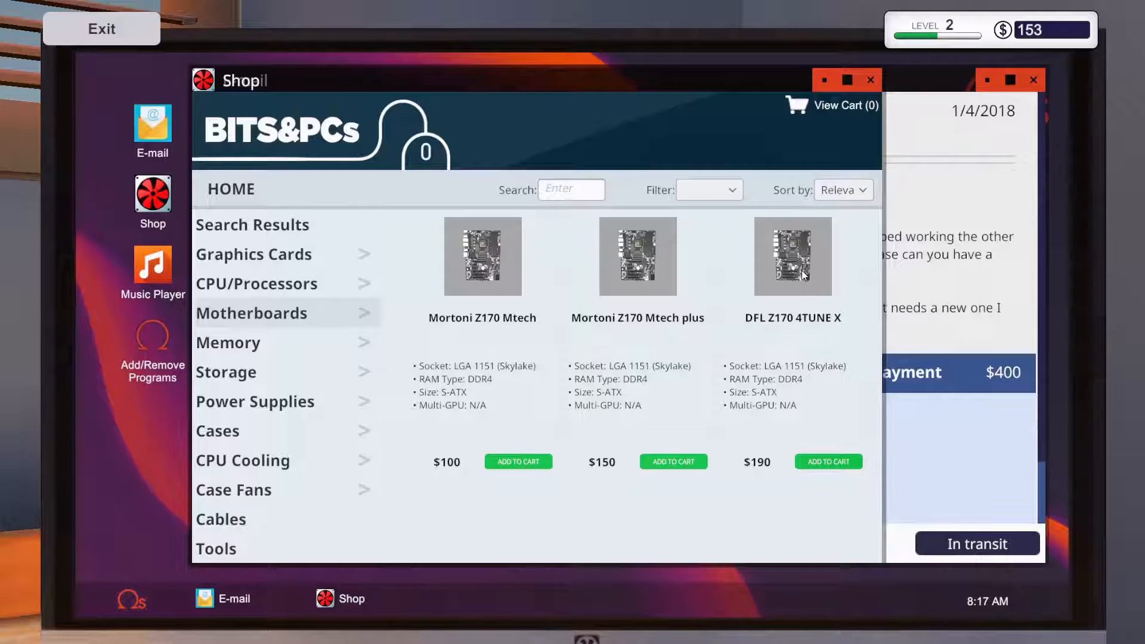
pyautogui.moveTo(756, 412)
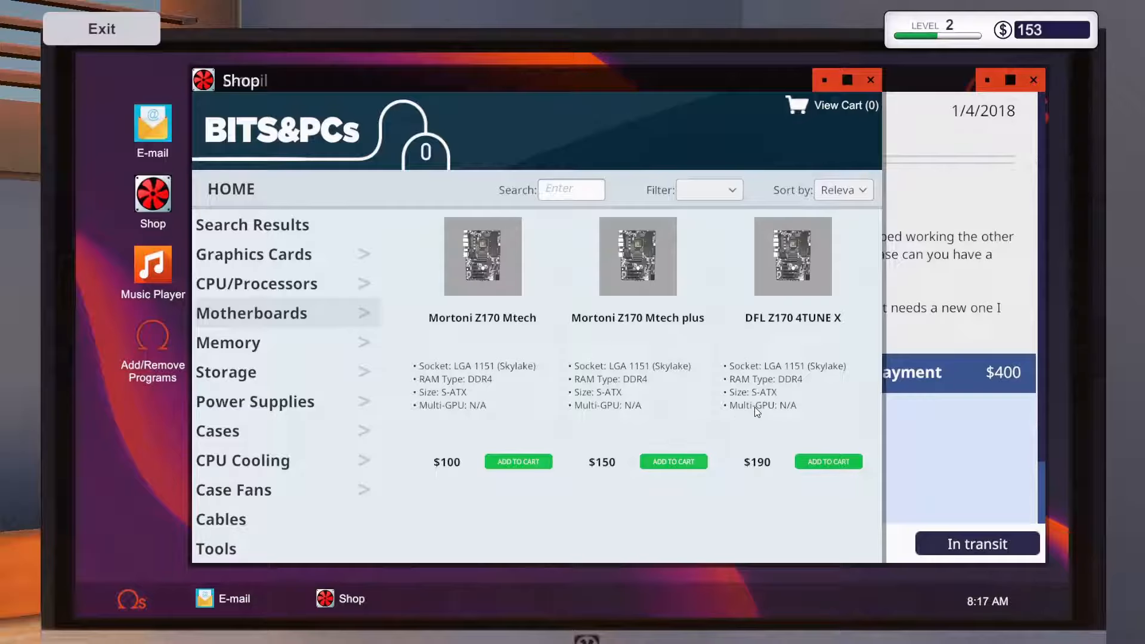
pyautogui.moveTo(599, 397)
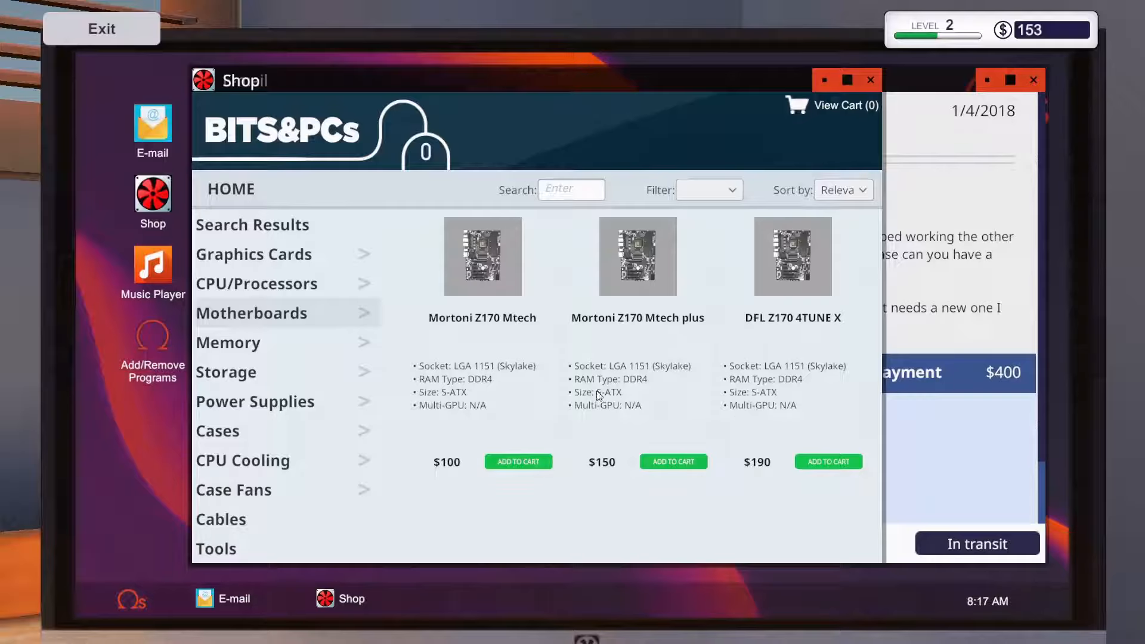
pyautogui.click(793, 257)
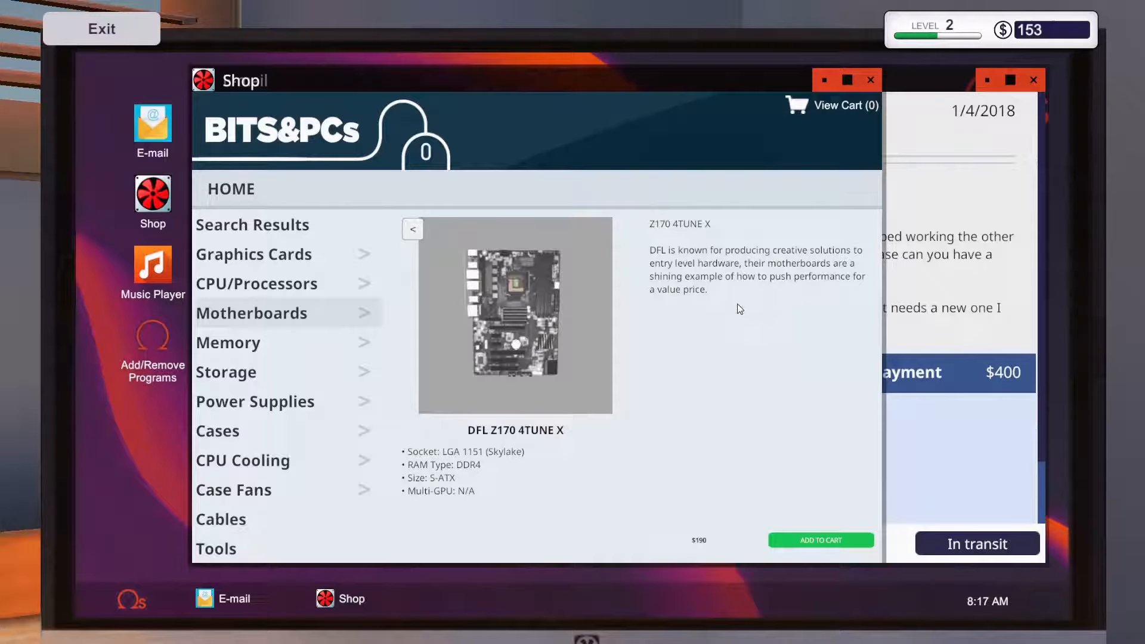
pyautogui.moveTo(758, 272)
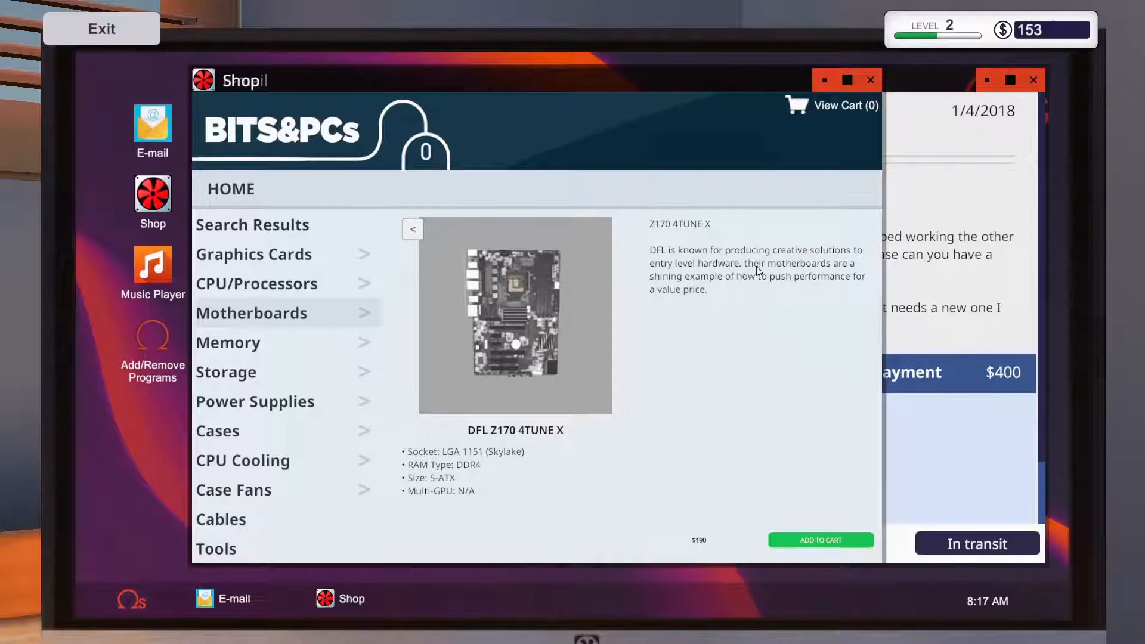
pyautogui.moveTo(747, 283)
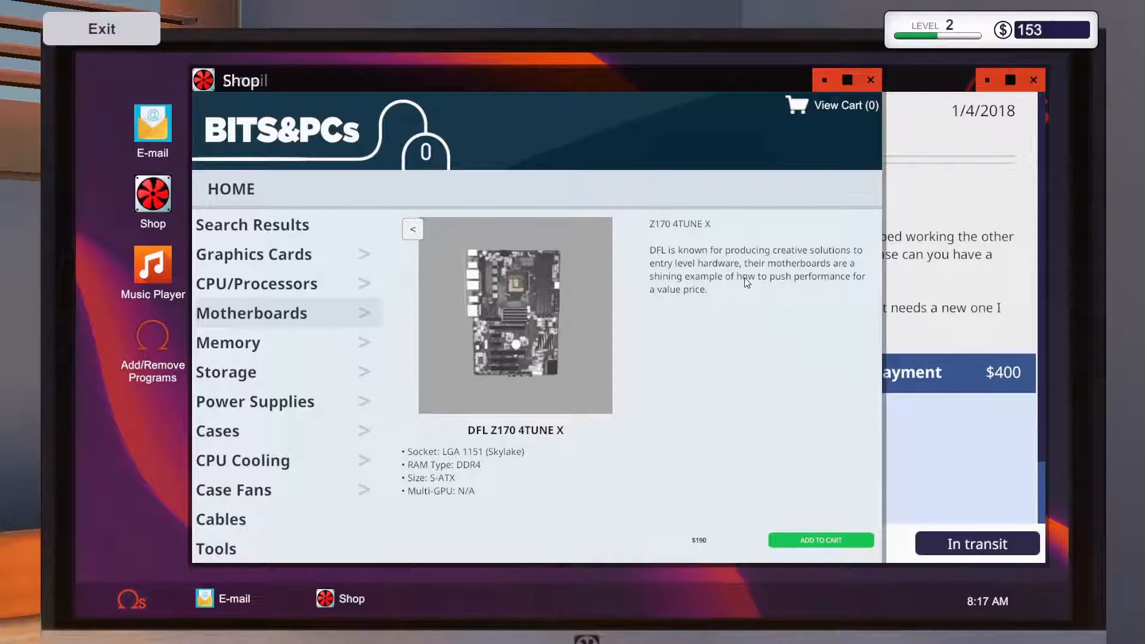
pyautogui.moveTo(681, 345)
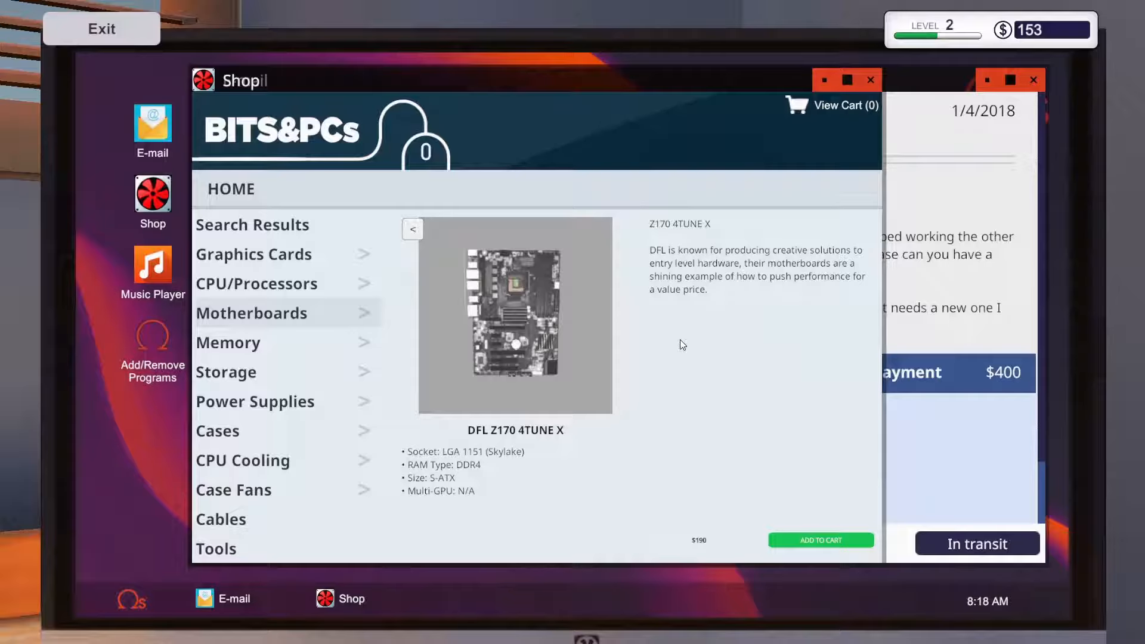
pyautogui.moveTo(436, 212)
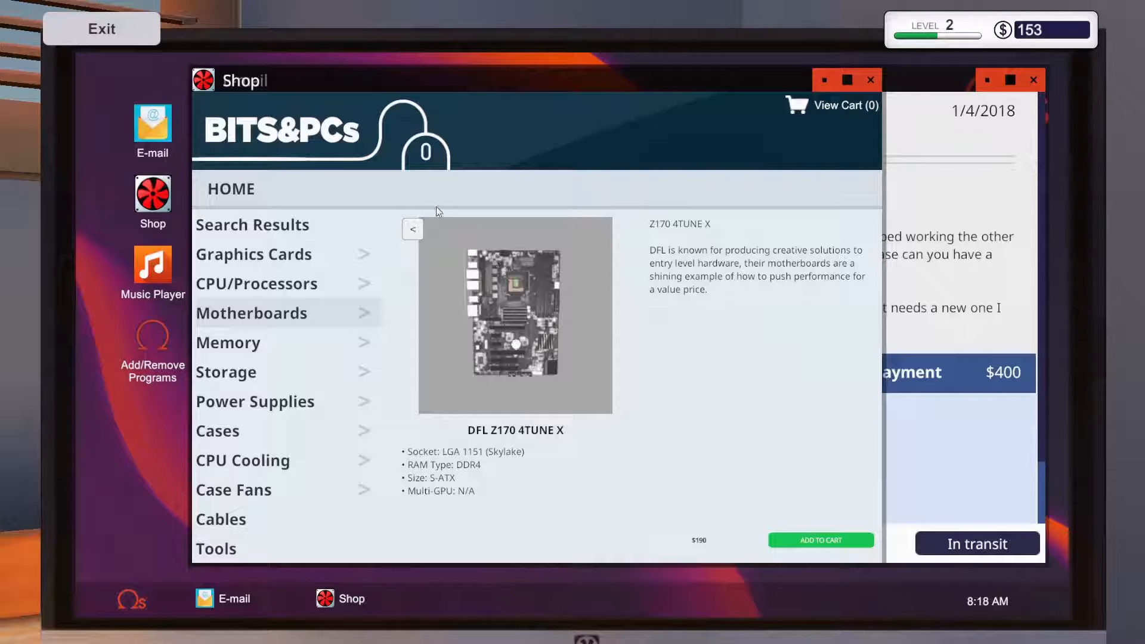
# Step: Review the Mortoni Z170 Mtech plus, add the $220 item, close the shop and exit
pyautogui.click(412, 228)
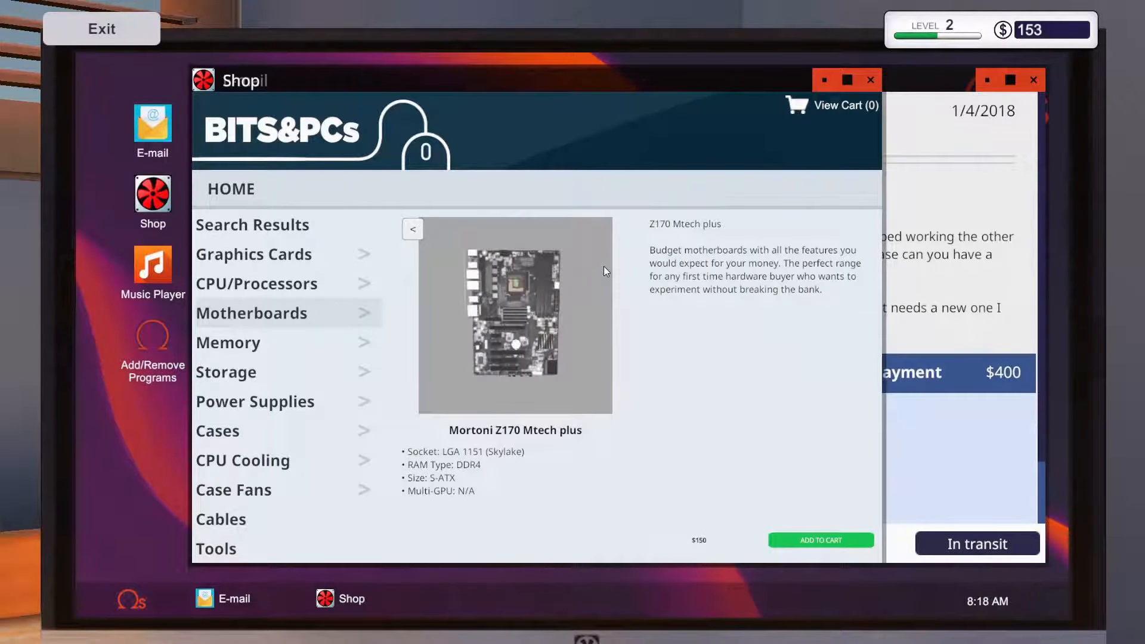
pyautogui.moveTo(537, 329)
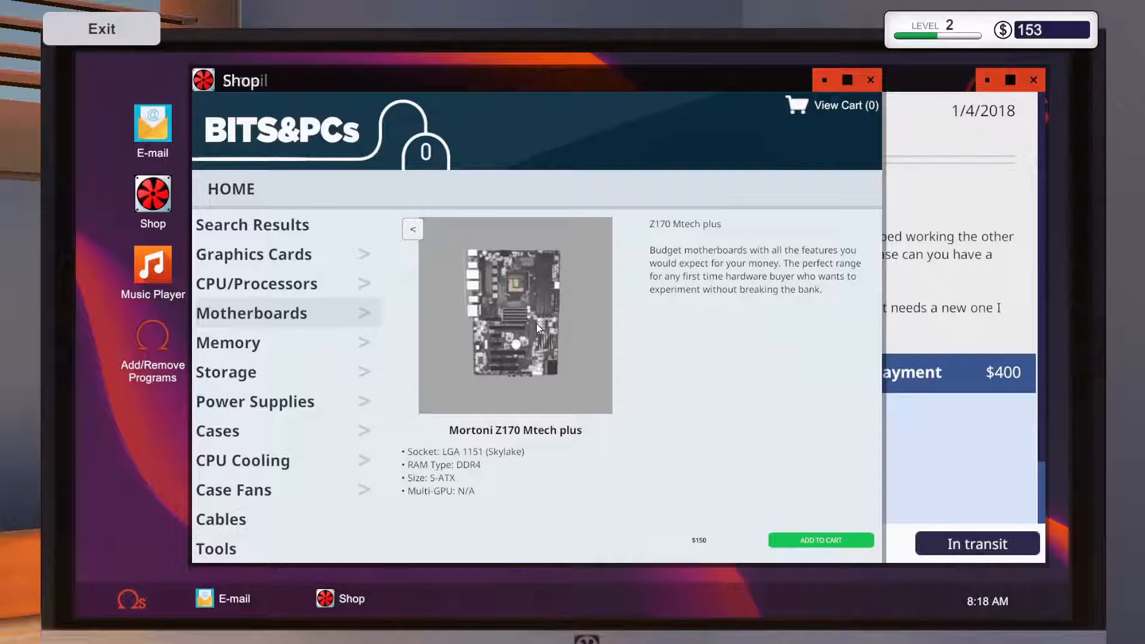
pyautogui.moveTo(395, 225)
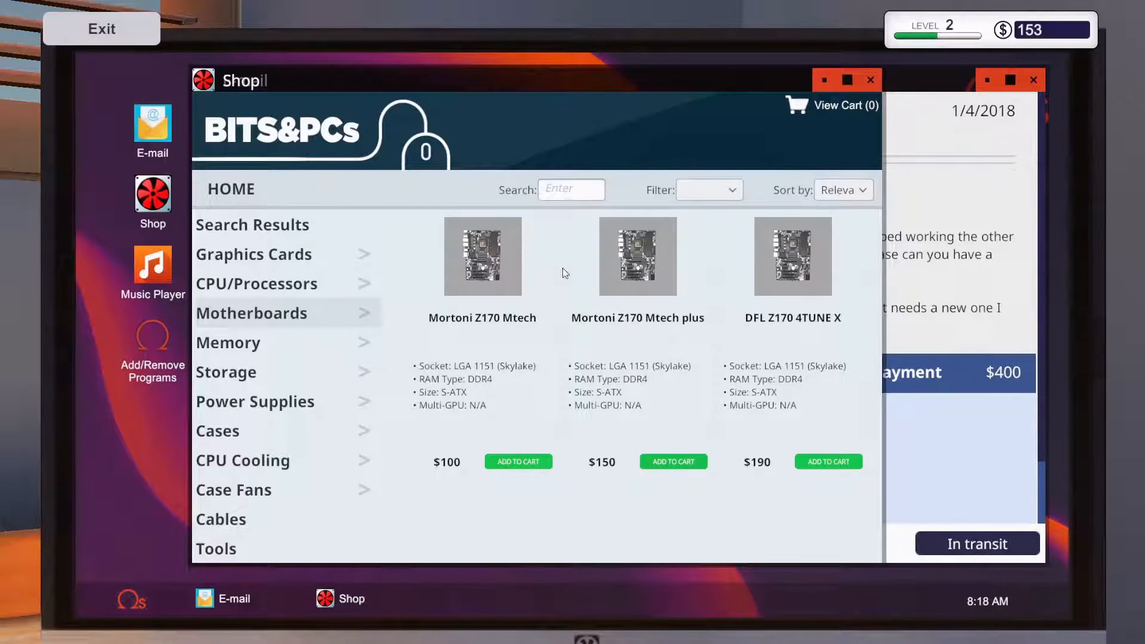
pyautogui.click(482, 256)
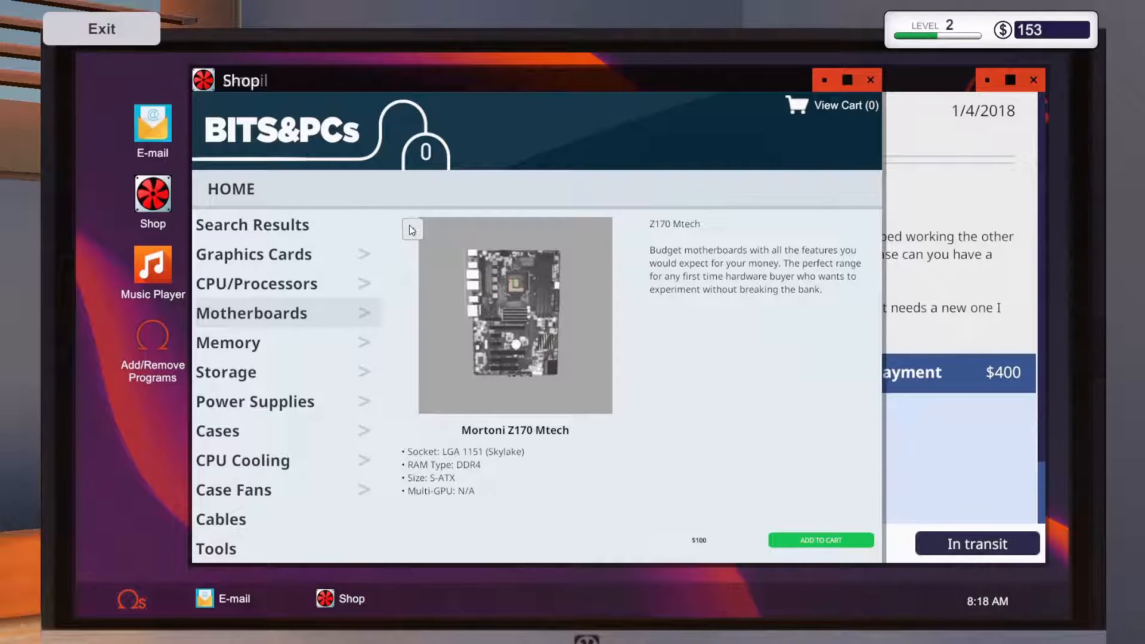
pyautogui.click(820, 540)
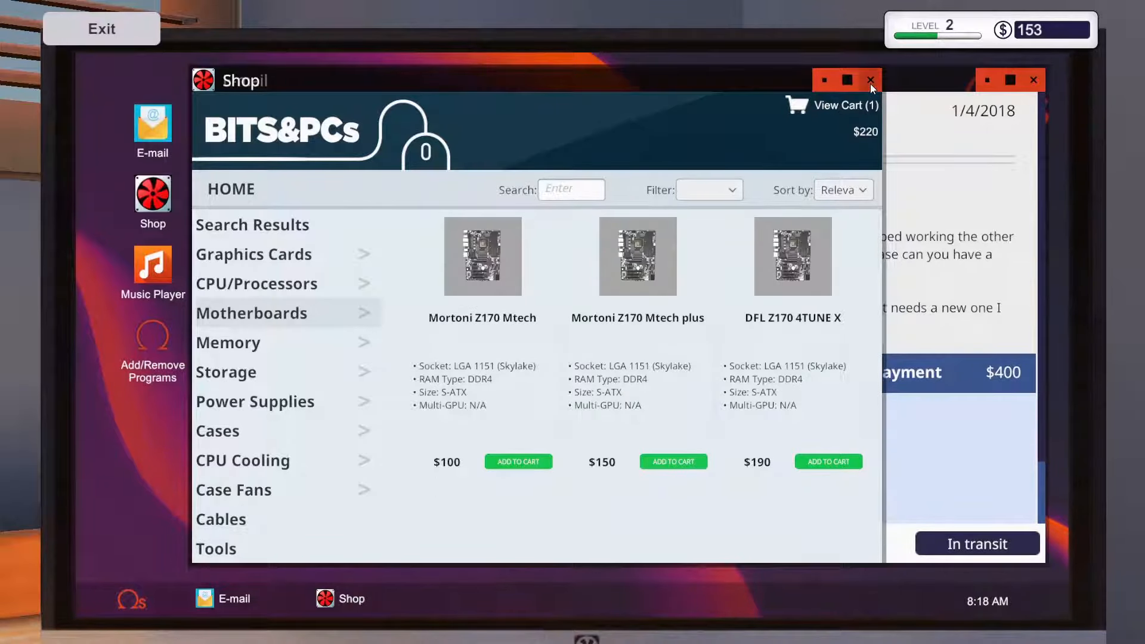
pyautogui.click(871, 80)
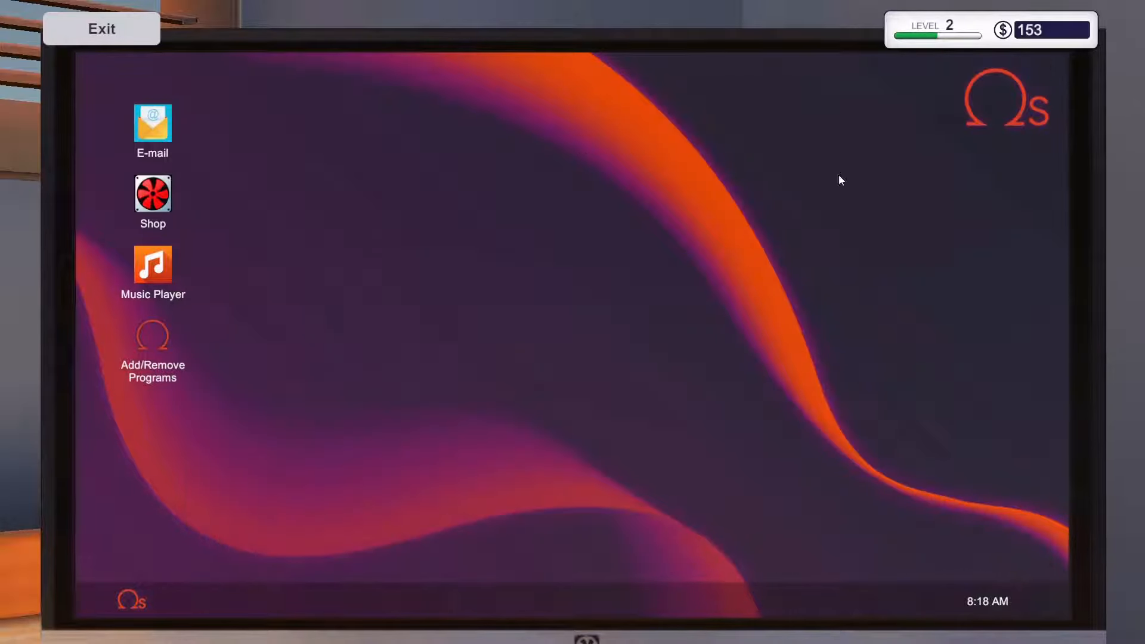
pyautogui.moveTo(89, 63)
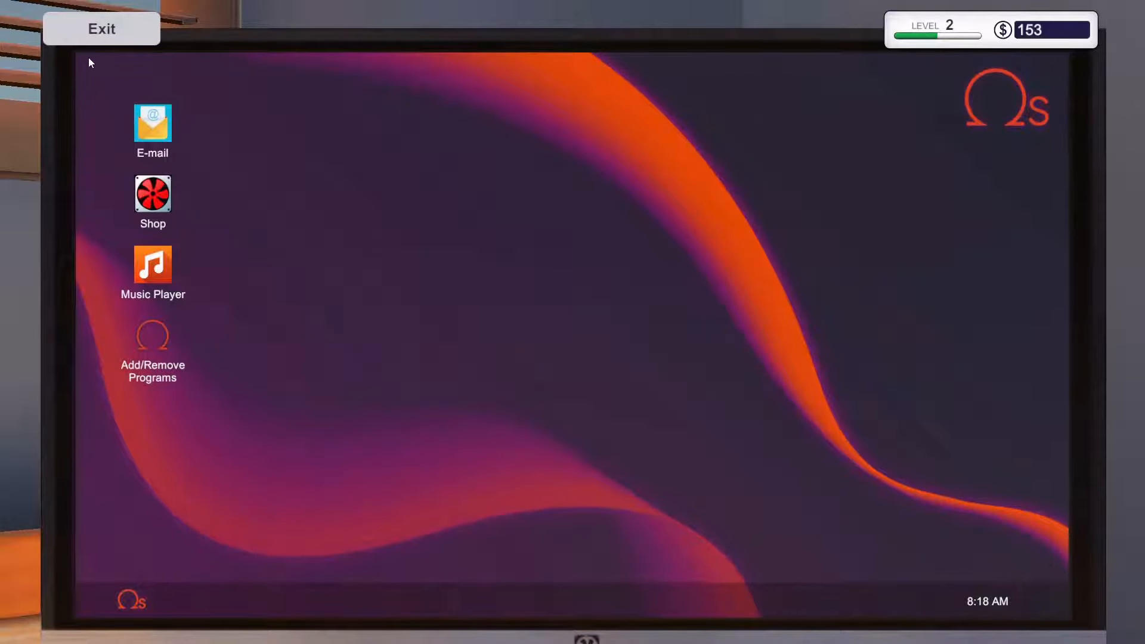
pyautogui.click(101, 29)
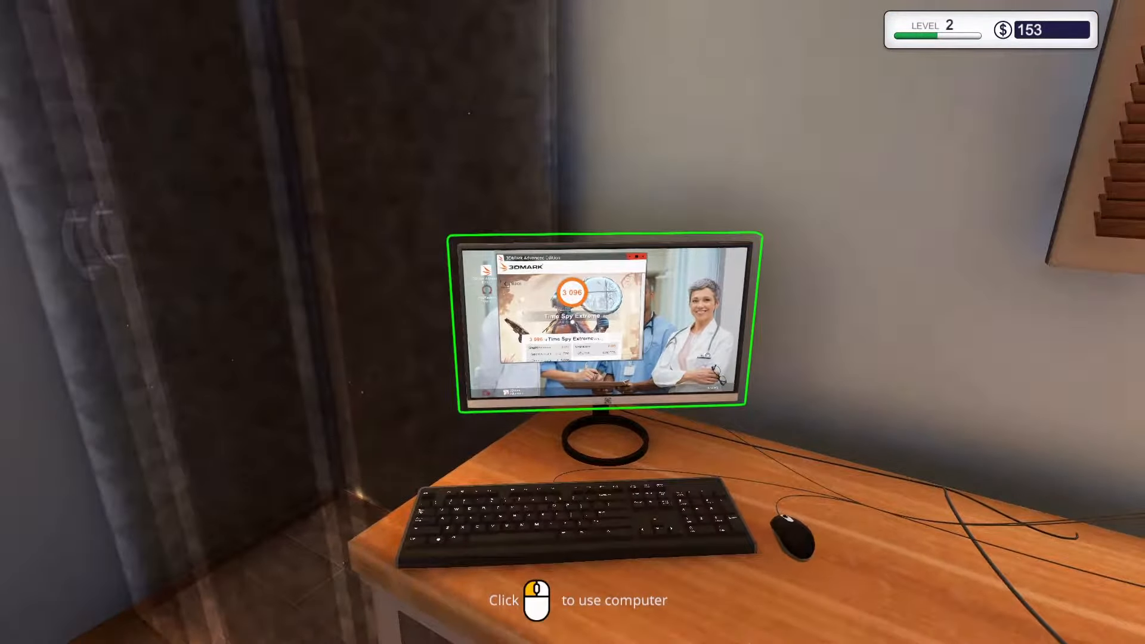
# Step: Sit at the benchmark PC and scroll the 3,096 Time Spy Extreme results
pyautogui.click(605, 329)
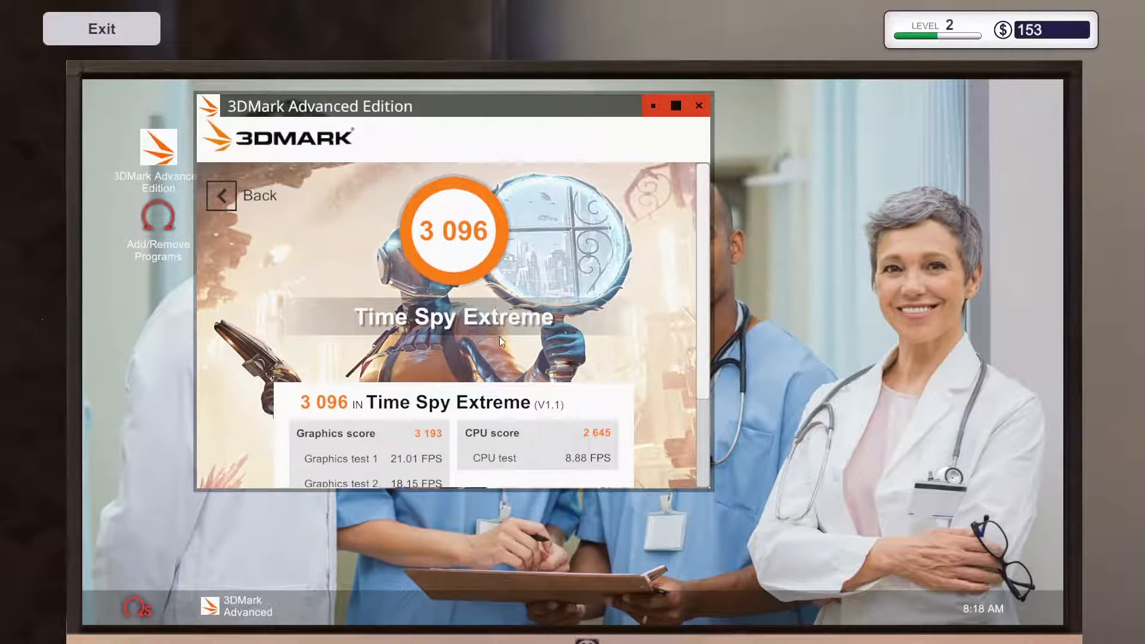
pyautogui.scroll(-3)
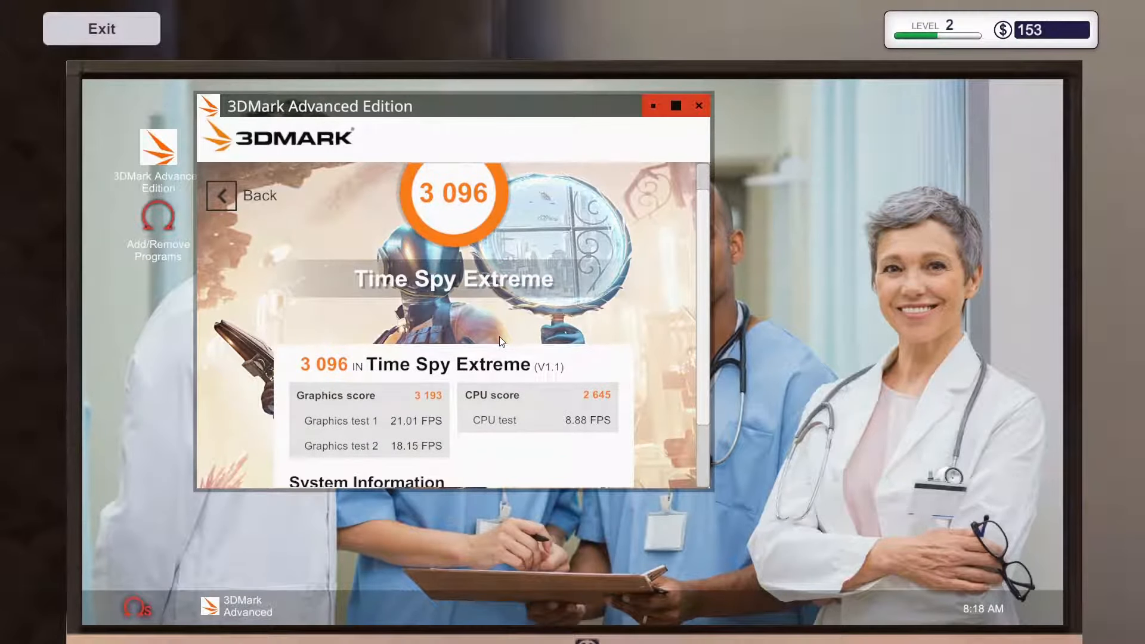
pyautogui.scroll(-3)
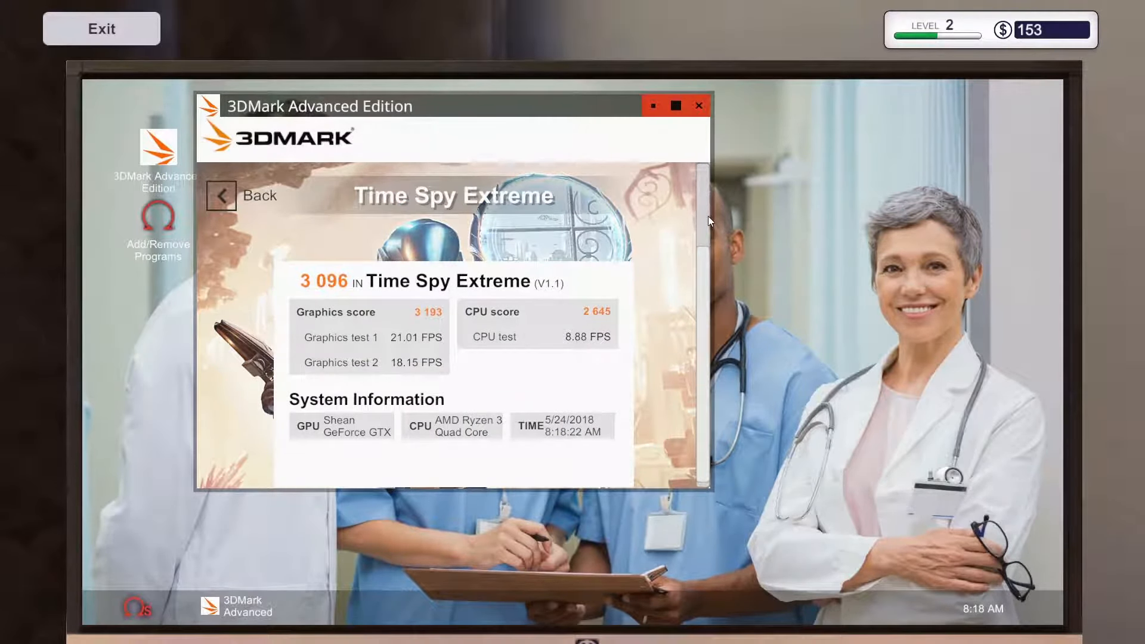
pyautogui.scroll(3)
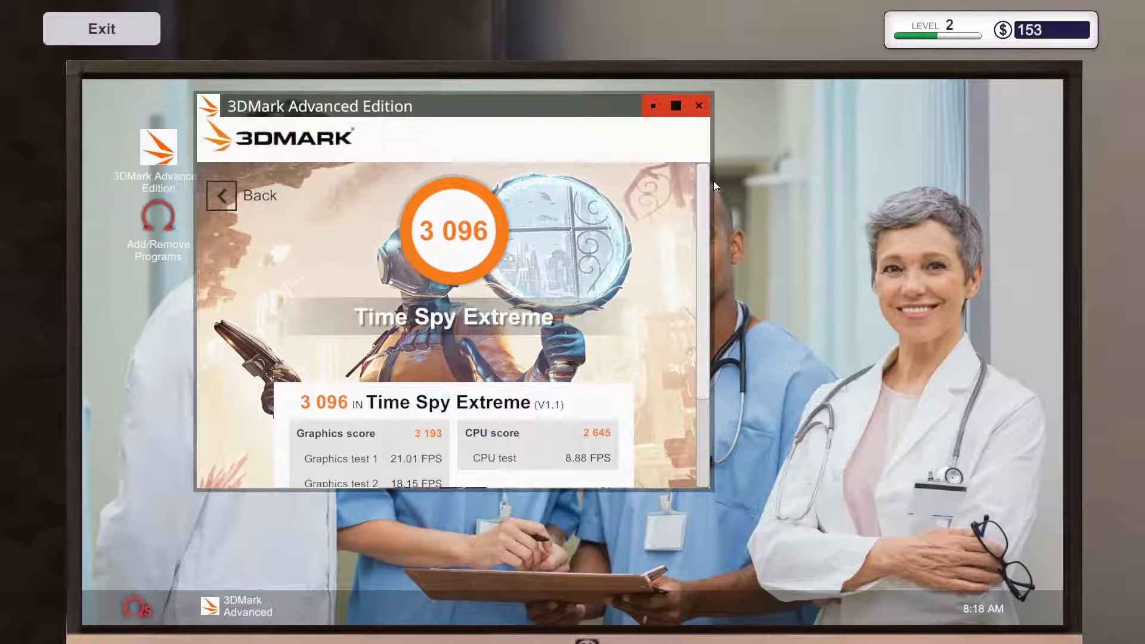
pyautogui.moveTo(664, 229)
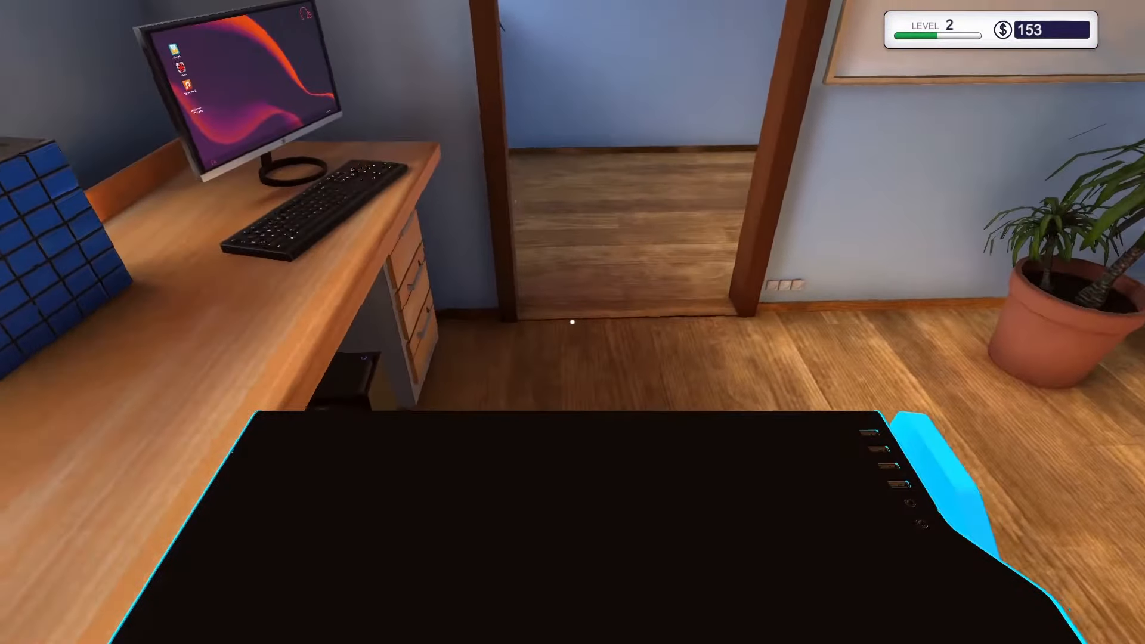
pyautogui.moveTo(572, 322)
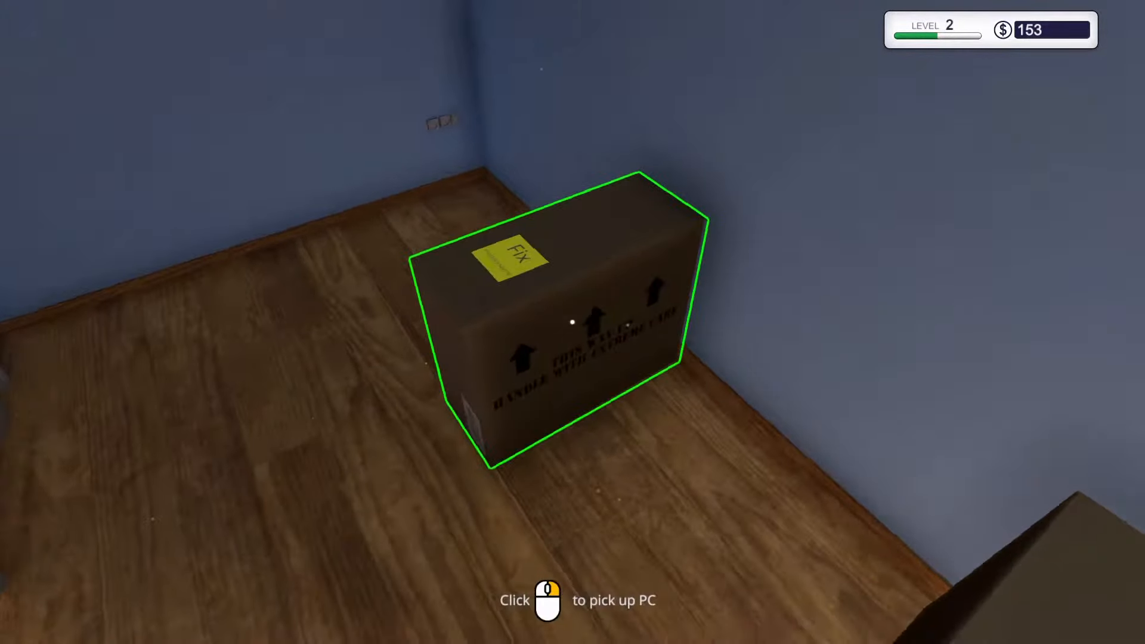
# Step: Lift the Upgrade not working PC out of its box onto the workbench
pyautogui.click(572, 322)
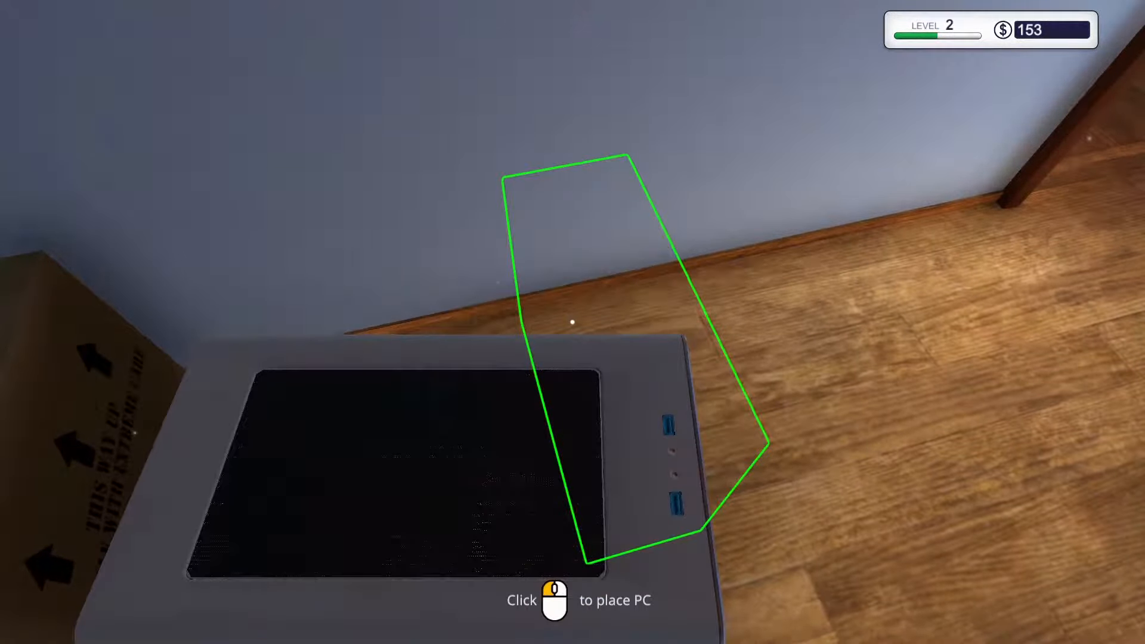
pyautogui.click(572, 323)
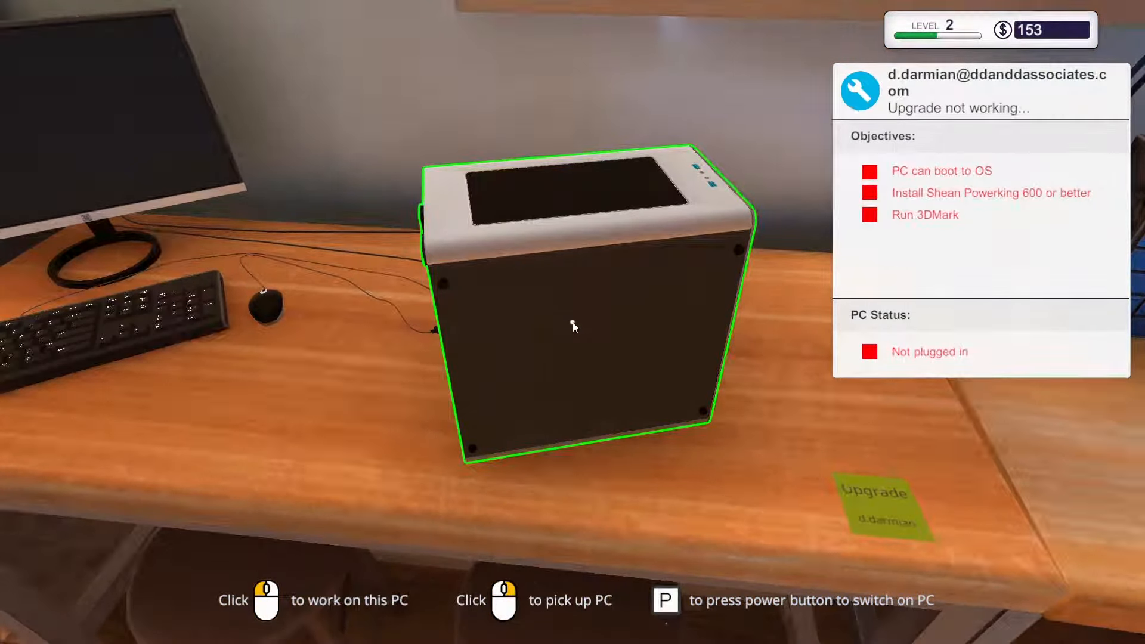
# Step: Start working on the Upgrade not working PC and remove its side panel
pyautogui.click(573, 326)
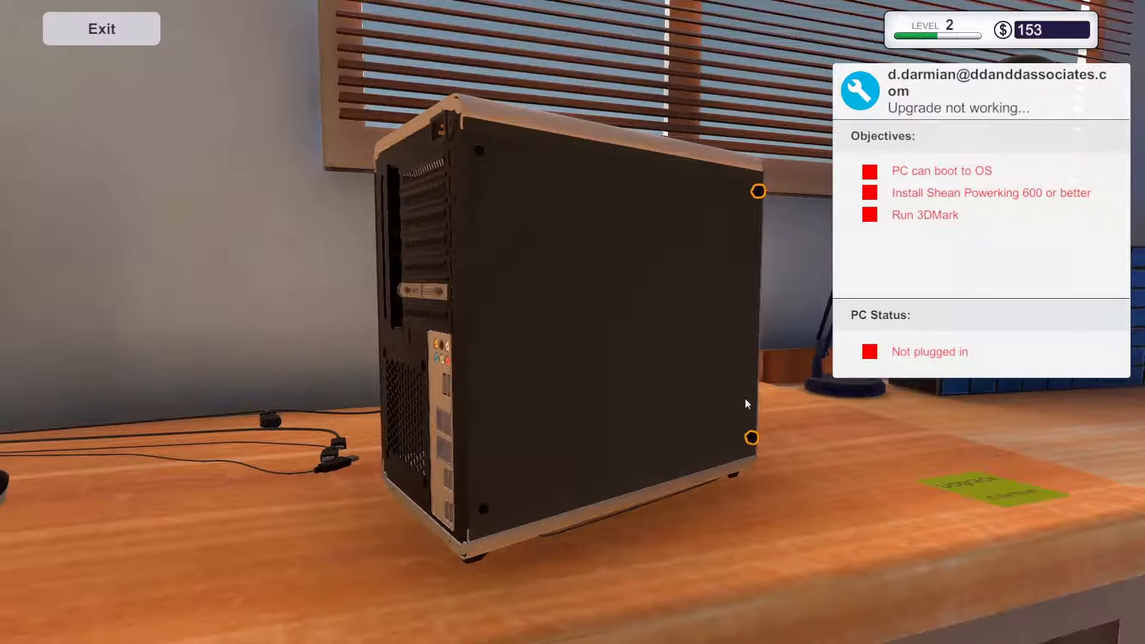
pyautogui.click(752, 437)
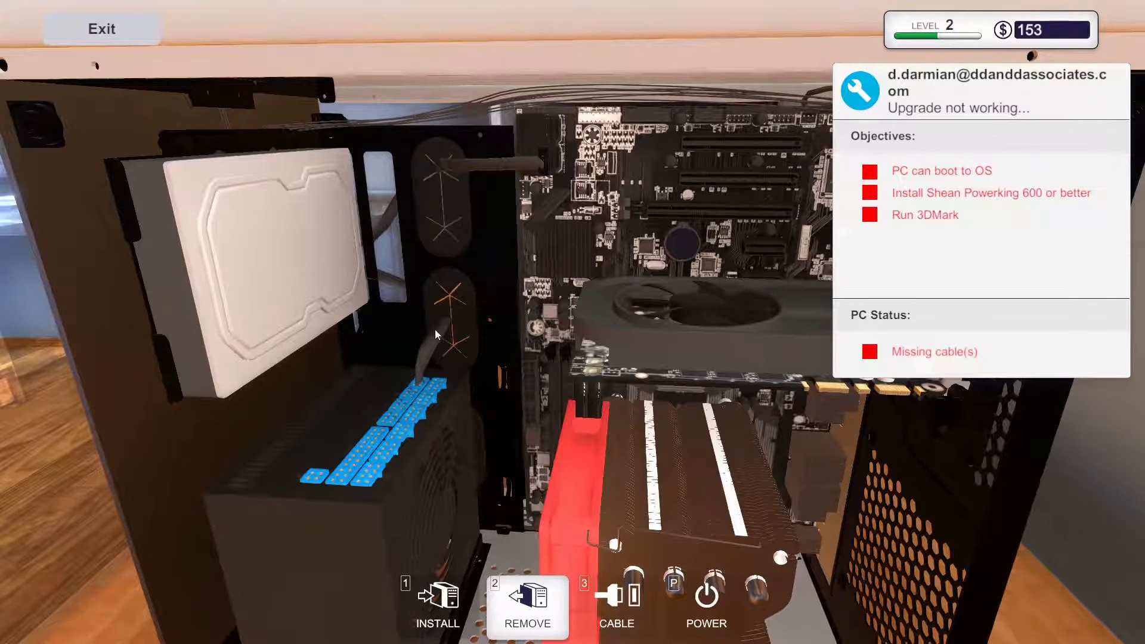
pyautogui.moveTo(390, 489)
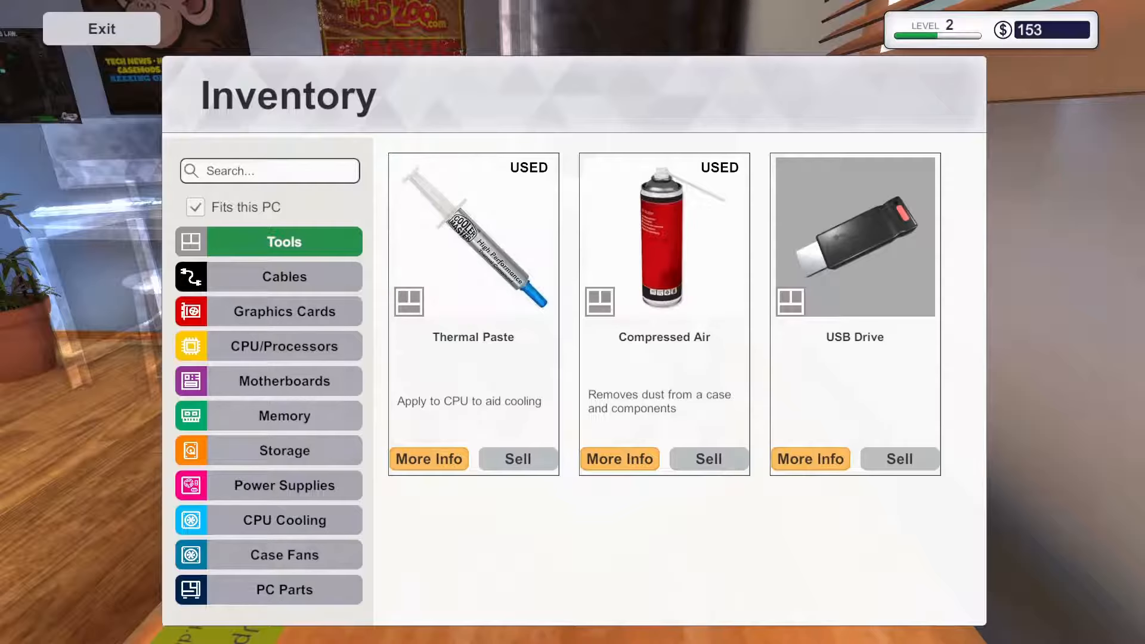
# Step: Install the Shean Powerking 600 from the Power Supplies inventory into the customer's PC
pyautogui.click(284, 520)
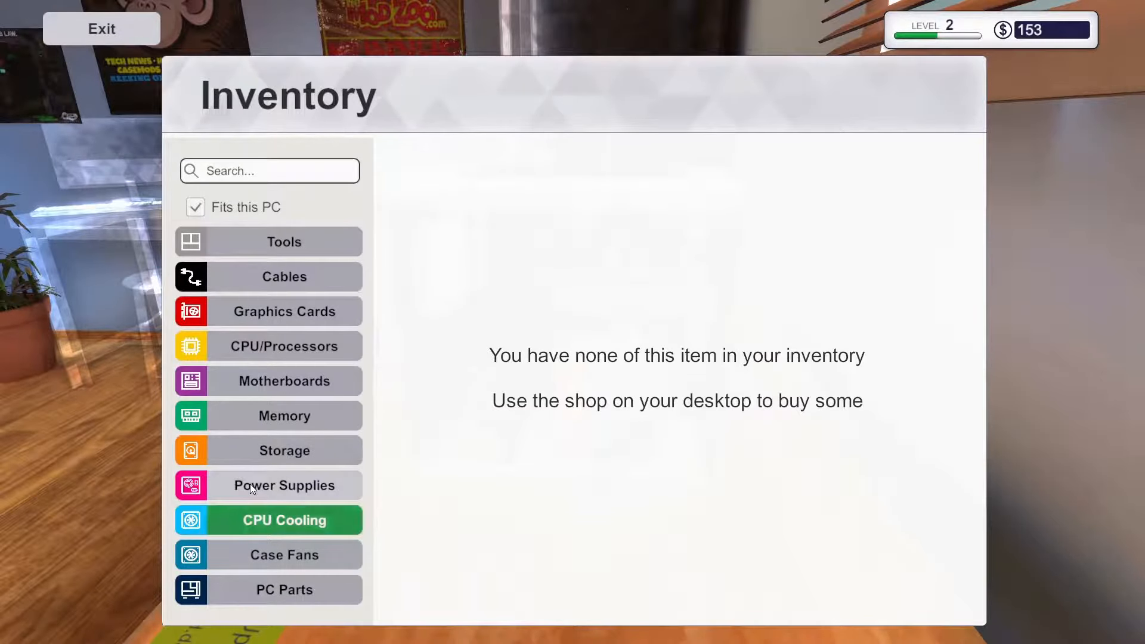
pyautogui.click(284, 485)
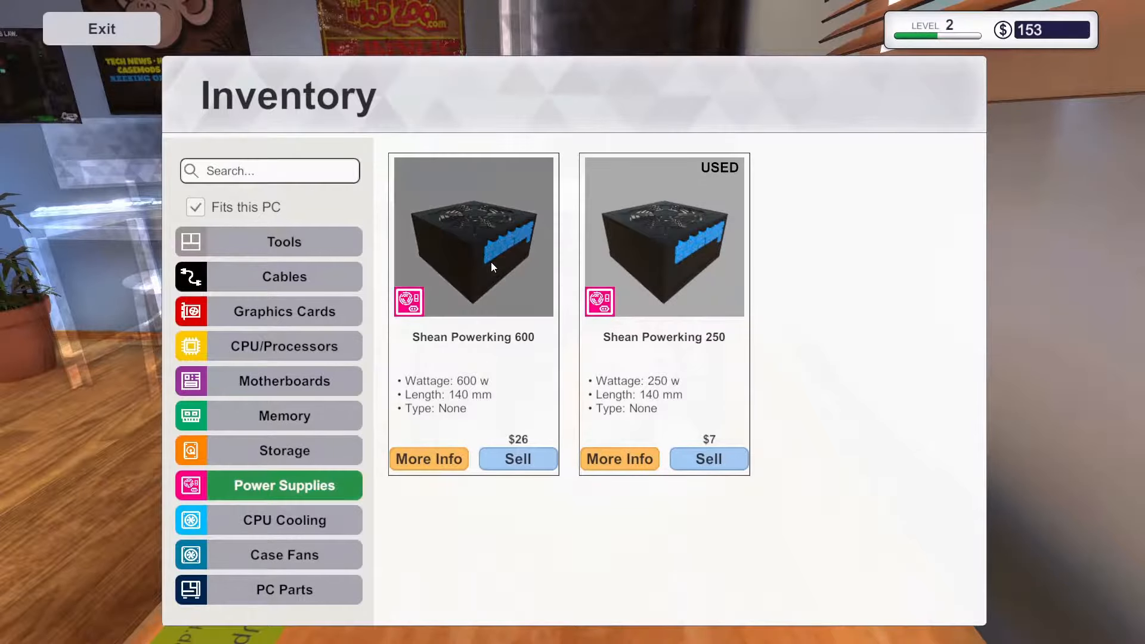
pyautogui.click(101, 29)
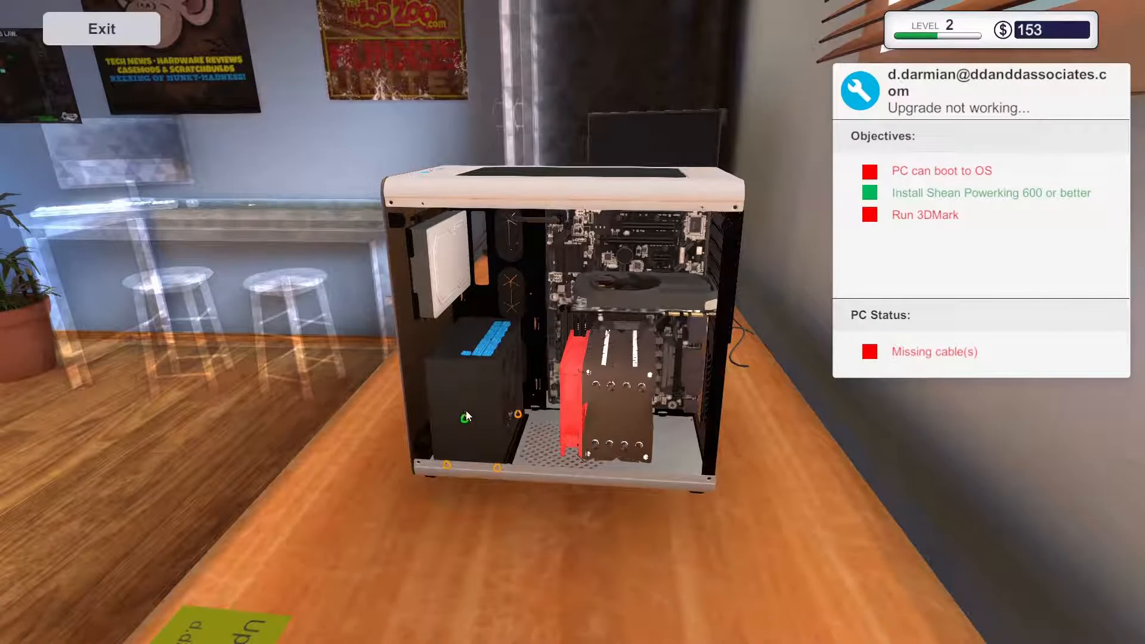
pyautogui.moveTo(520, 417)
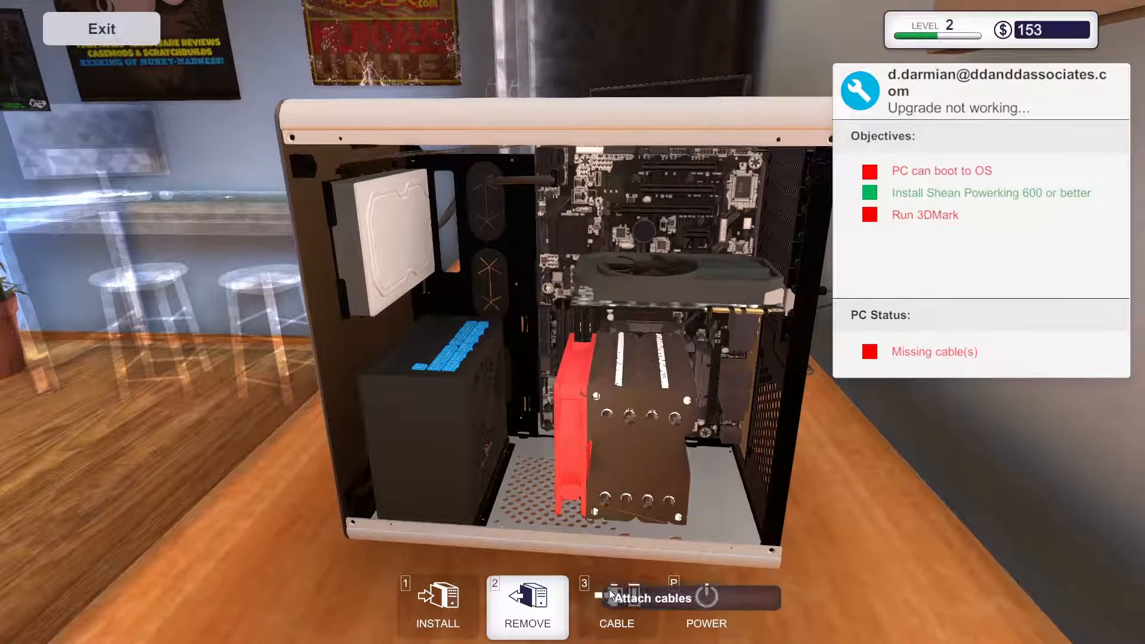
# Step: Connect the cables, including the Mortoni EZStore 250GB drive, then launch 3DMark on the PC's desktop
pyautogui.click(615, 606)
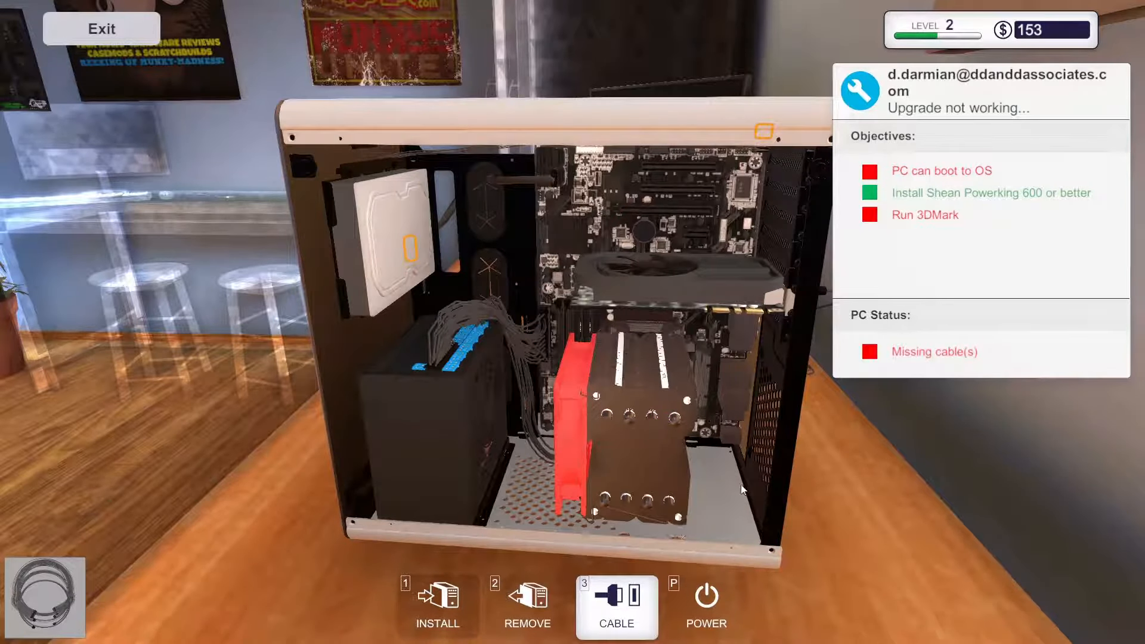
pyautogui.moveTo(409, 260)
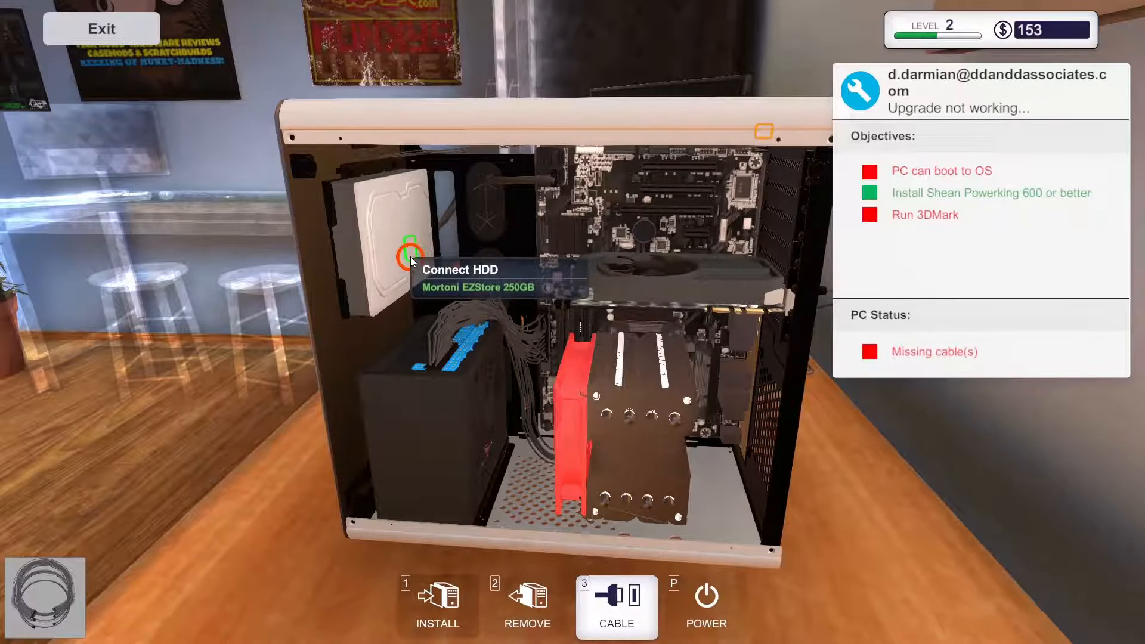
pyautogui.click(410, 256)
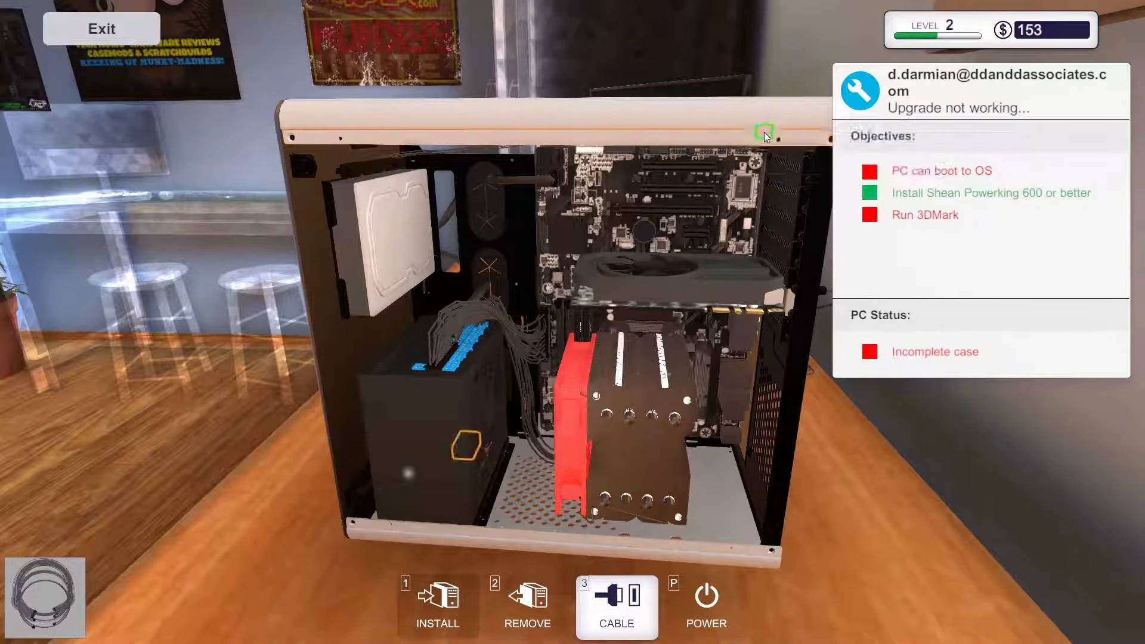
pyautogui.moveTo(481, 449)
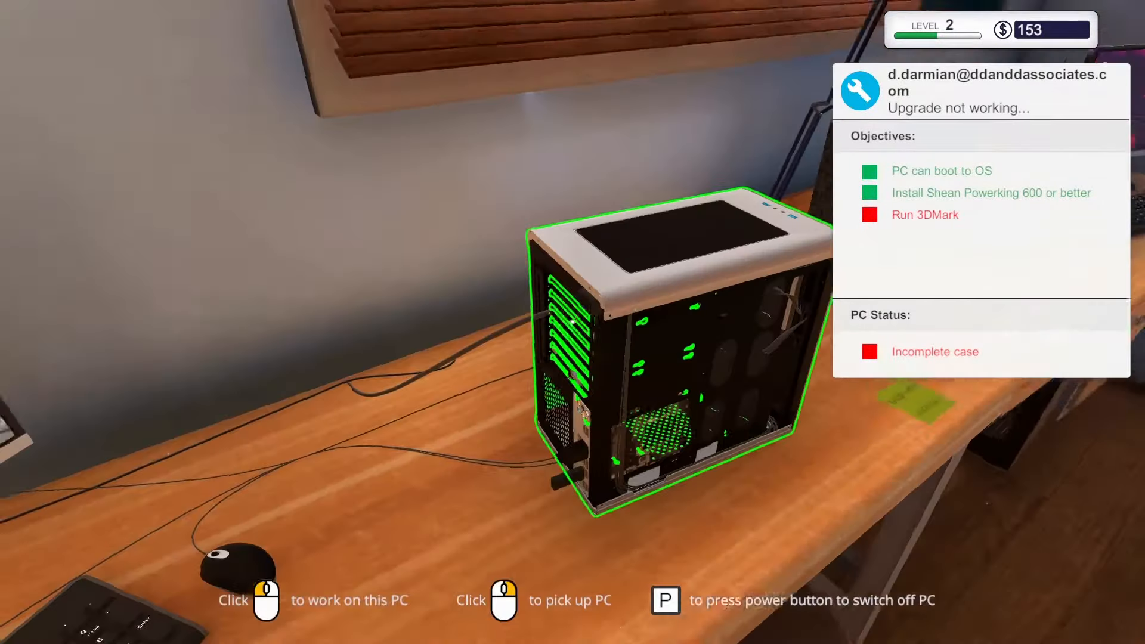
pyautogui.click(657, 328)
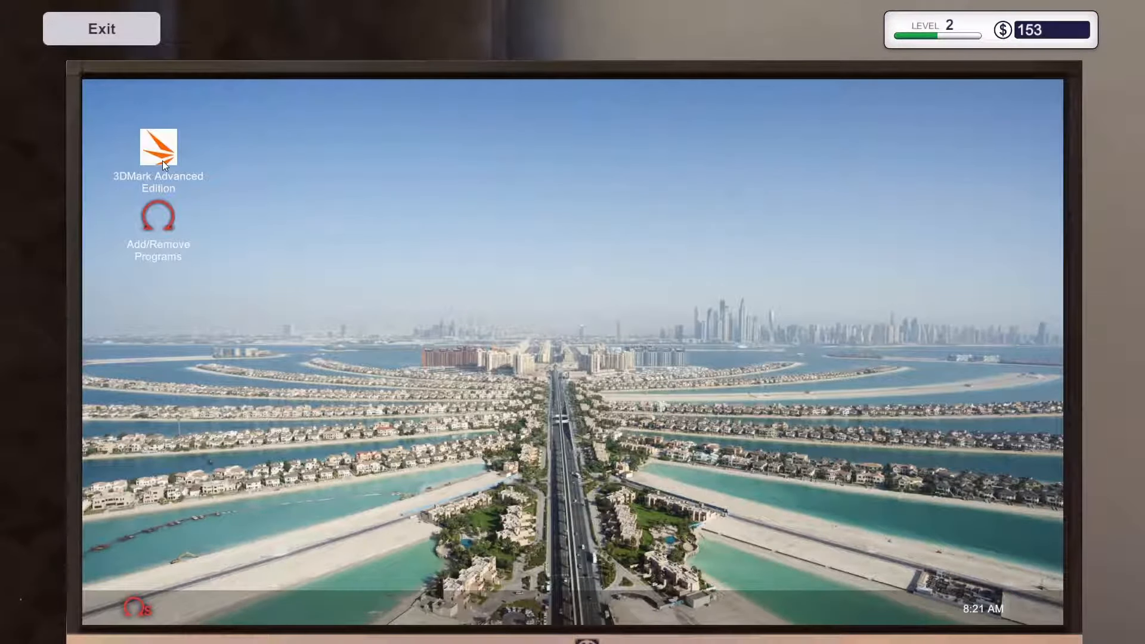
pyautogui.doubleClick(158, 146)
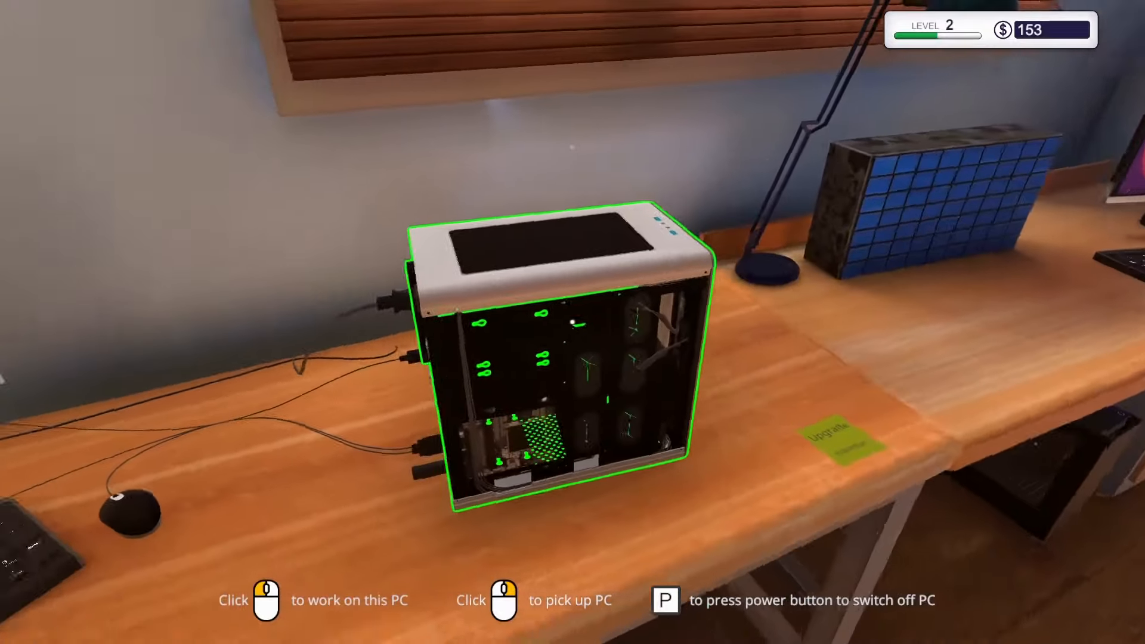
# Step: Screw the side panel back onto the customer's PC case
pyautogui.click(561, 365)
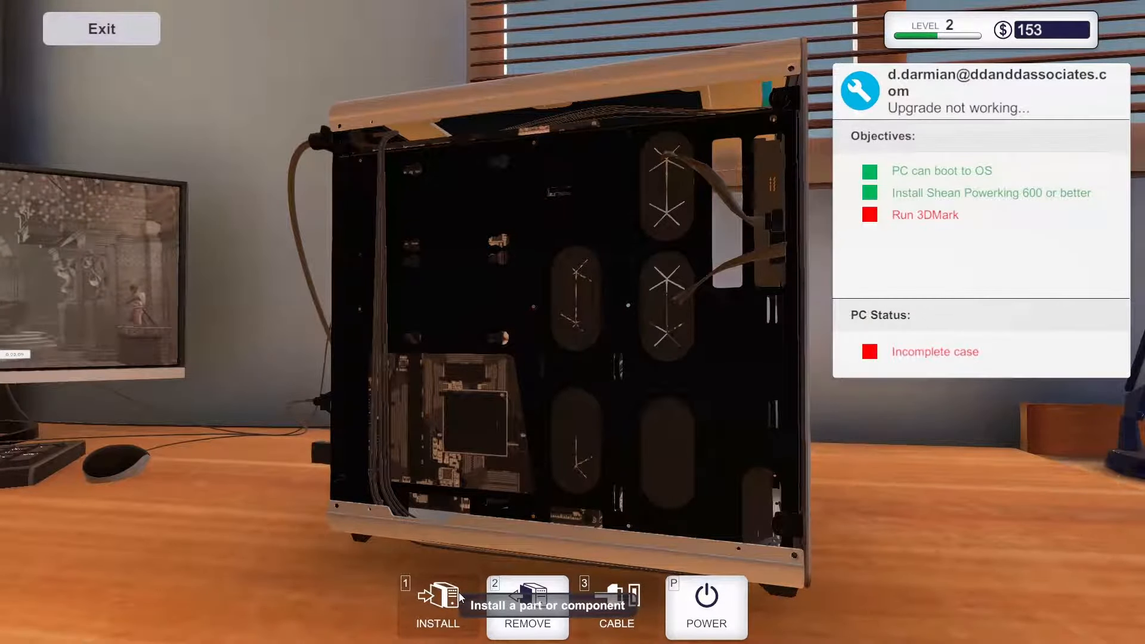
pyautogui.click(437, 602)
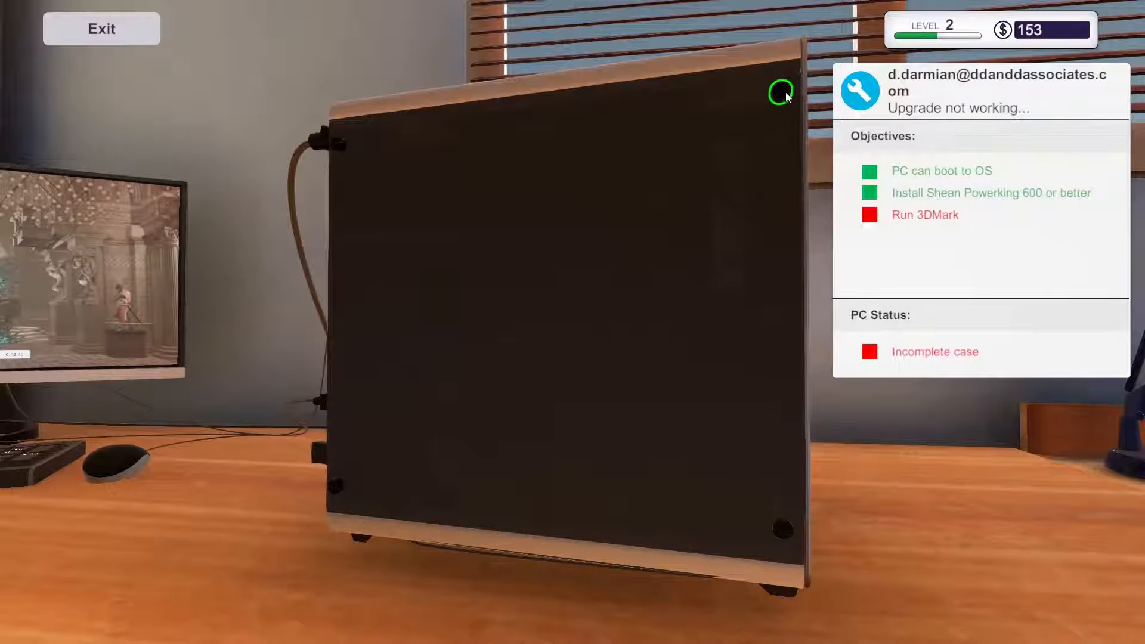
pyautogui.click(780, 92)
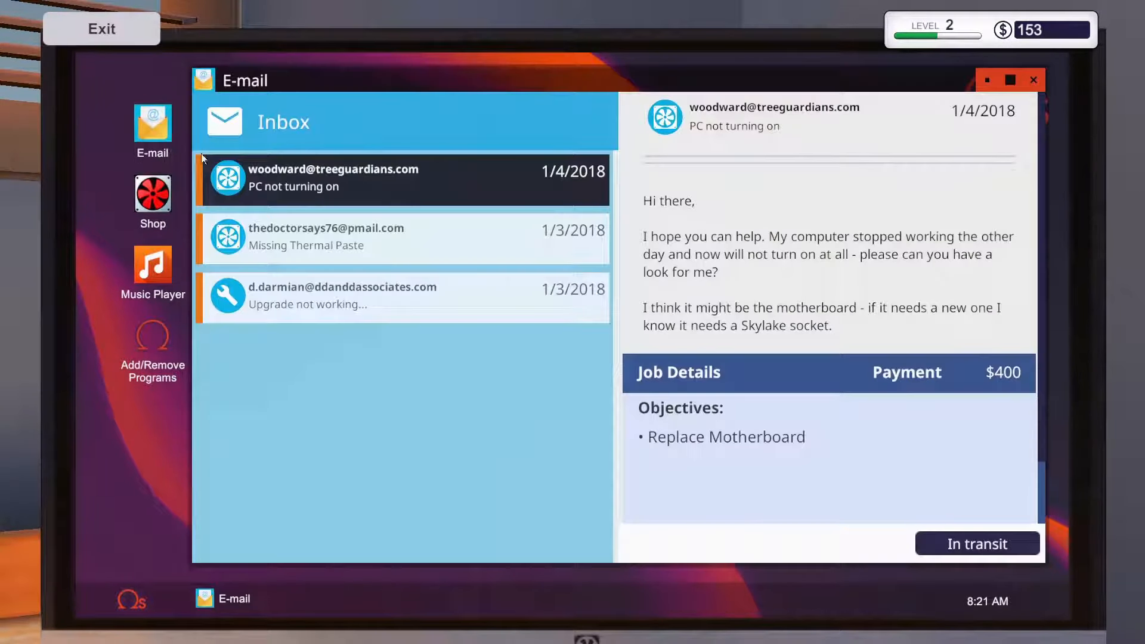
# Step: Collect and discard the Missing Thermal Paste job, accept the 4 GB RAM upgrade, and close E-mail
pyautogui.click(401, 237)
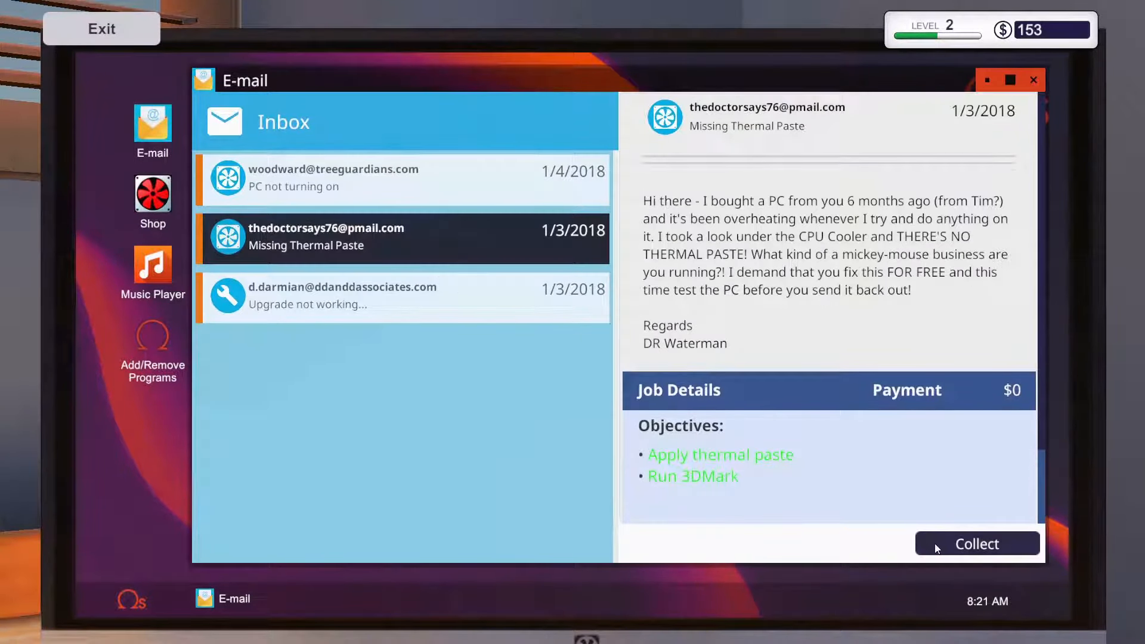
pyautogui.click(977, 543)
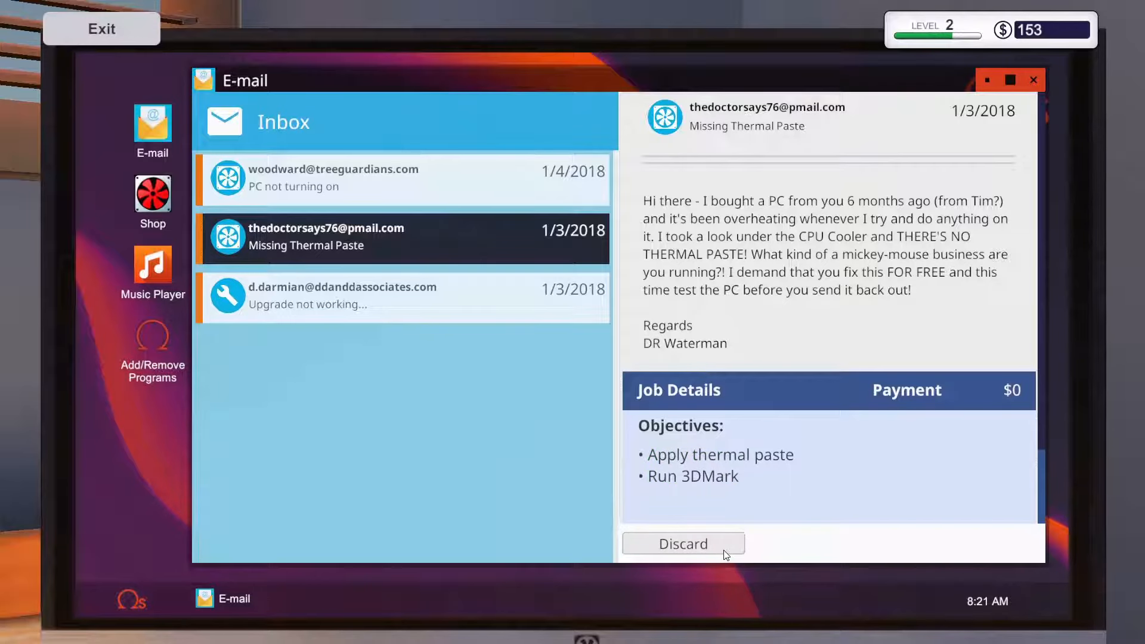
pyautogui.click(683, 544)
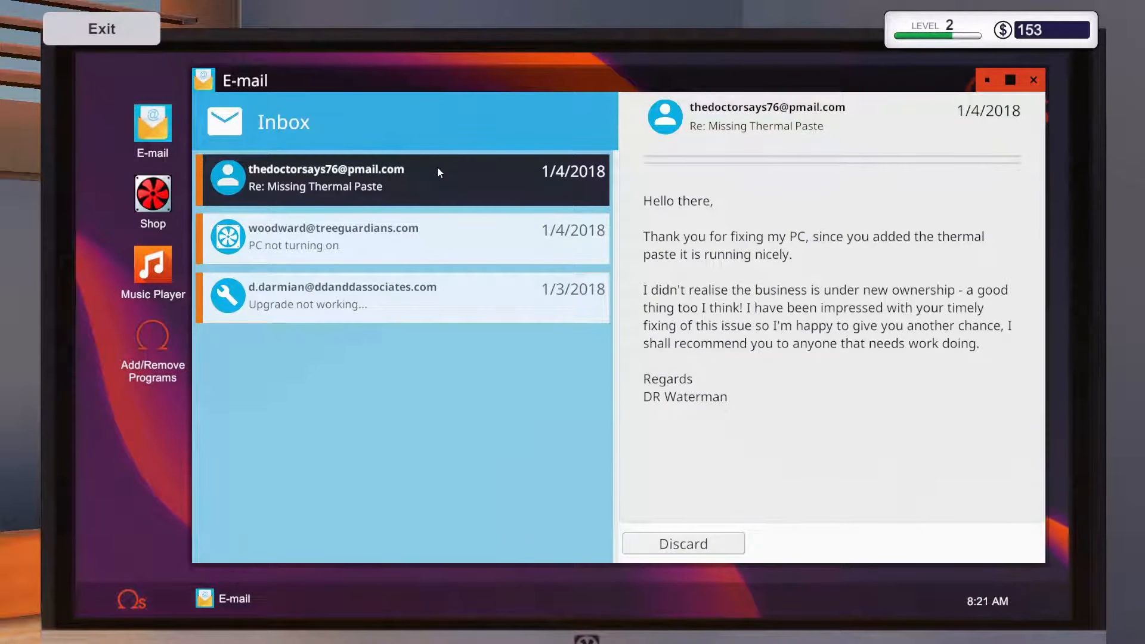
pyautogui.moveTo(591, 391)
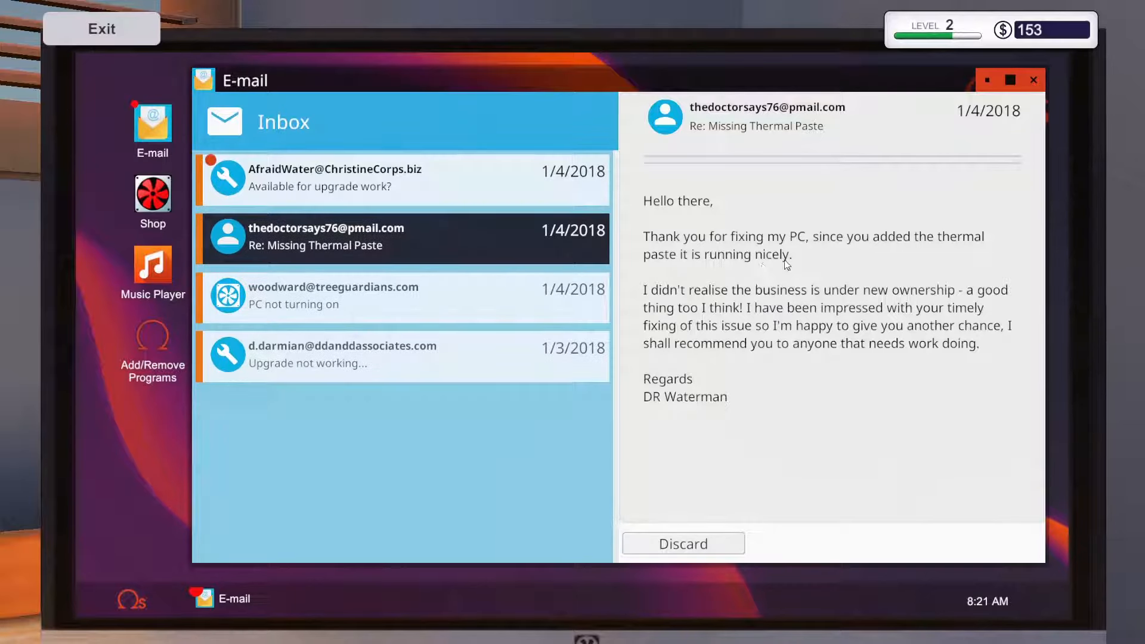
pyautogui.moveTo(739, 360)
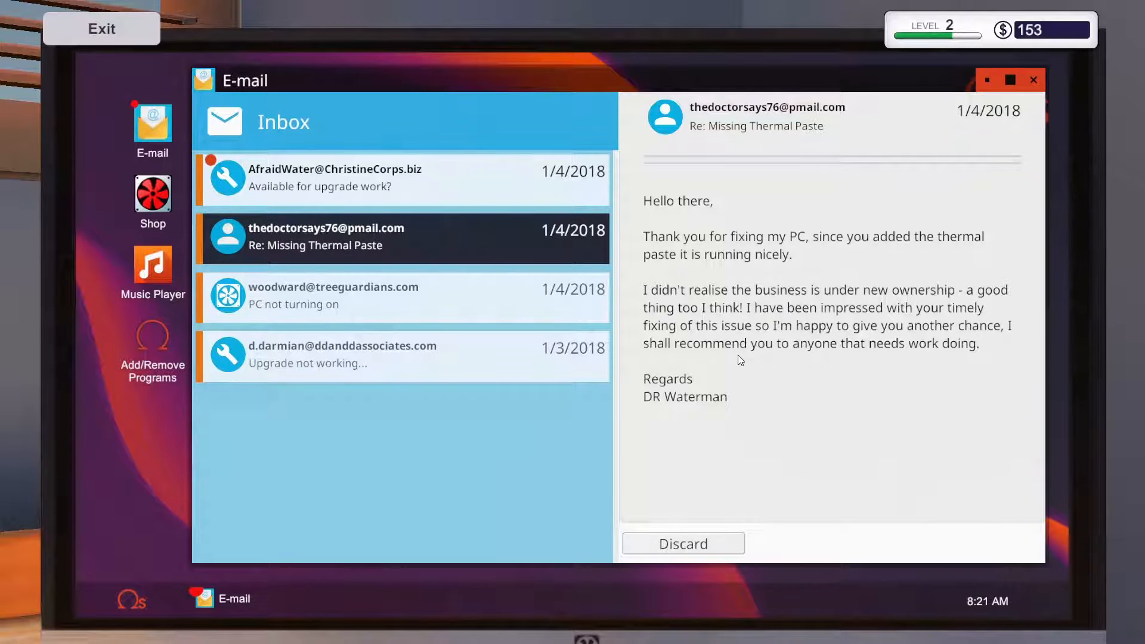
pyautogui.moveTo(679, 562)
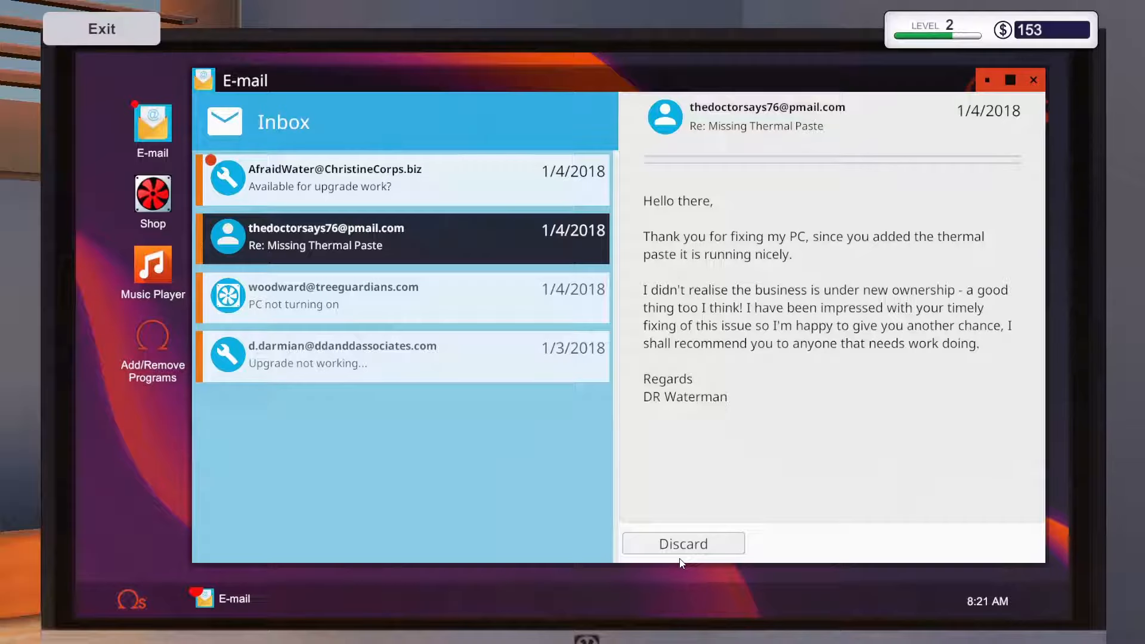
pyautogui.moveTo(686, 526)
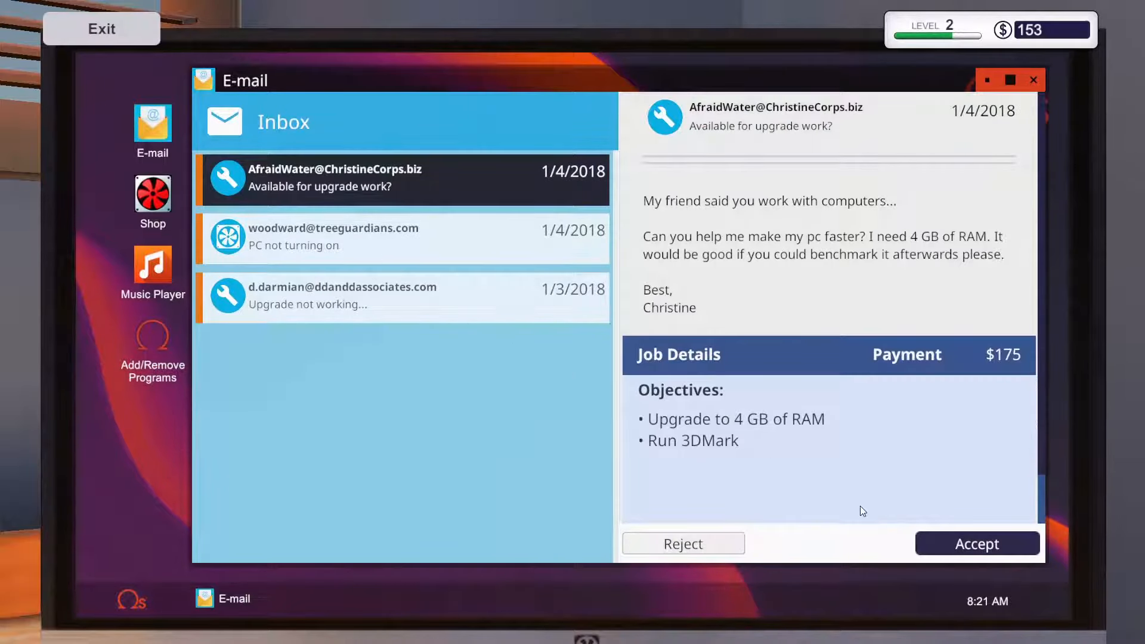
pyautogui.moveTo(705, 425)
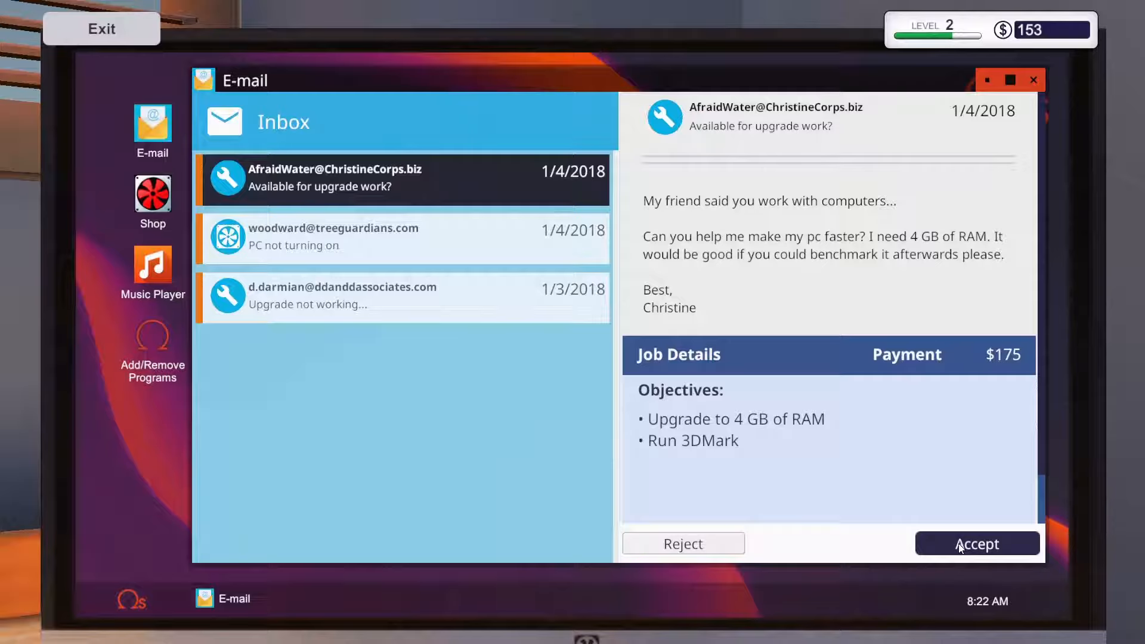
pyautogui.click(976, 544)
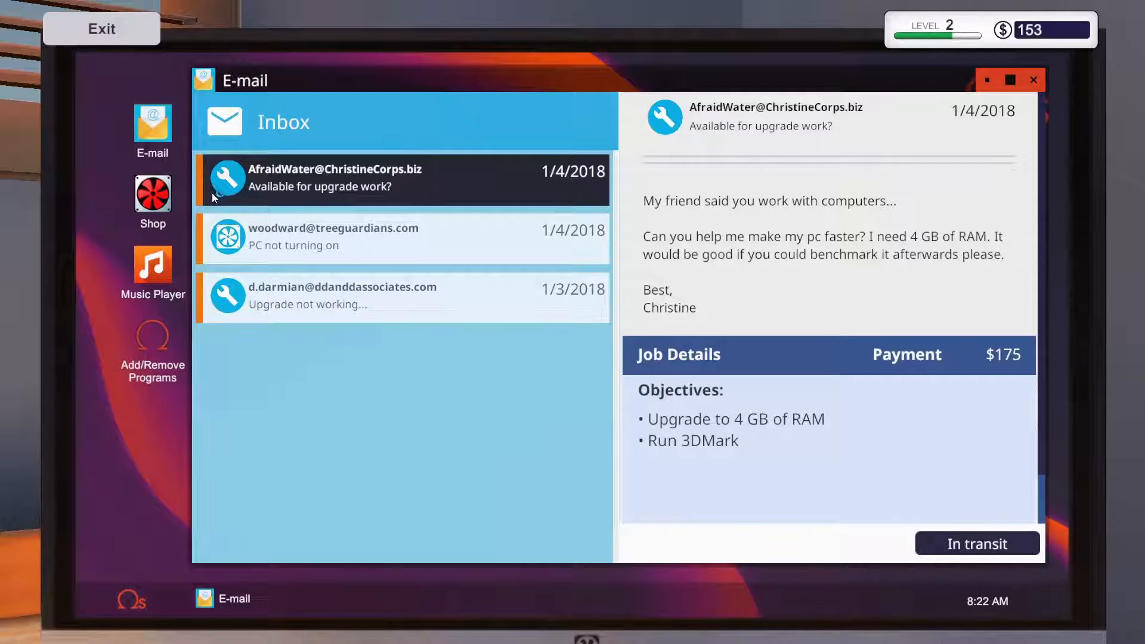
pyautogui.moveTo(384, 292)
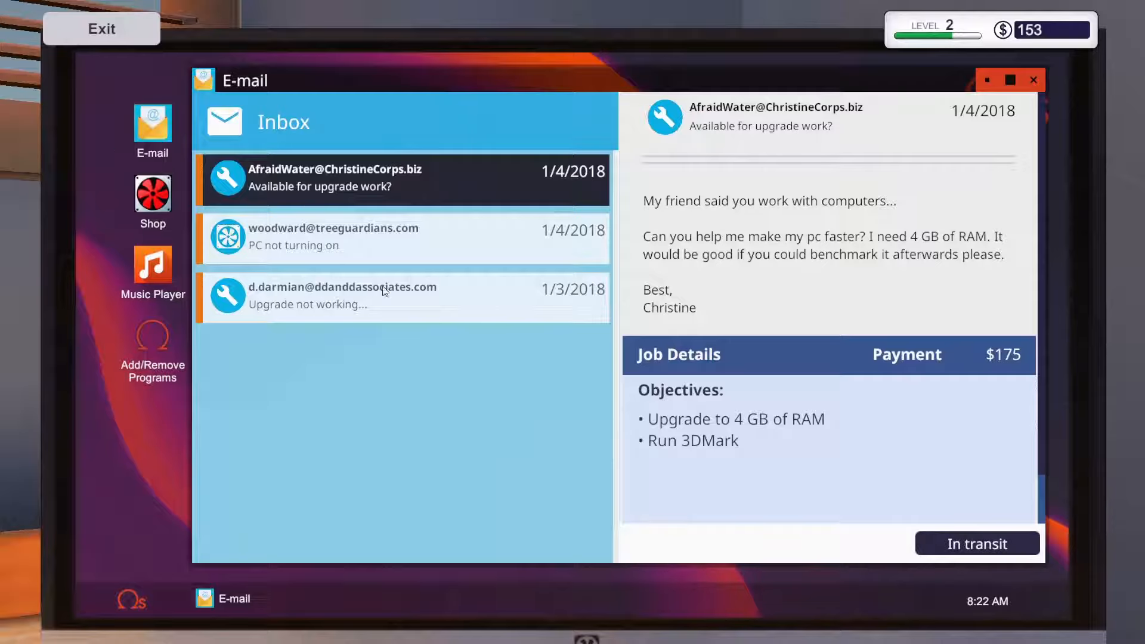
pyautogui.moveTo(1041, 88)
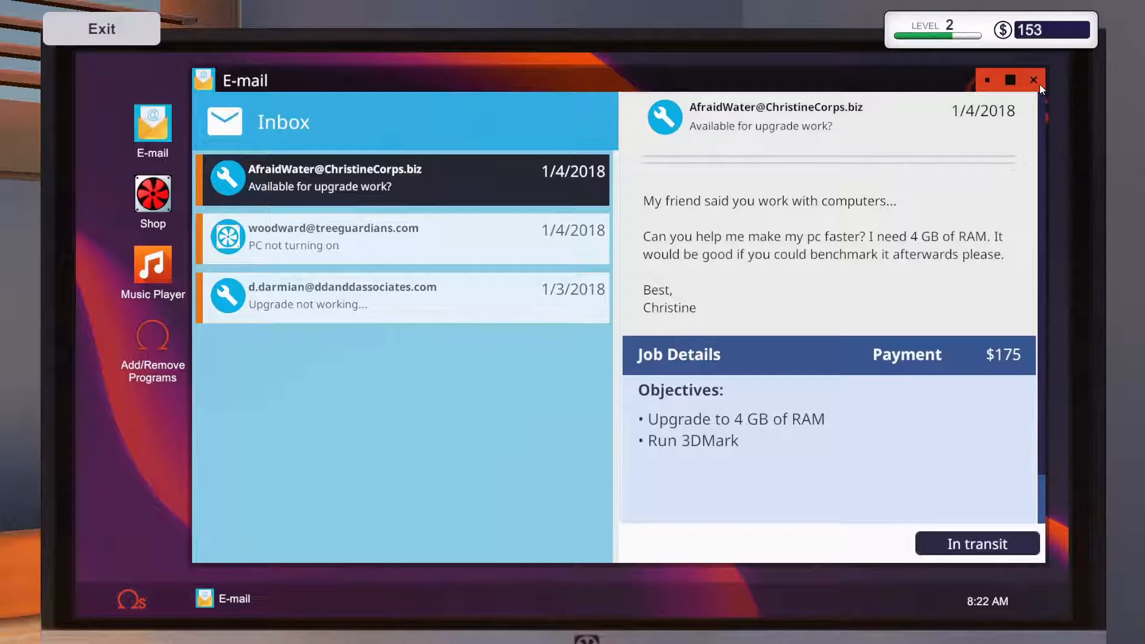
pyautogui.click(1033, 80)
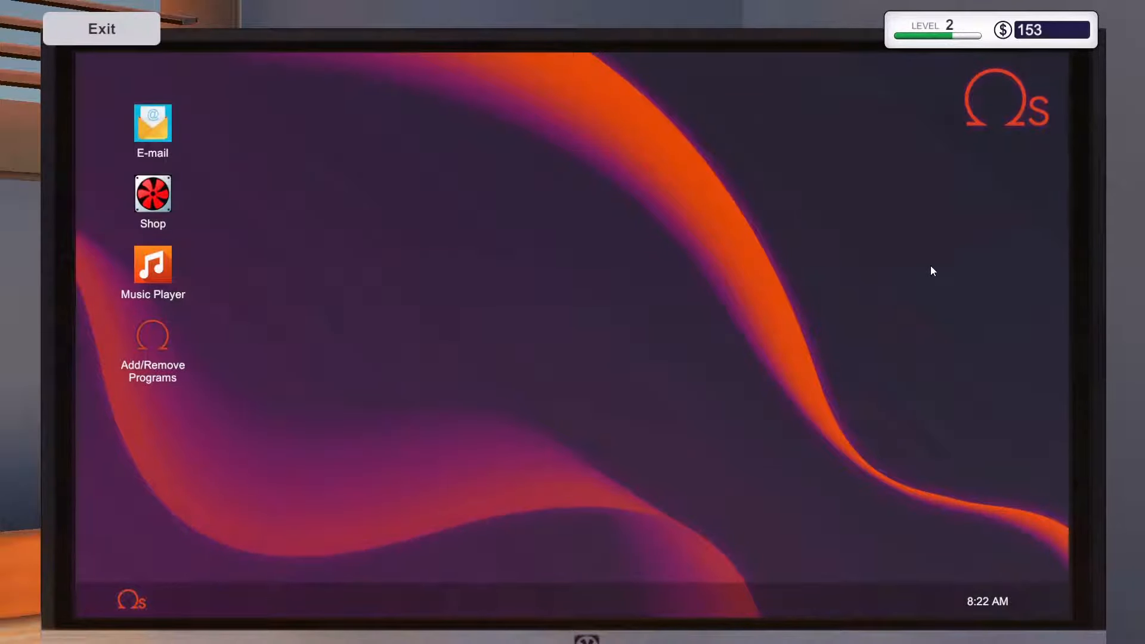
# Step: Exit the office computer back to the workshop room
pyautogui.click(102, 28)
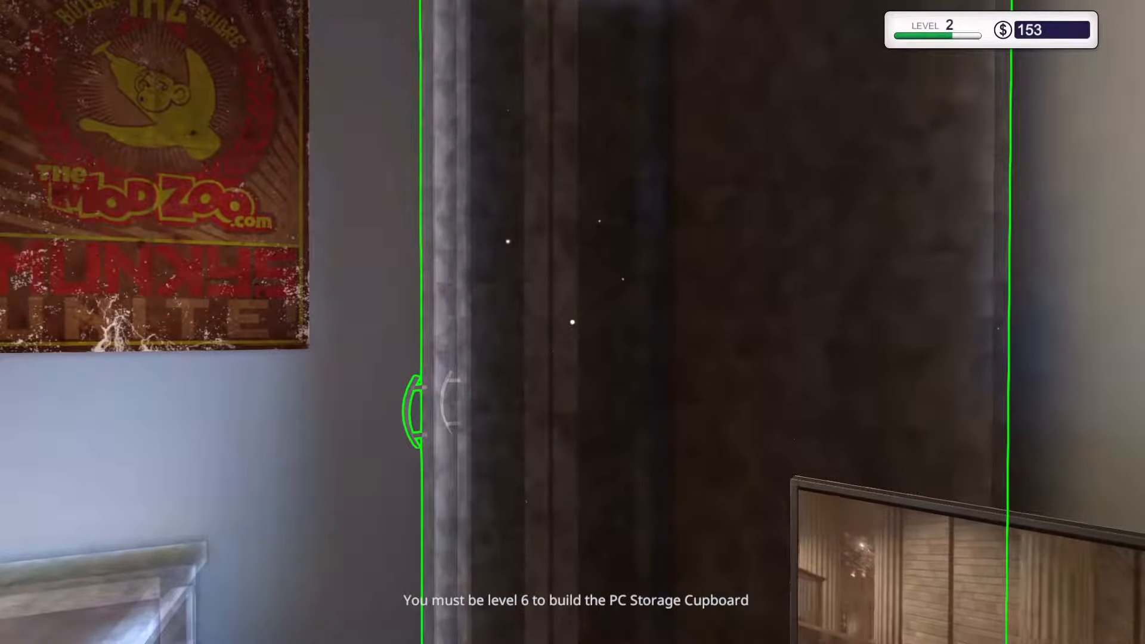
pyautogui.moveTo(572, 322)
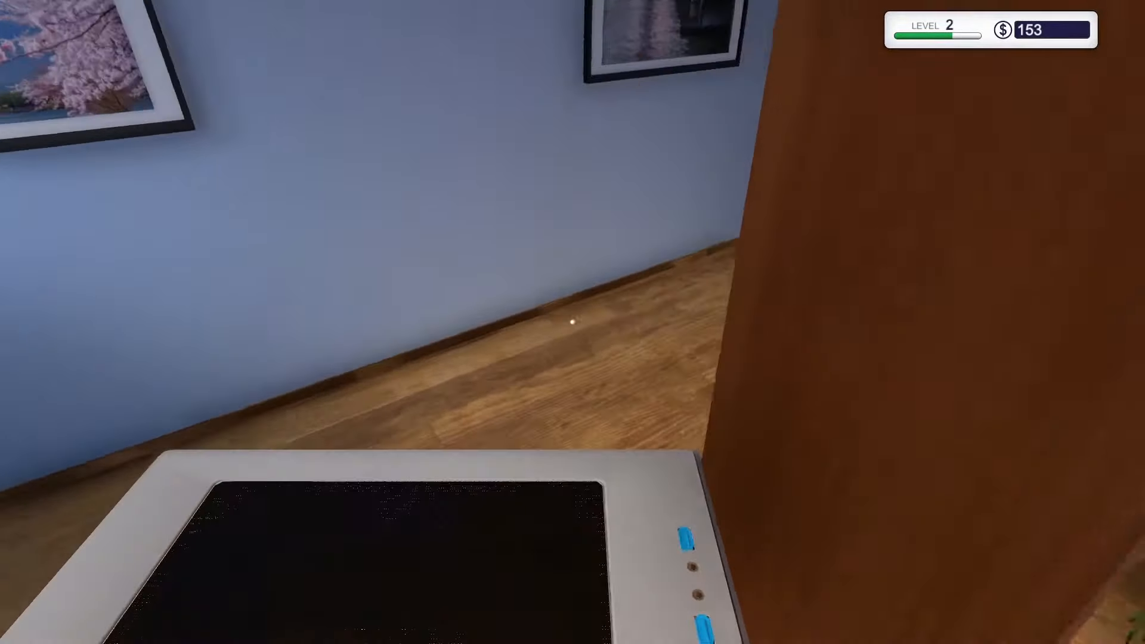
pyautogui.moveTo(573, 322)
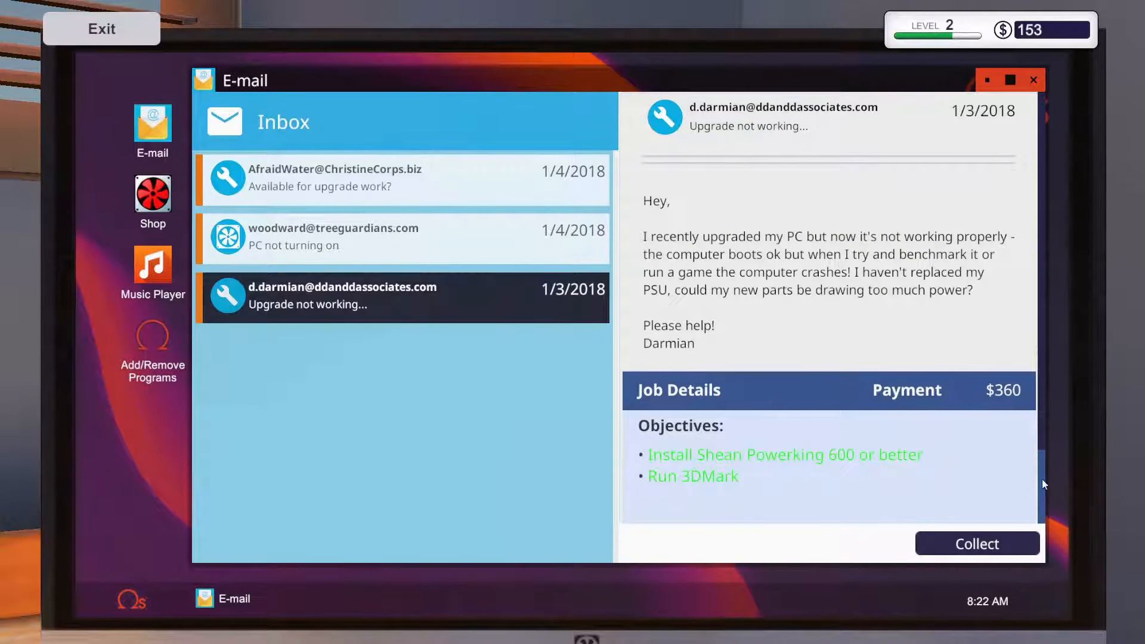
# Step: Collect the $360 power supply payment, view the RAM upgrade request, and exit the computer
pyautogui.click(977, 544)
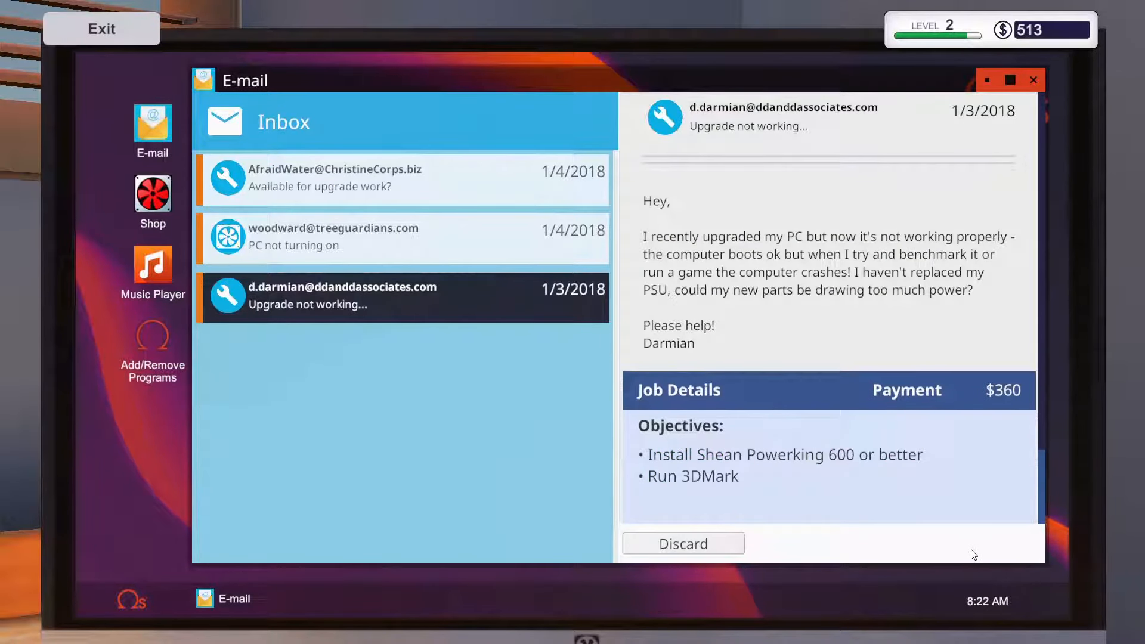
pyautogui.moveTo(683, 543)
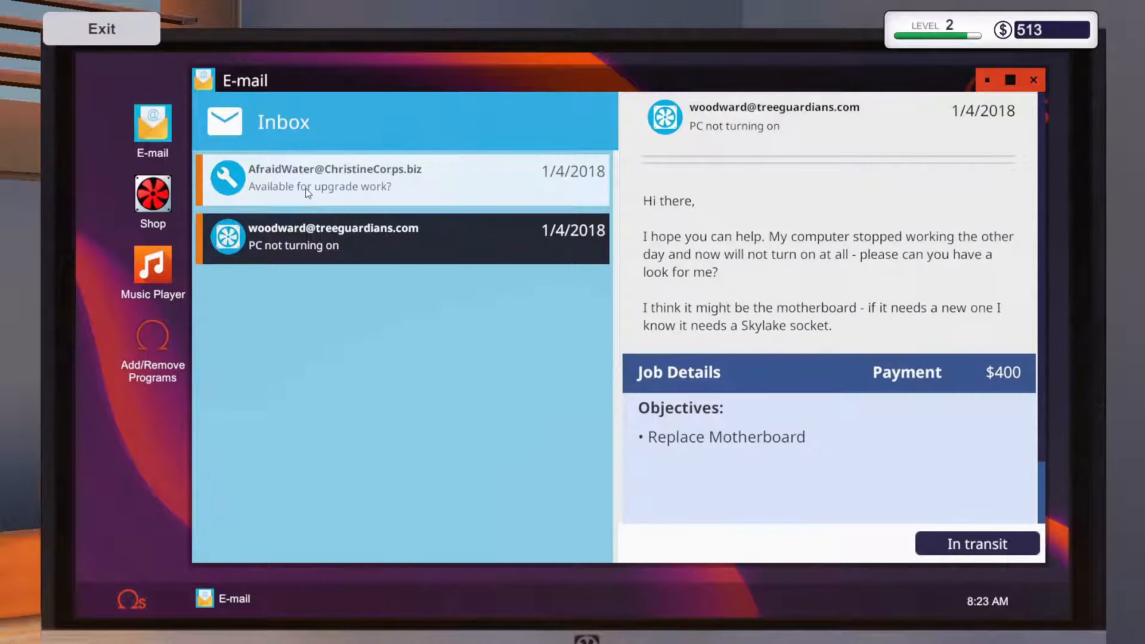
pyautogui.click(402, 180)
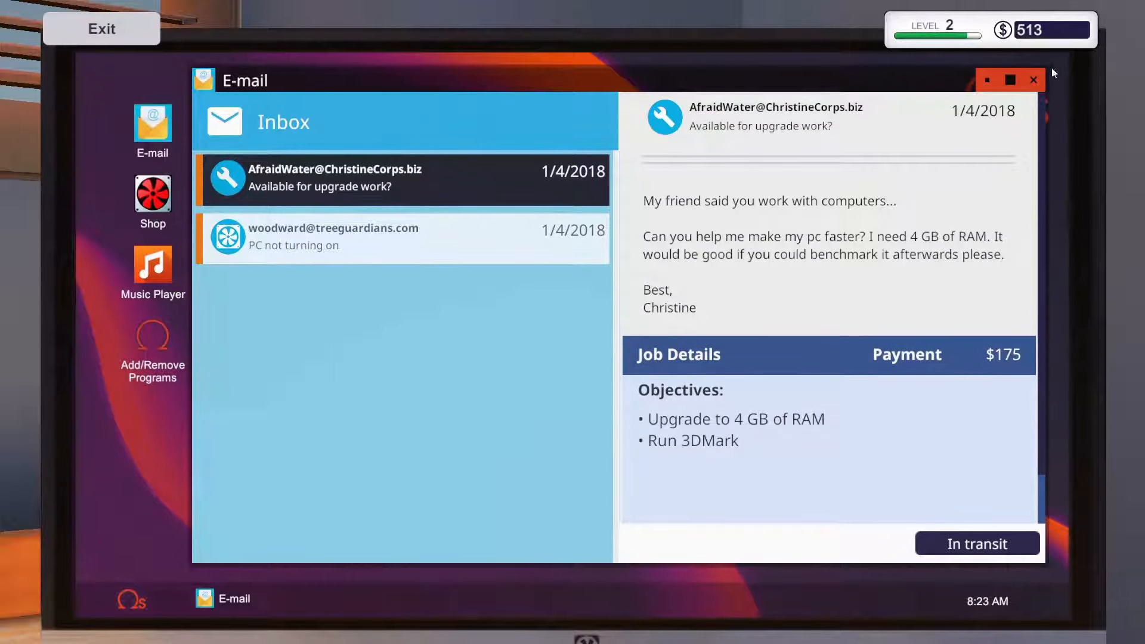
pyautogui.click(1032, 79)
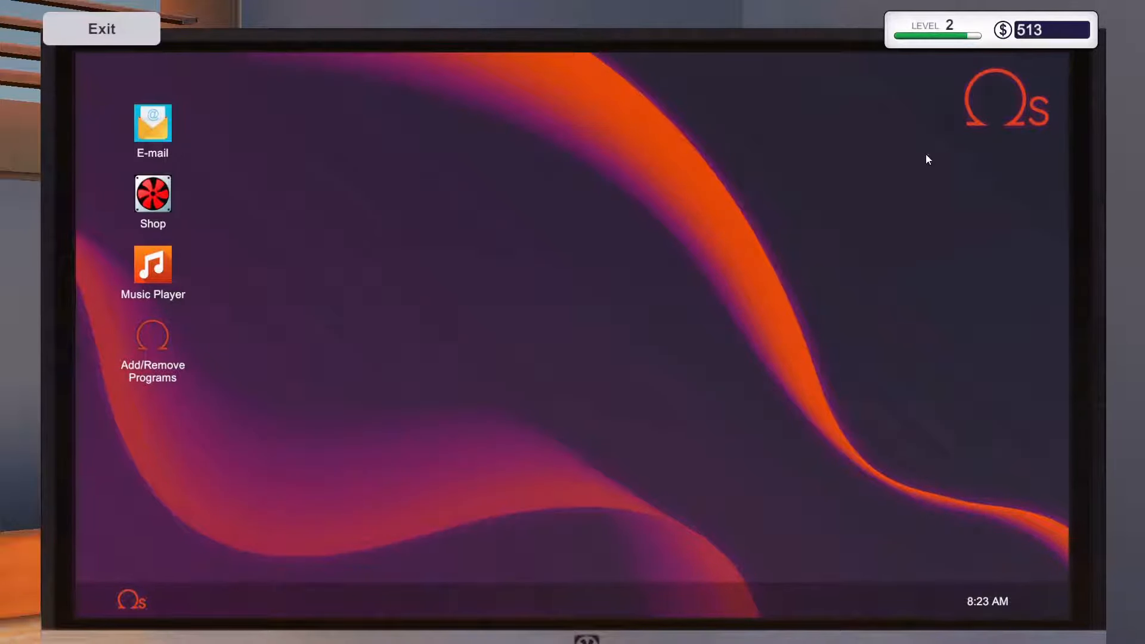
pyautogui.click(101, 28)
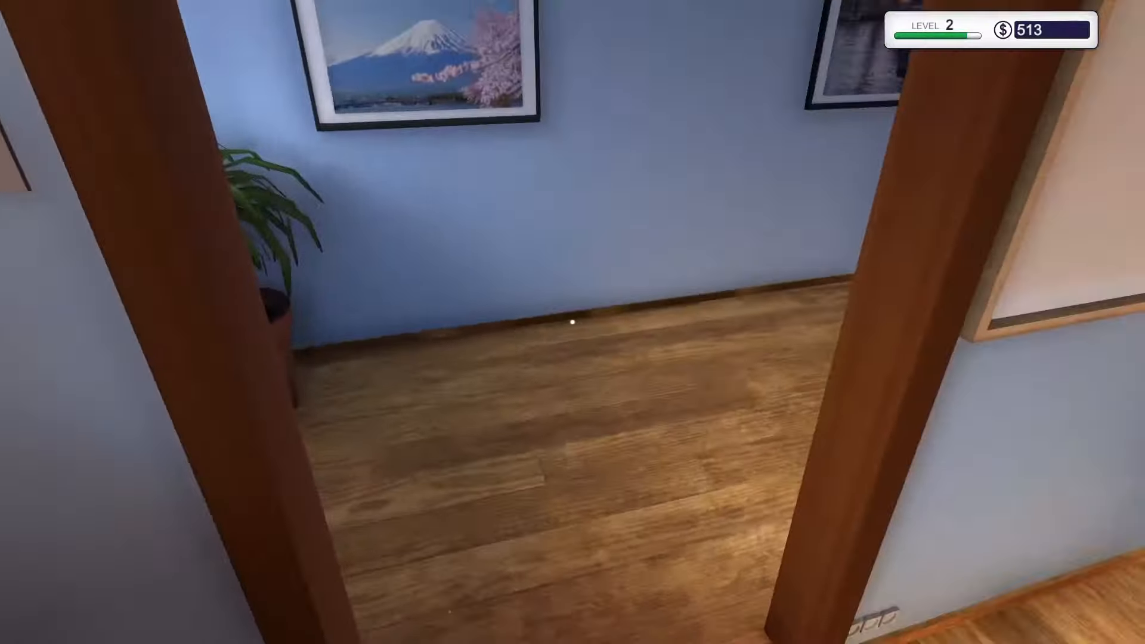